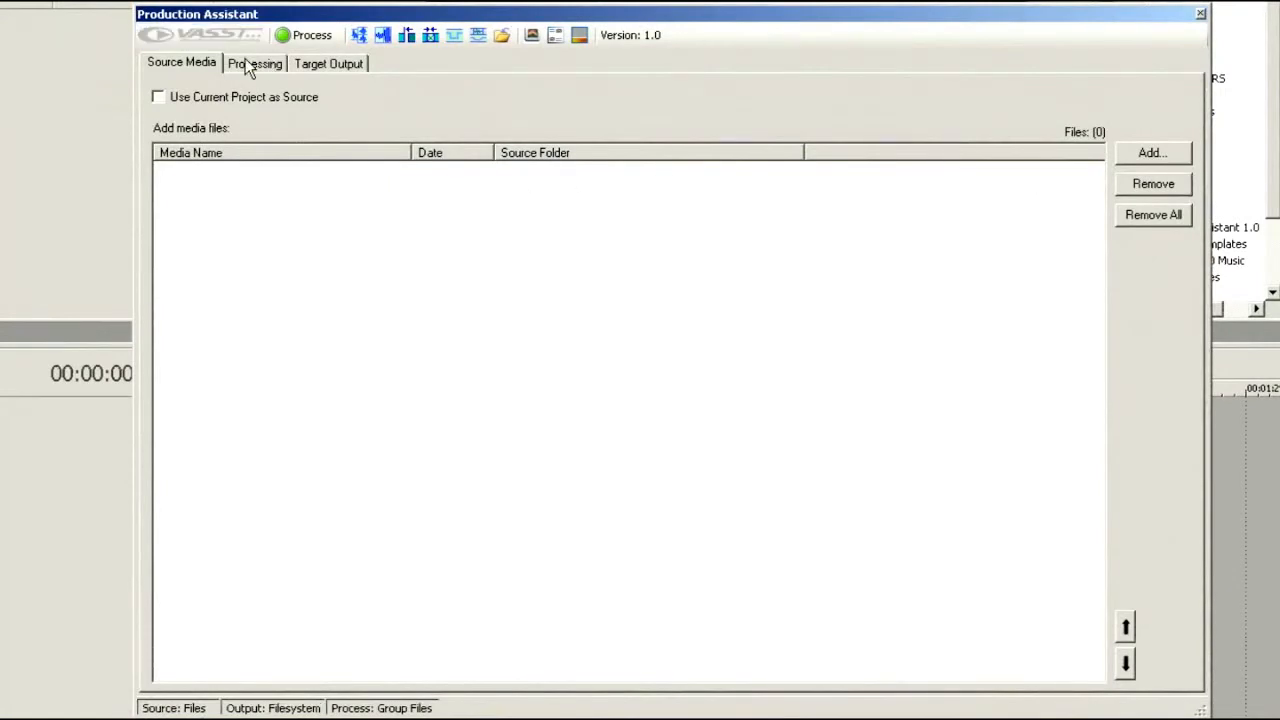
Browse to the Pepperell folder and add clips 15way 009–012.m2t to the source list
{"action": "left_click", "coordinate": [1152, 152]}
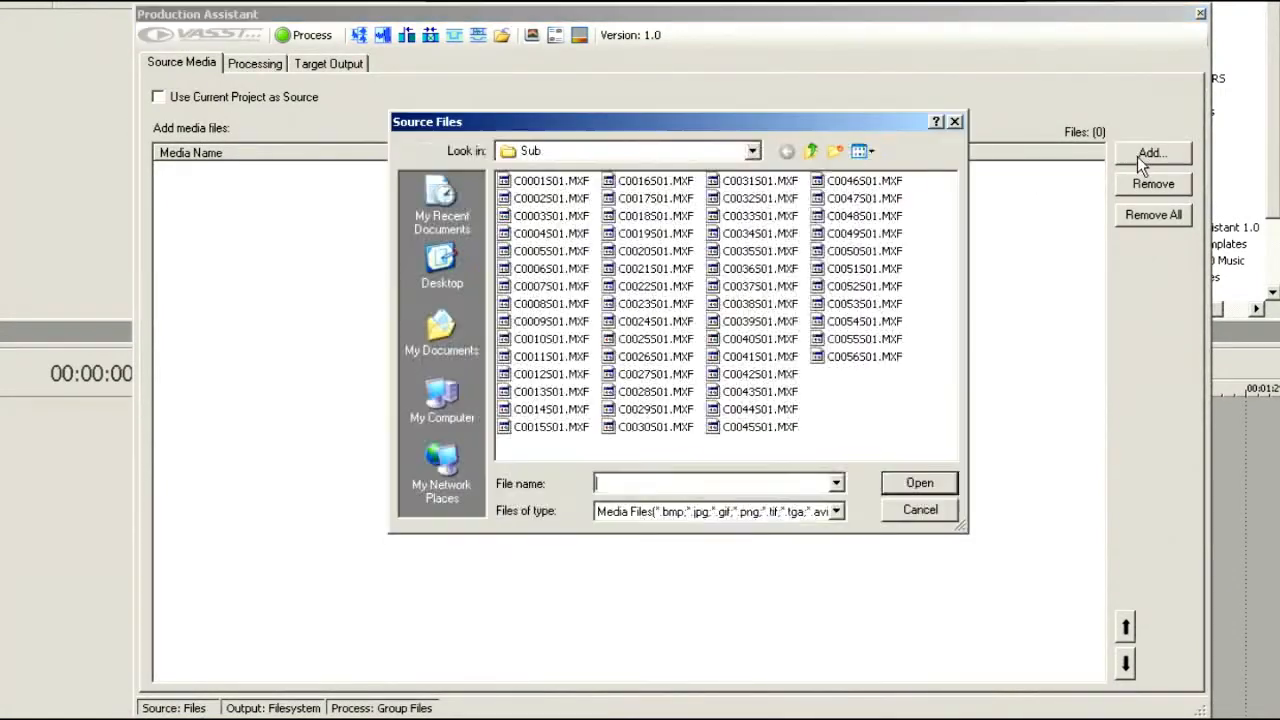
{"action": "left_click", "coordinate": [812, 152]}
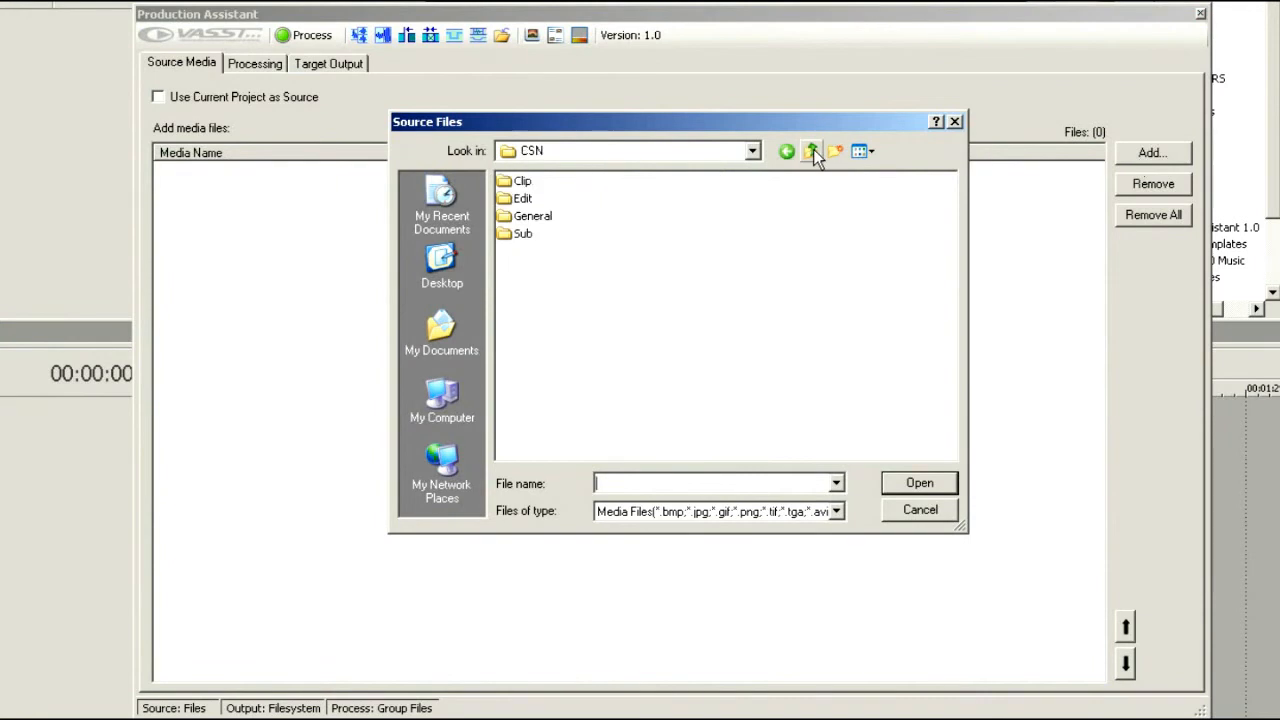
{"action": "left_click", "coordinate": [810, 152]}
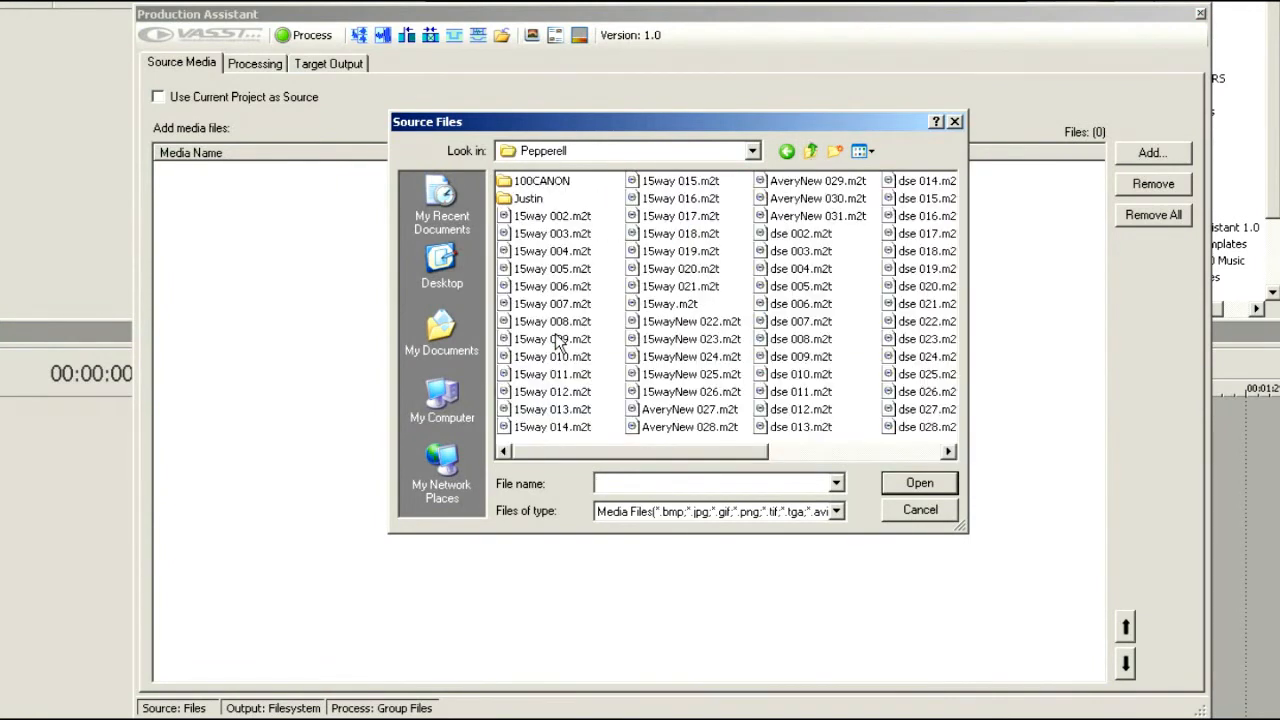
{"action": "left_click", "coordinate": [552, 338]}
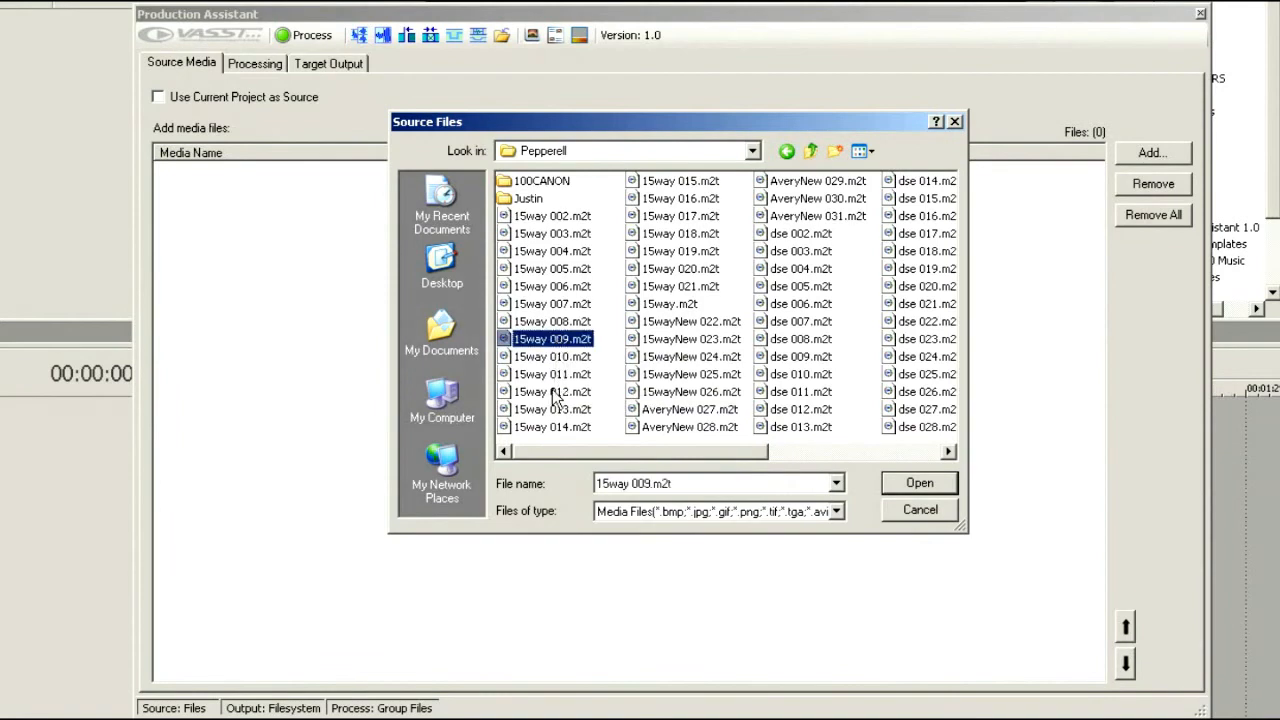
{"action": "left_click", "coordinate": [552, 390]}
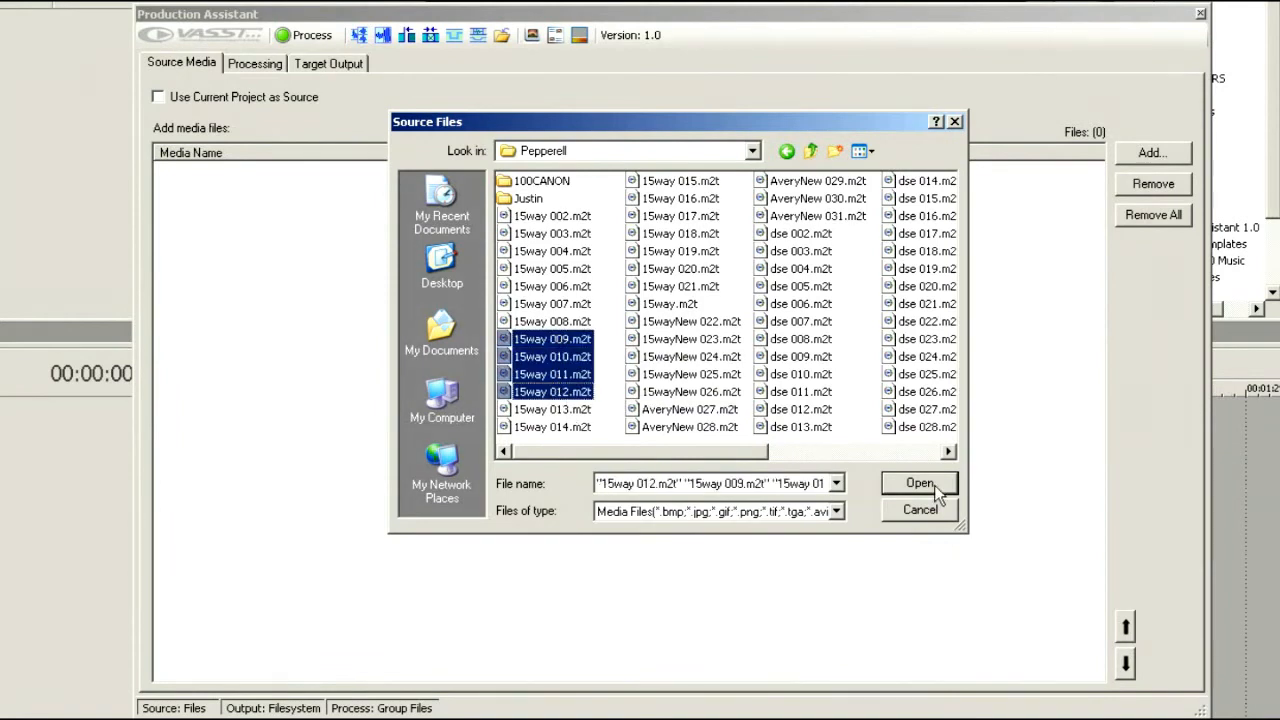
{"action": "left_click", "coordinate": [918, 482]}
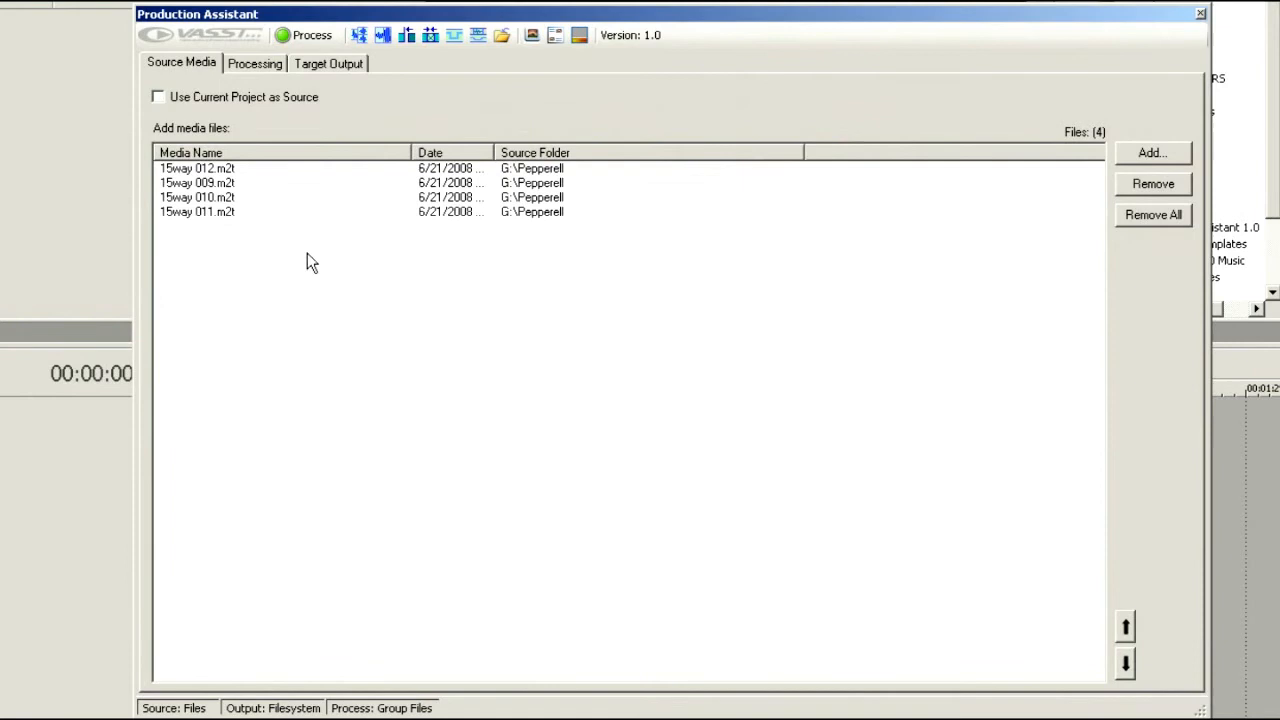
{"action": "mouse_move", "coordinate": [228, 184]}
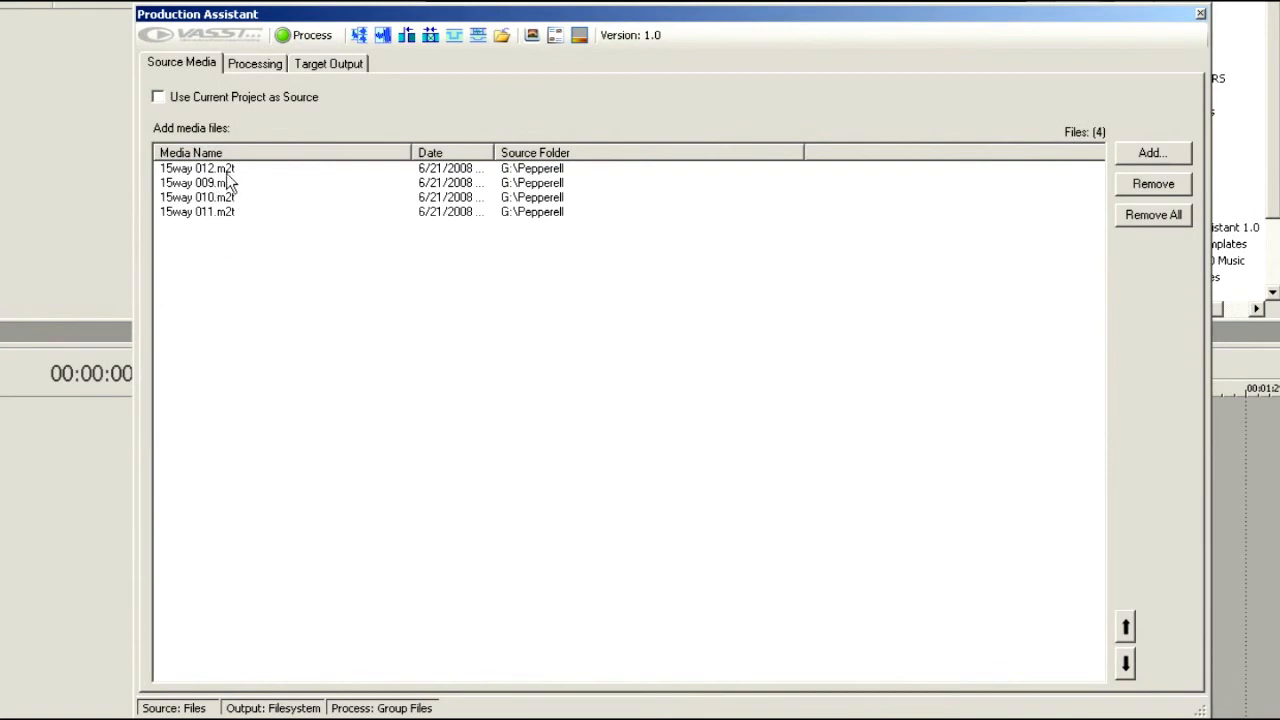
{"action": "mouse_move", "coordinate": [268, 68]}
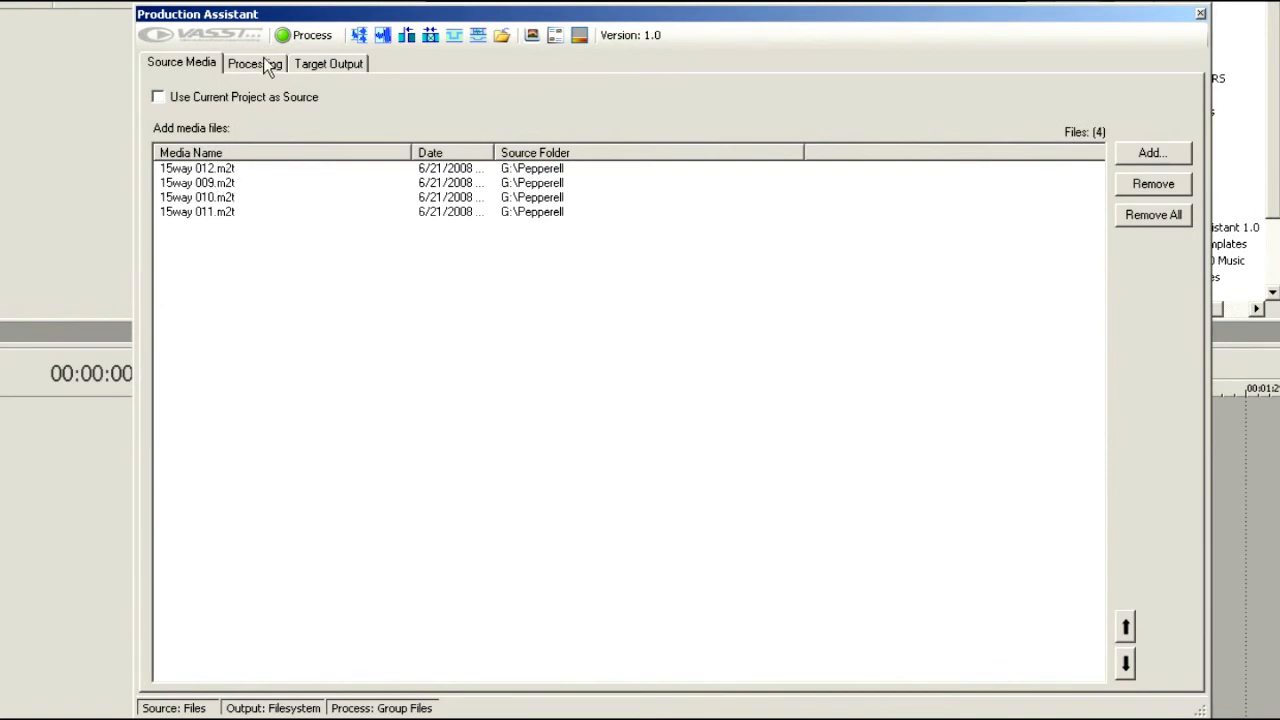
On the Processing page, bring up the Image Overlay step's options
{"action": "left_click", "coordinate": [254, 62]}
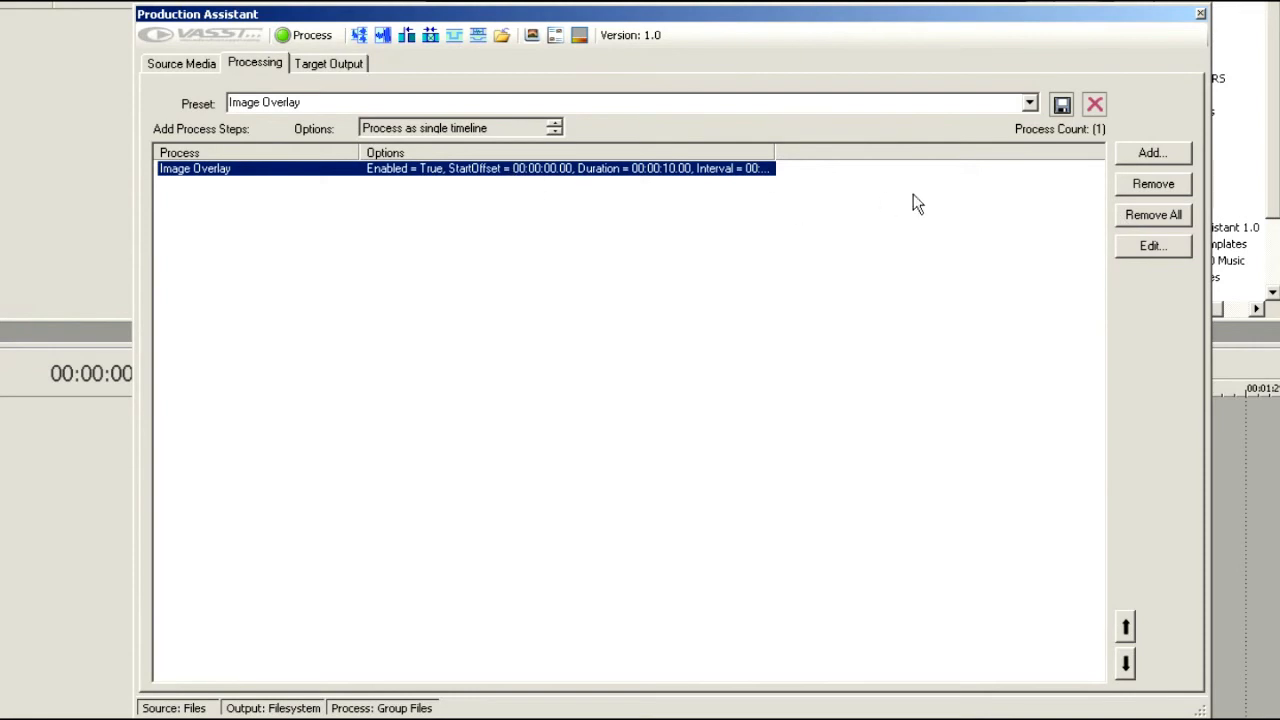
{"action": "left_click", "coordinate": [1152, 244]}
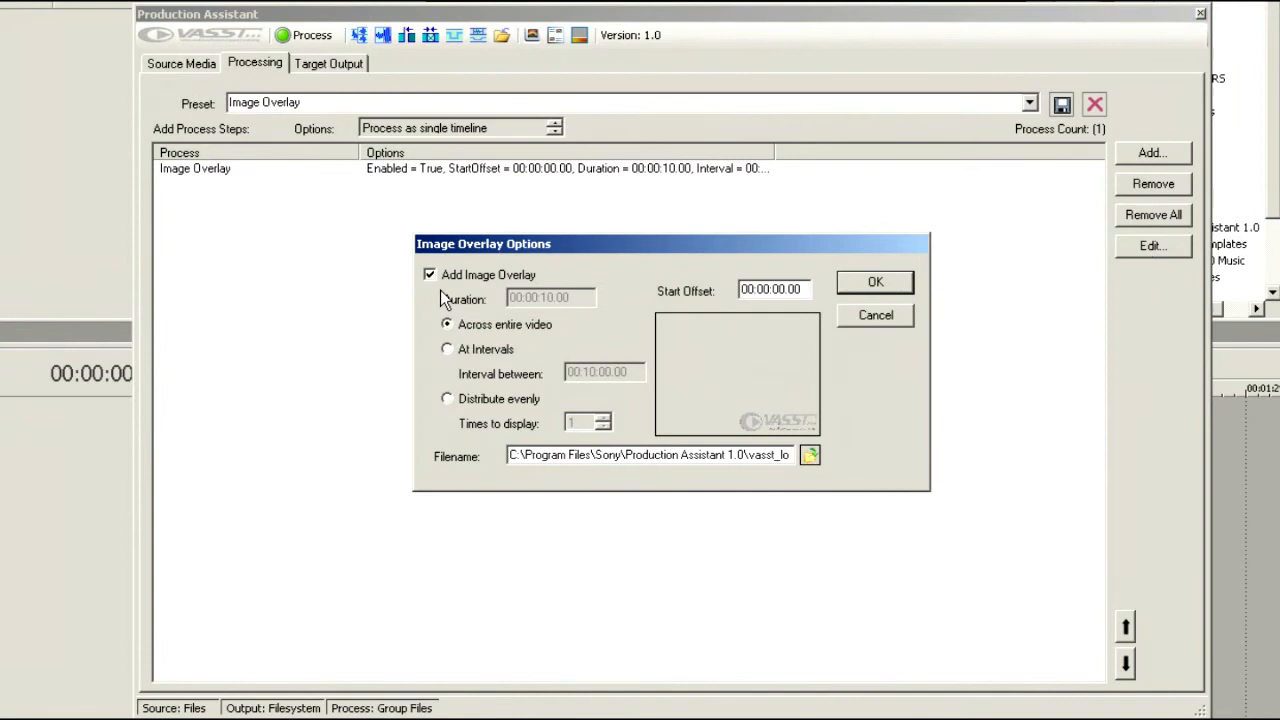
{"action": "mouse_move", "coordinate": [764, 432]}
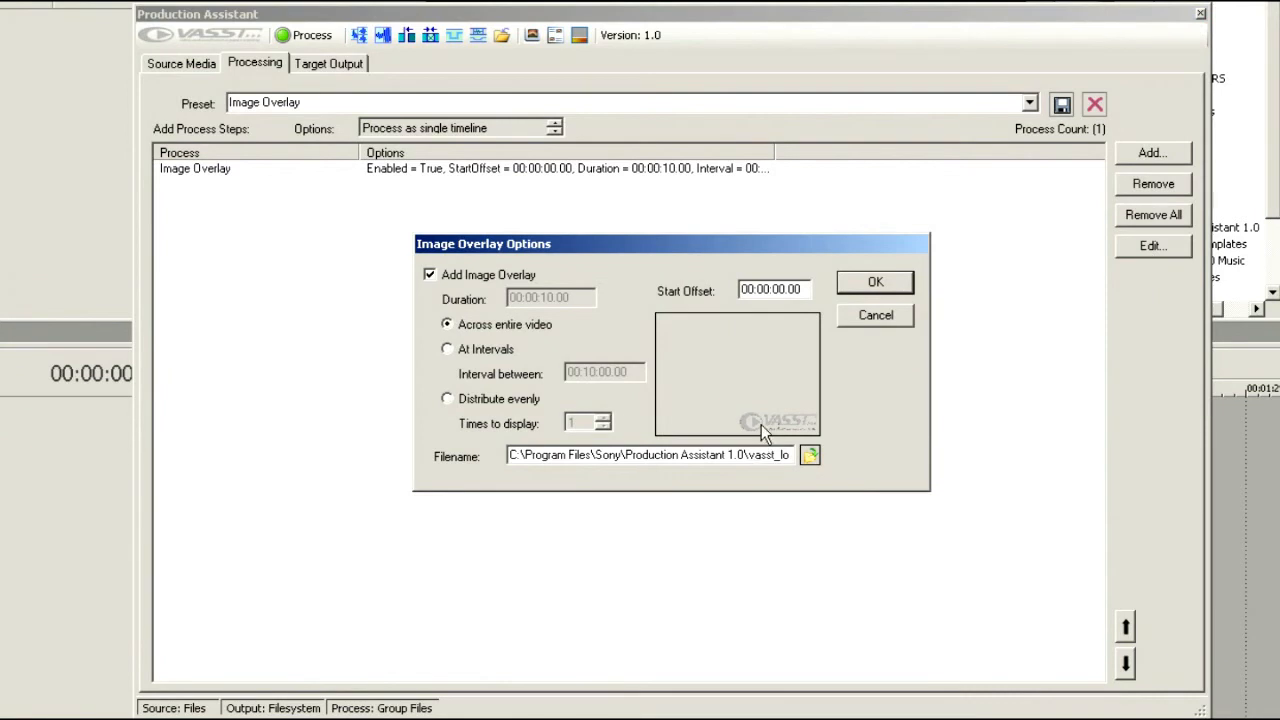
{"action": "mouse_move", "coordinate": [752, 436]}
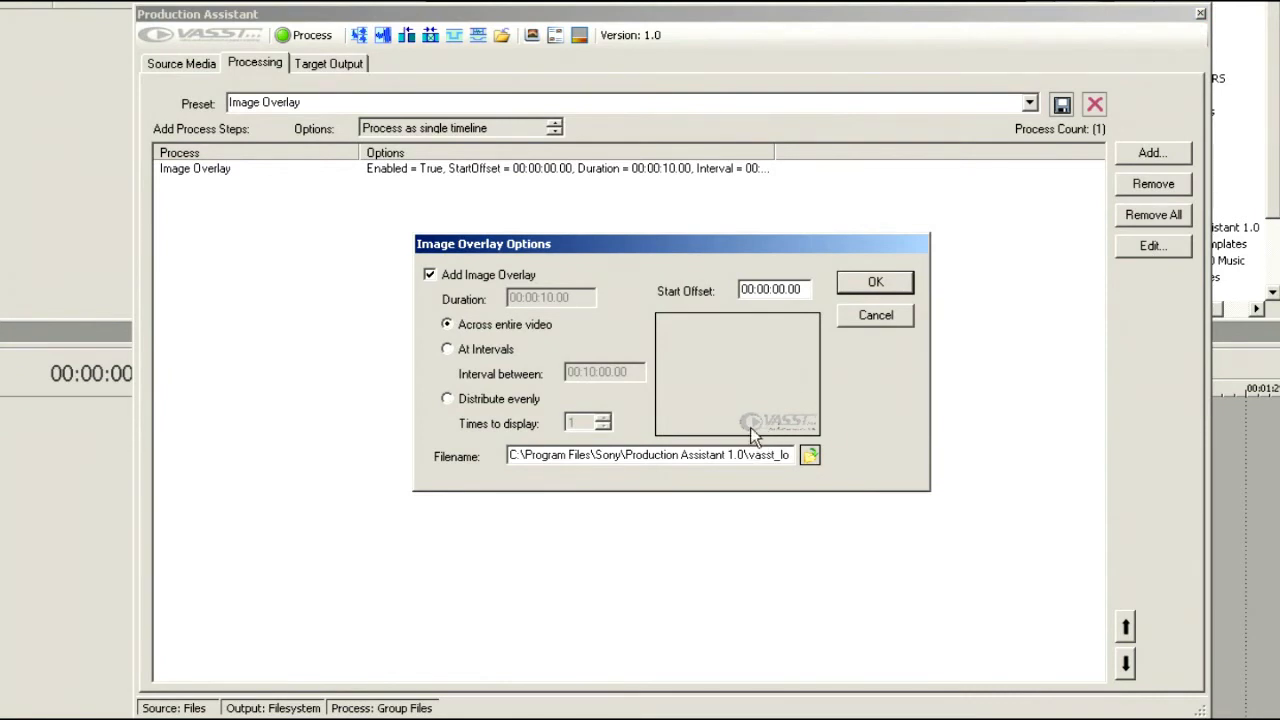
{"action": "mouse_move", "coordinate": [856, 456]}
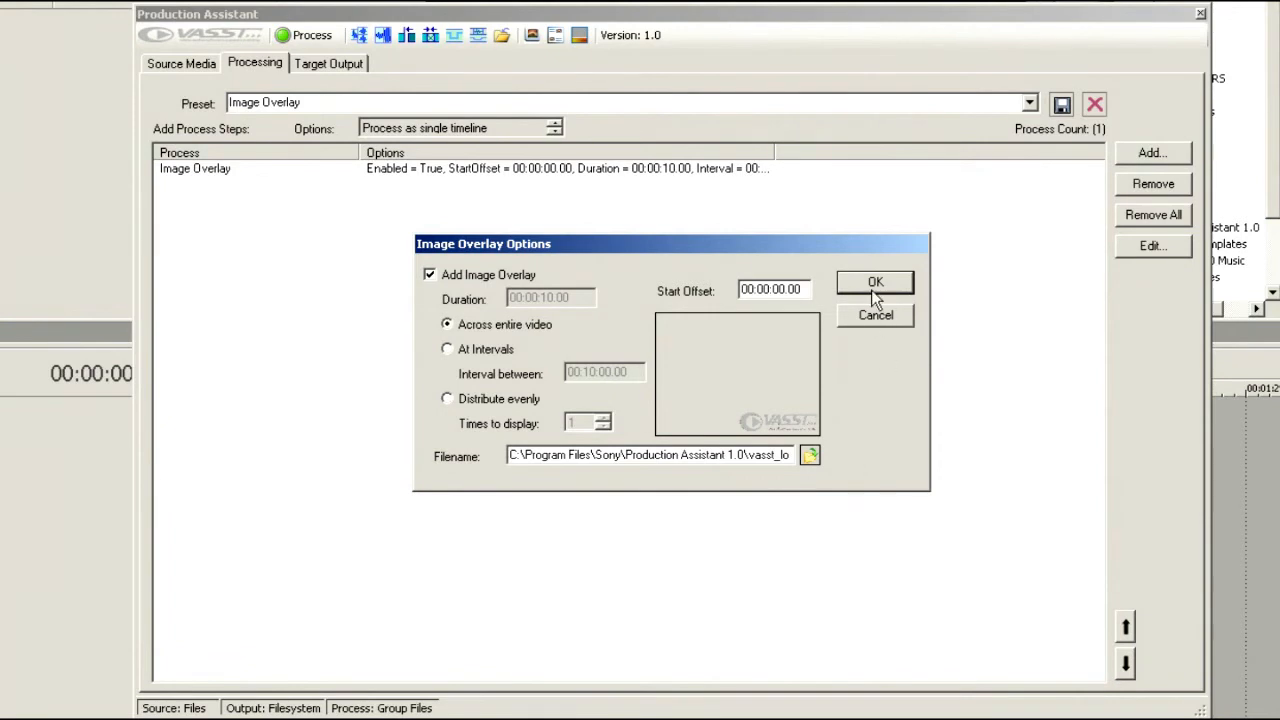
Set the overlay to repeat At Intervals rather than spread evenly across the video
{"action": "left_click", "coordinate": [446, 348]}
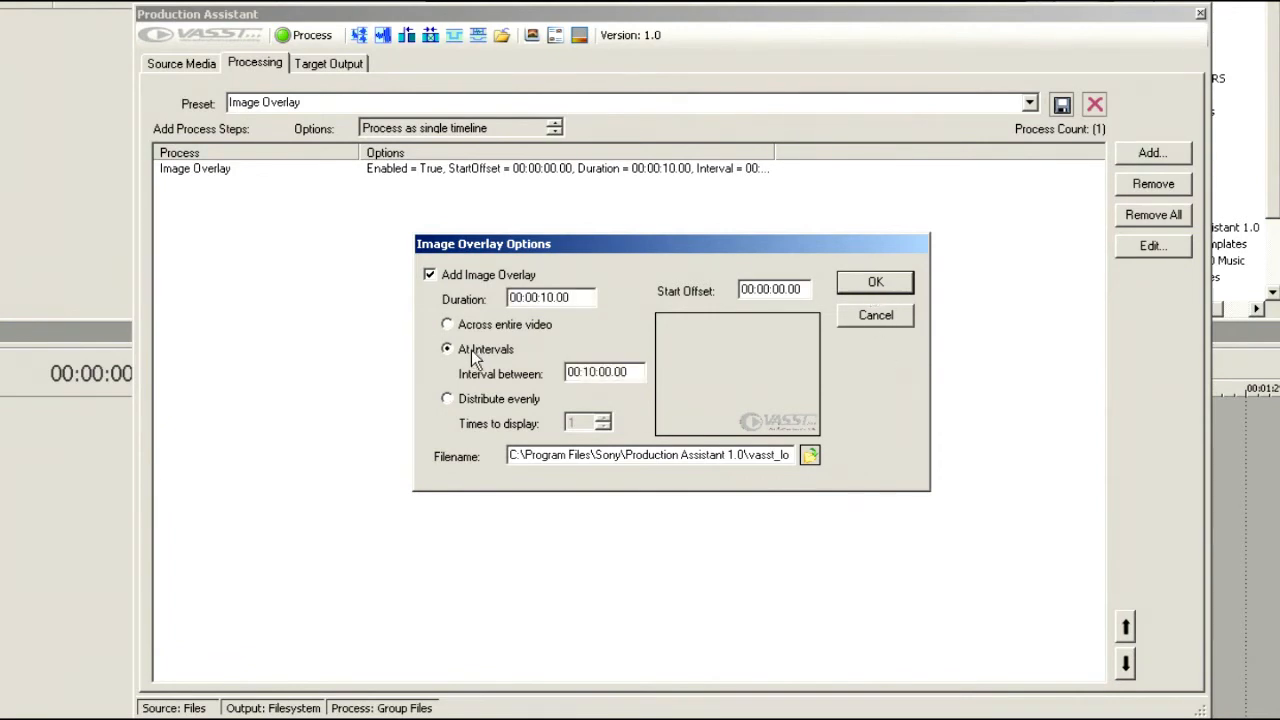
{"action": "left_click", "coordinate": [446, 398]}
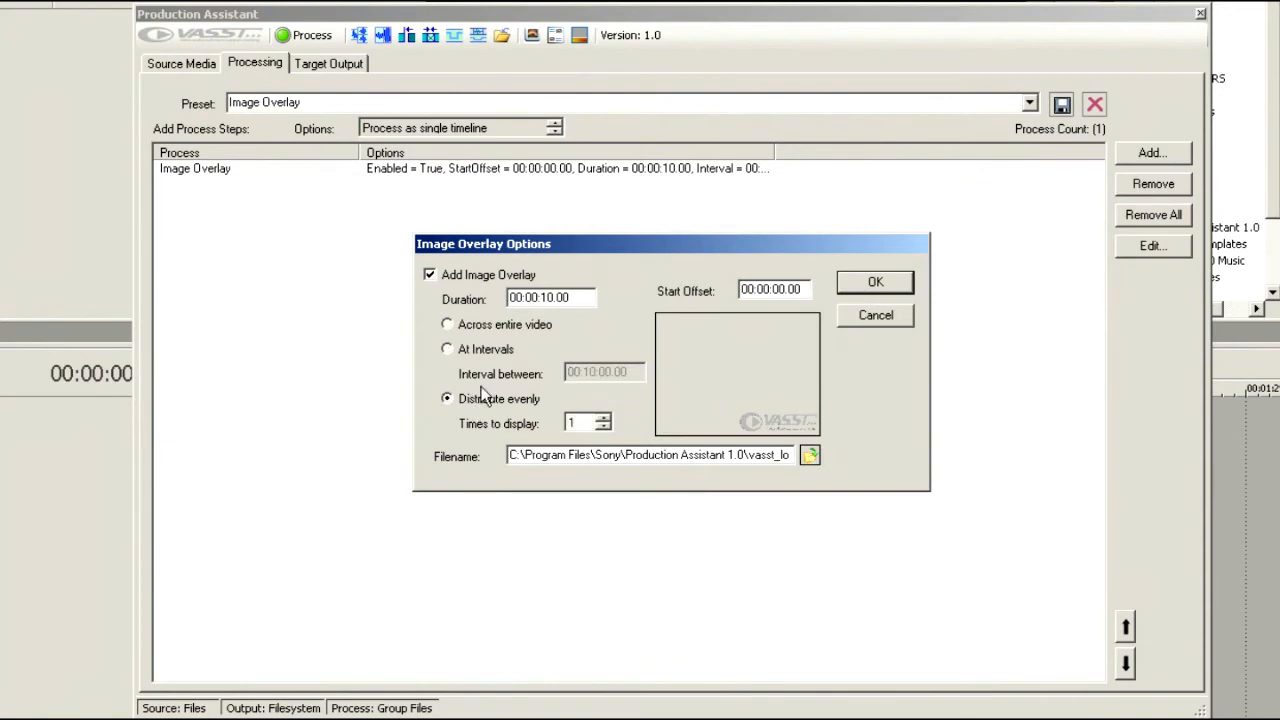
{"action": "left_click", "coordinate": [448, 348]}
{"action": "type", "text": ":30"}
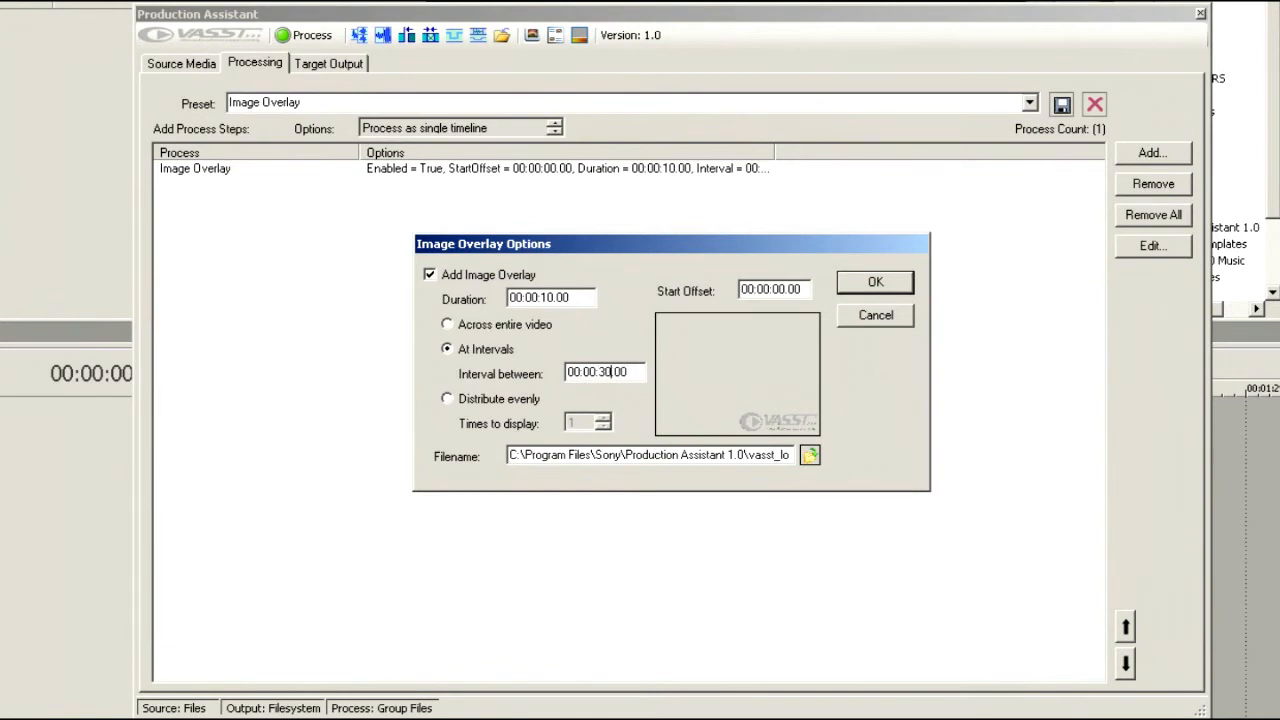
{"action": "mouse_move", "coordinate": [918, 316]}
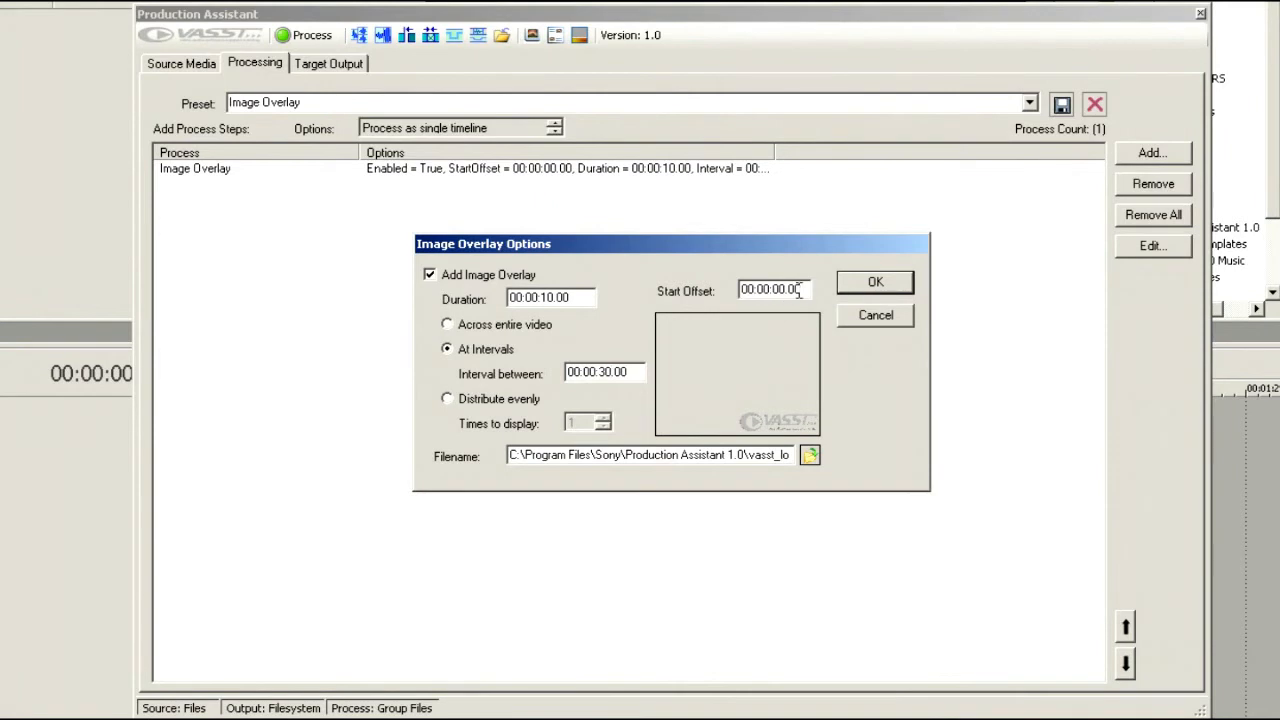
{"action": "mouse_move", "coordinate": [864, 380]}
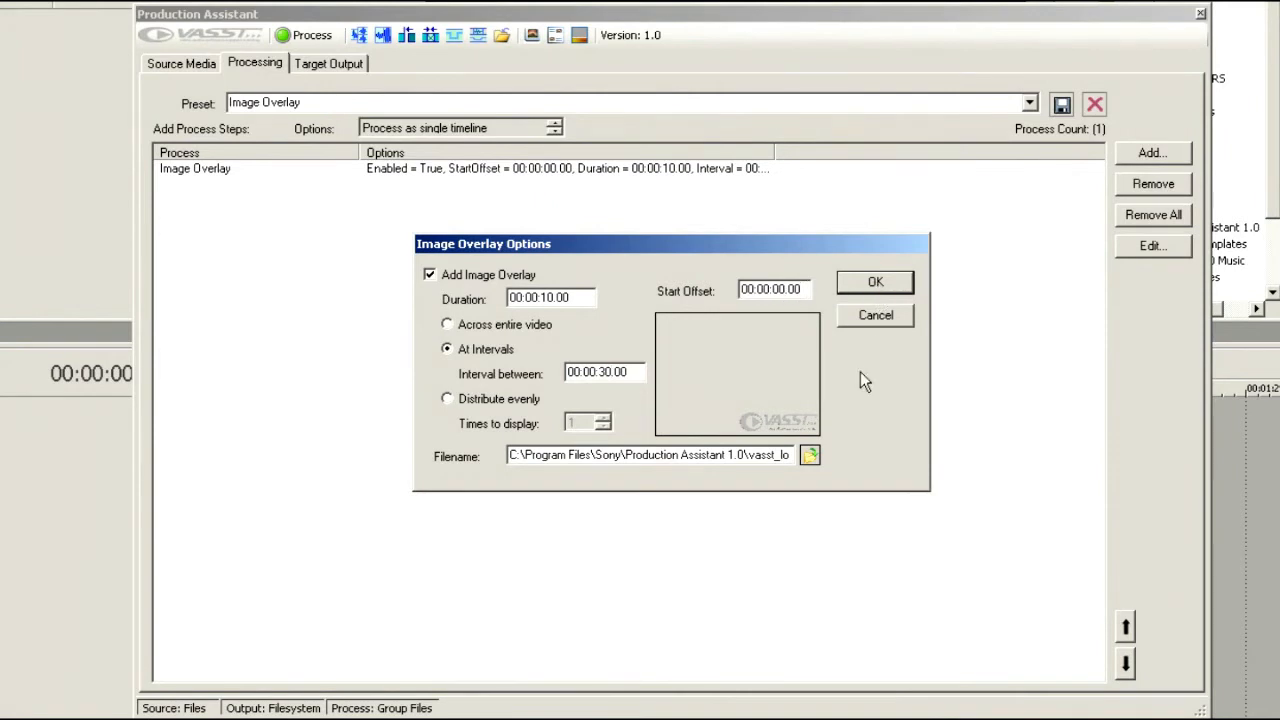
{"action": "mouse_move", "coordinate": [810, 456]}
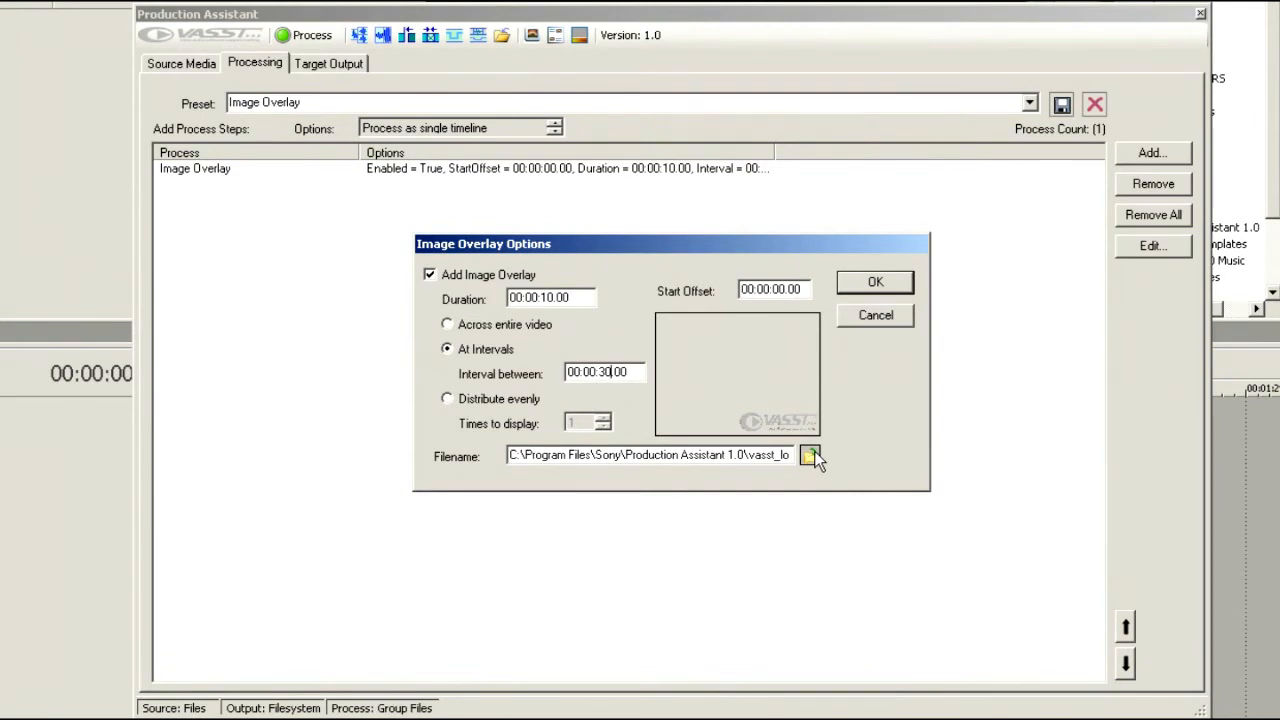
{"action": "mouse_move", "coordinate": [784, 432]}
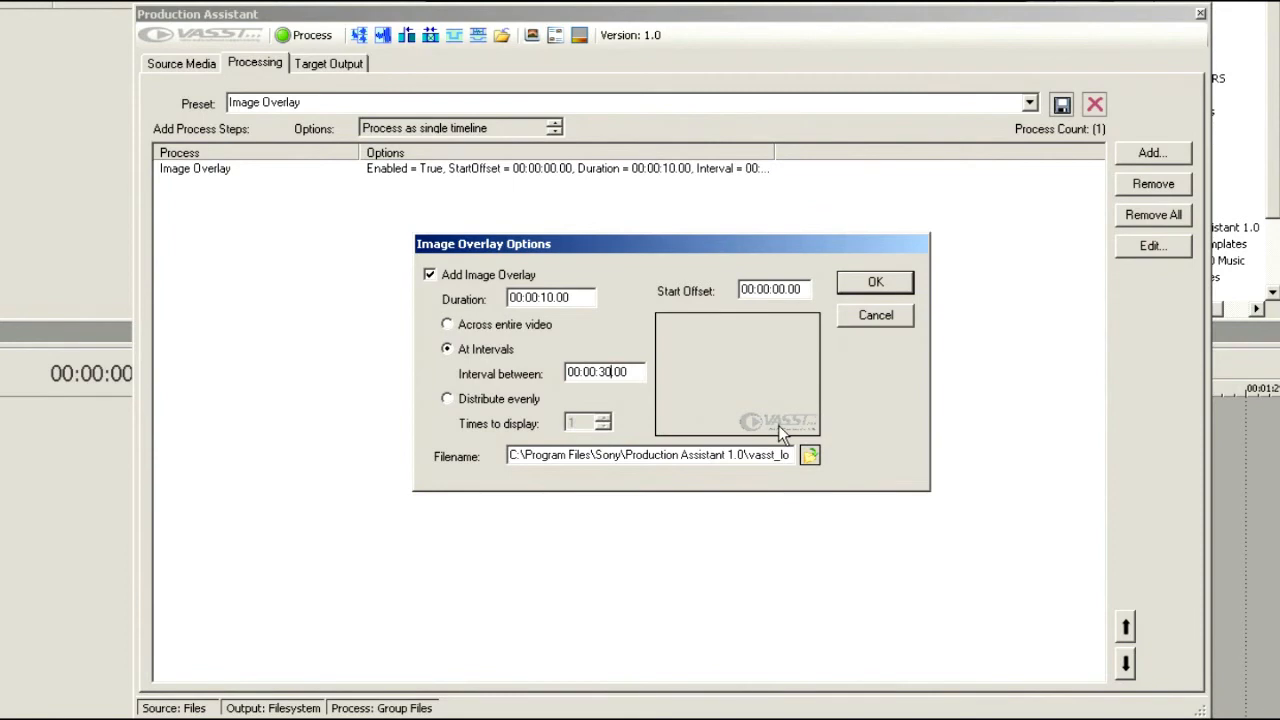
{"action": "mouse_move", "coordinate": [760, 378]}
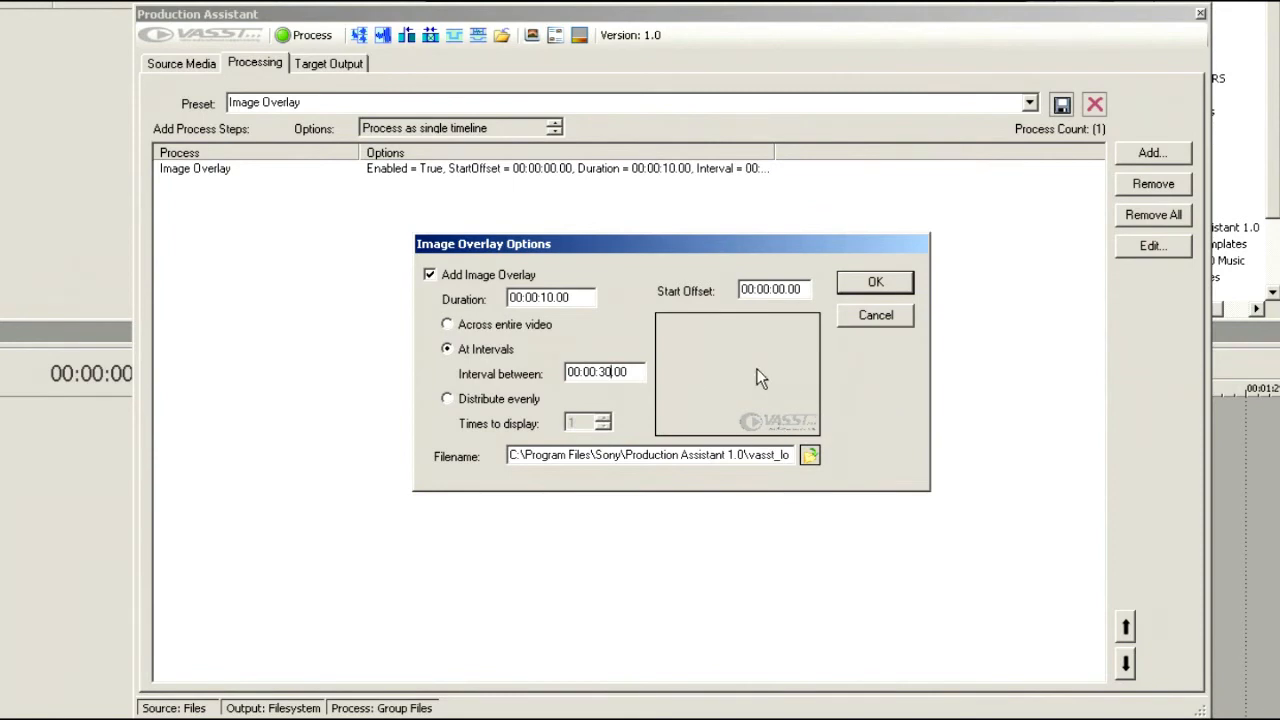
{"action": "mouse_move", "coordinate": [800, 390]}
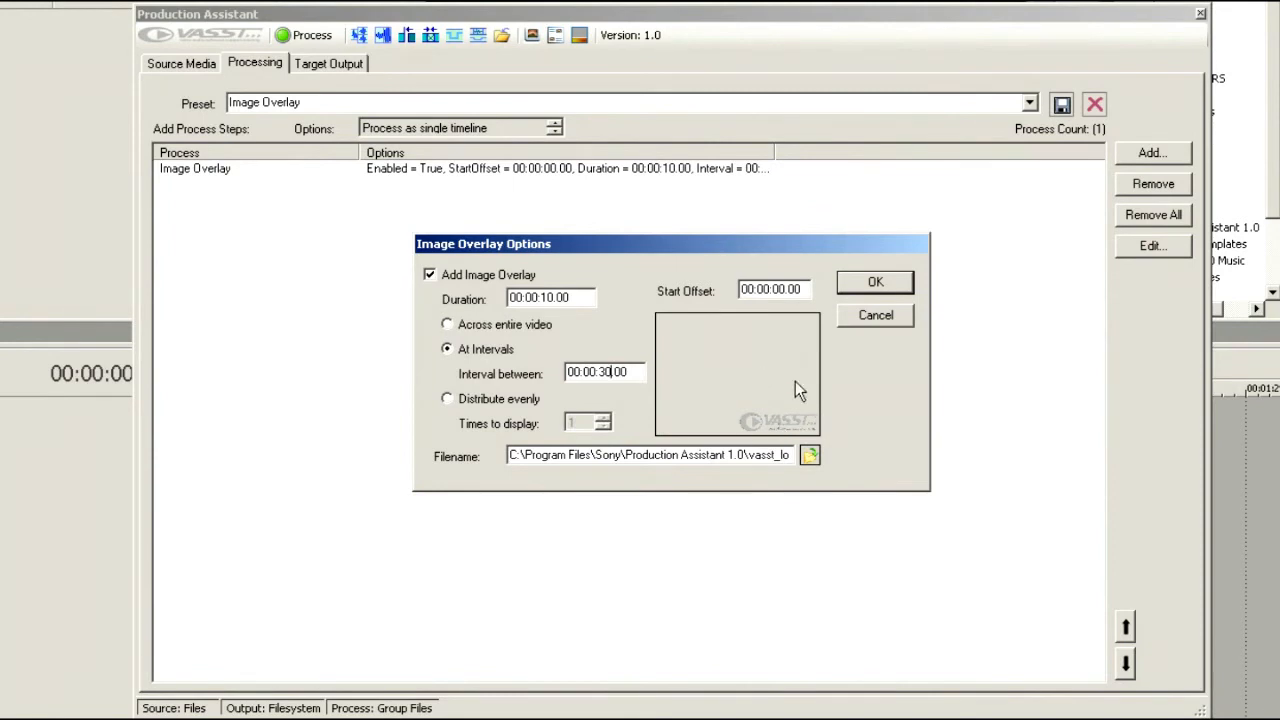
{"action": "mouse_move", "coordinate": [690, 380]}
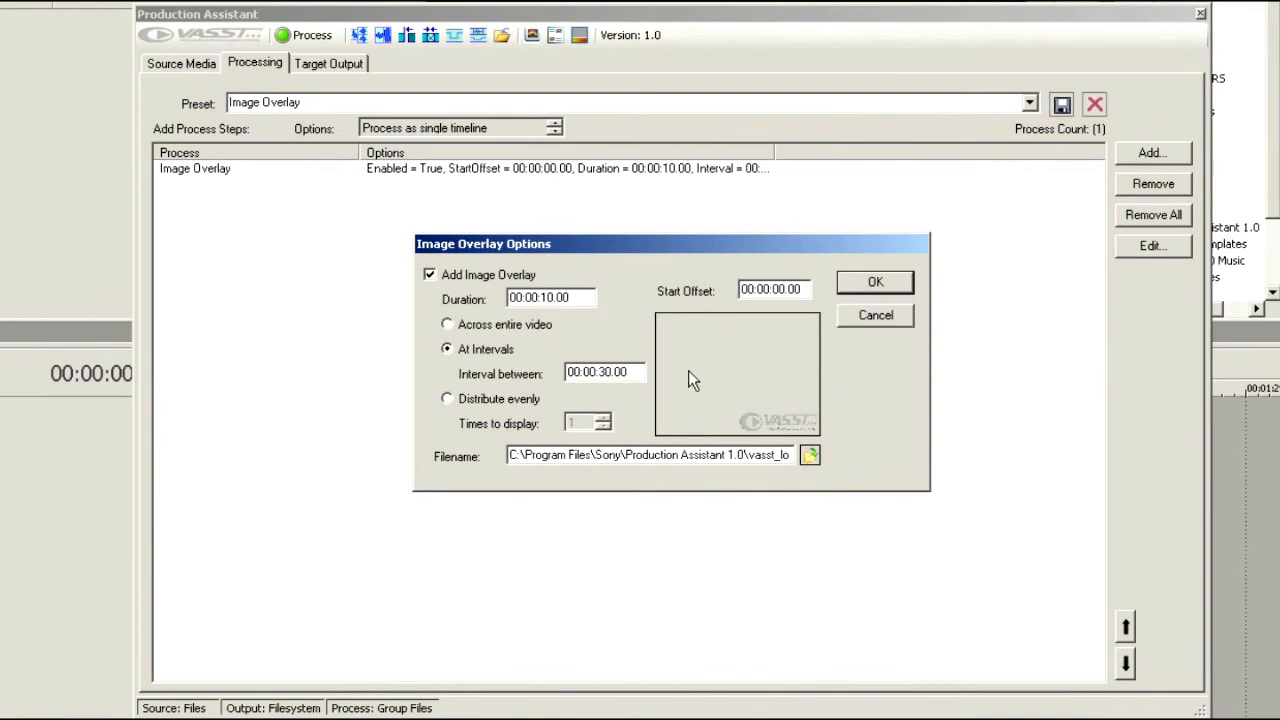
{"action": "mouse_move", "coordinate": [792, 456]}
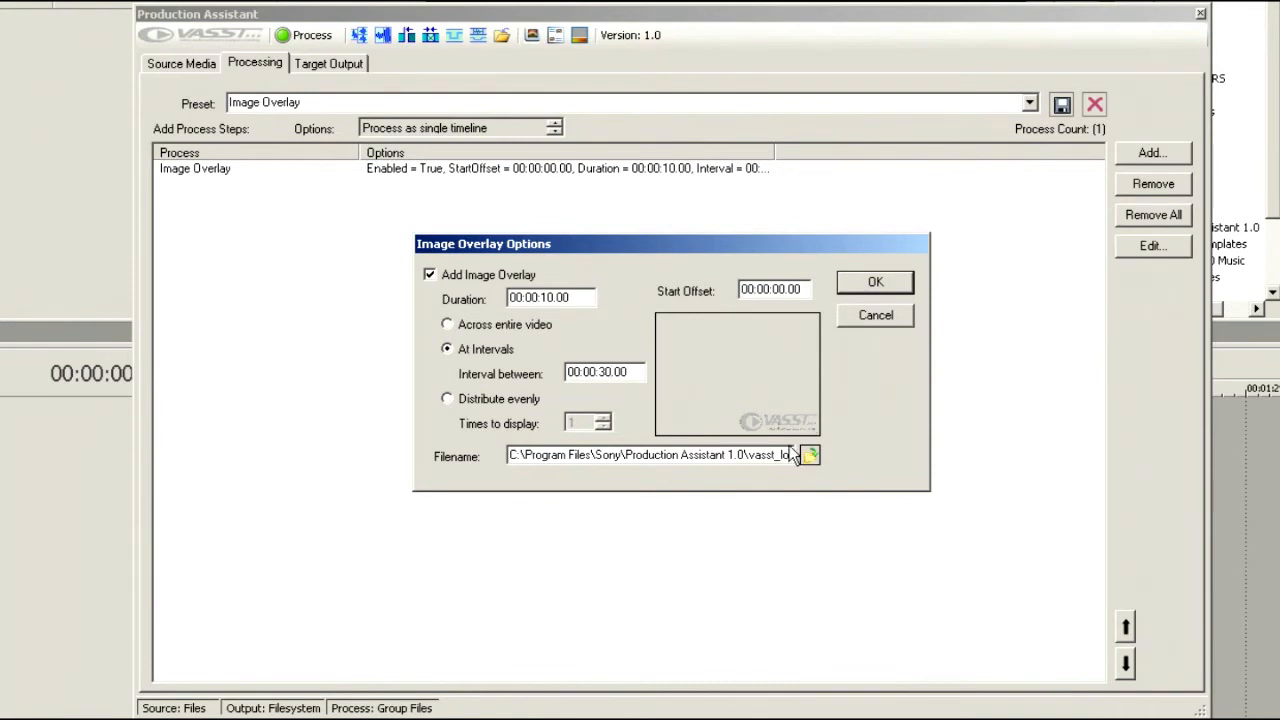
{"action": "mouse_move", "coordinate": [856, 362]}
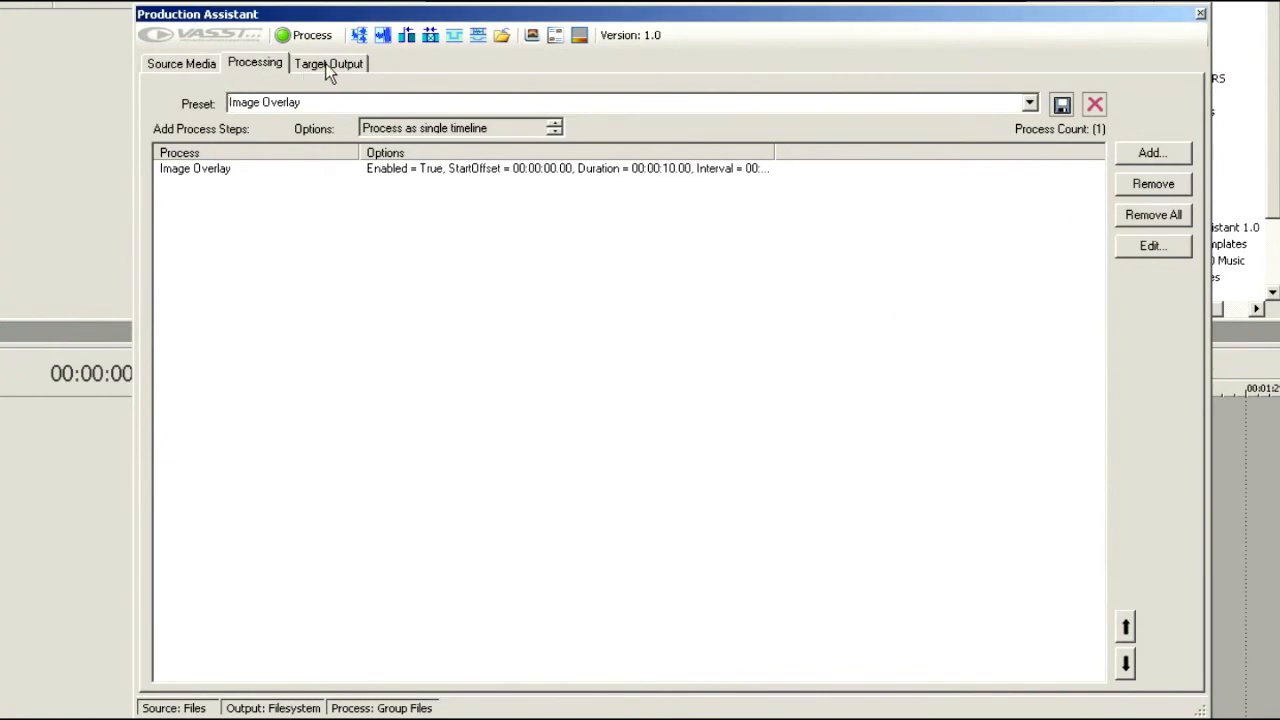
Show the Target Output page with the DV Widescreen Proxy preset
{"action": "left_click", "coordinate": [328, 62]}
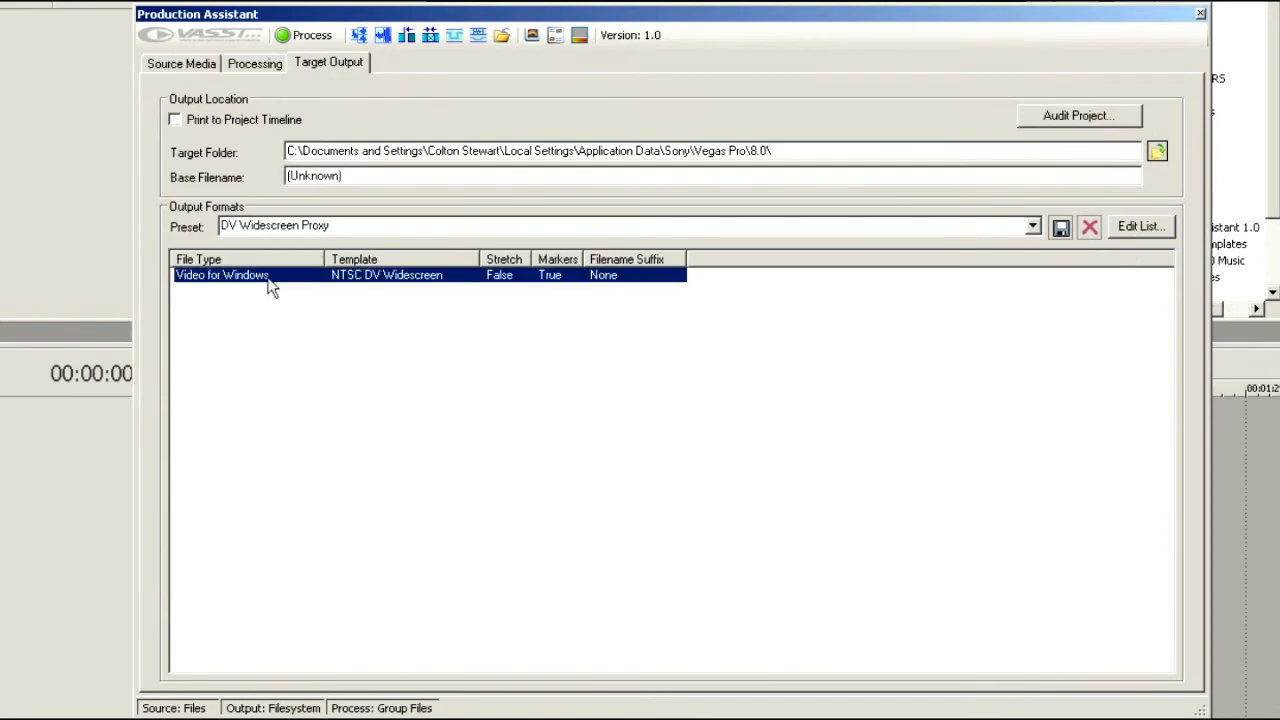
{"action": "mouse_move", "coordinate": [496, 348]}
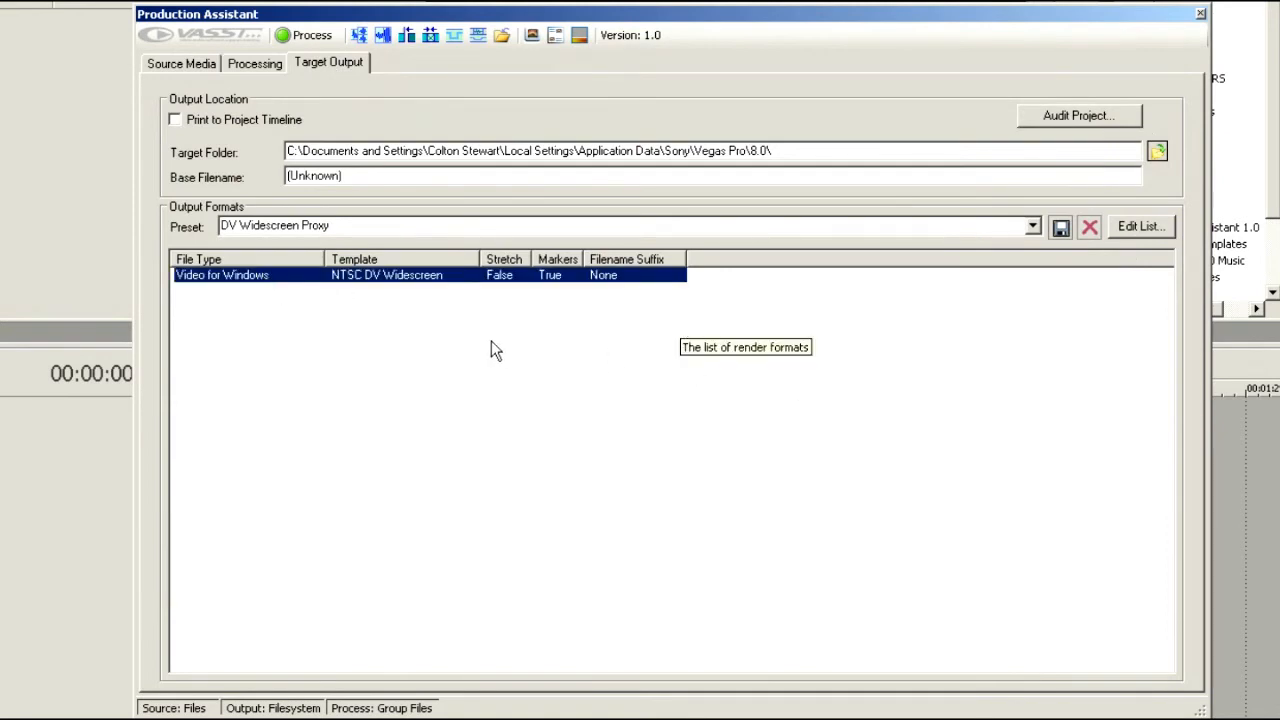
{"action": "mouse_move", "coordinate": [696, 300]}
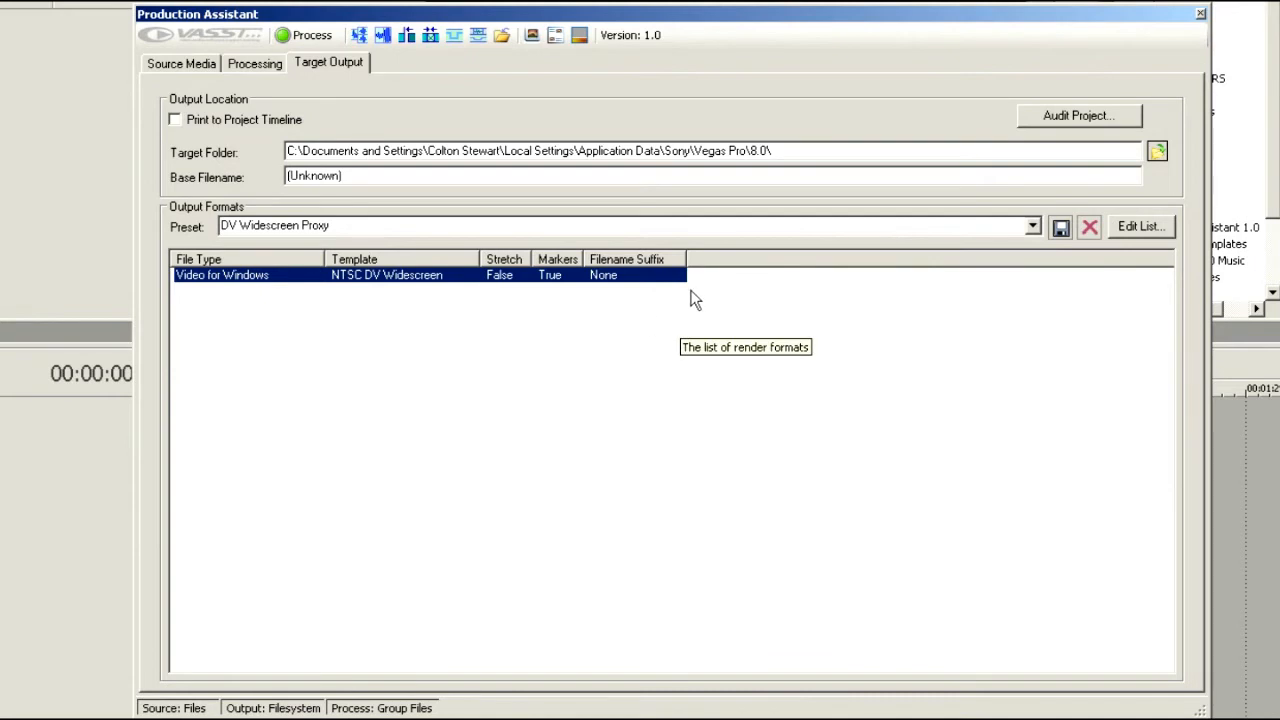
{"action": "mouse_move", "coordinate": [1000, 176]}
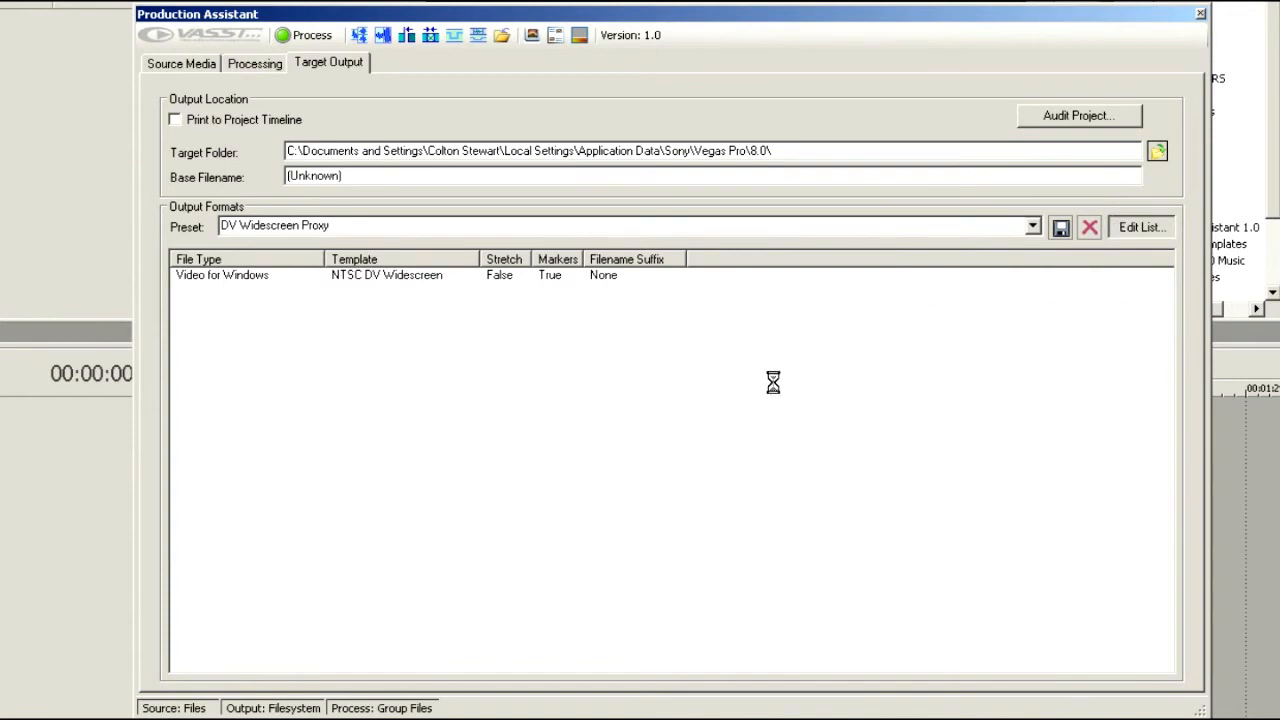
{"action": "mouse_move", "coordinate": [576, 520]}
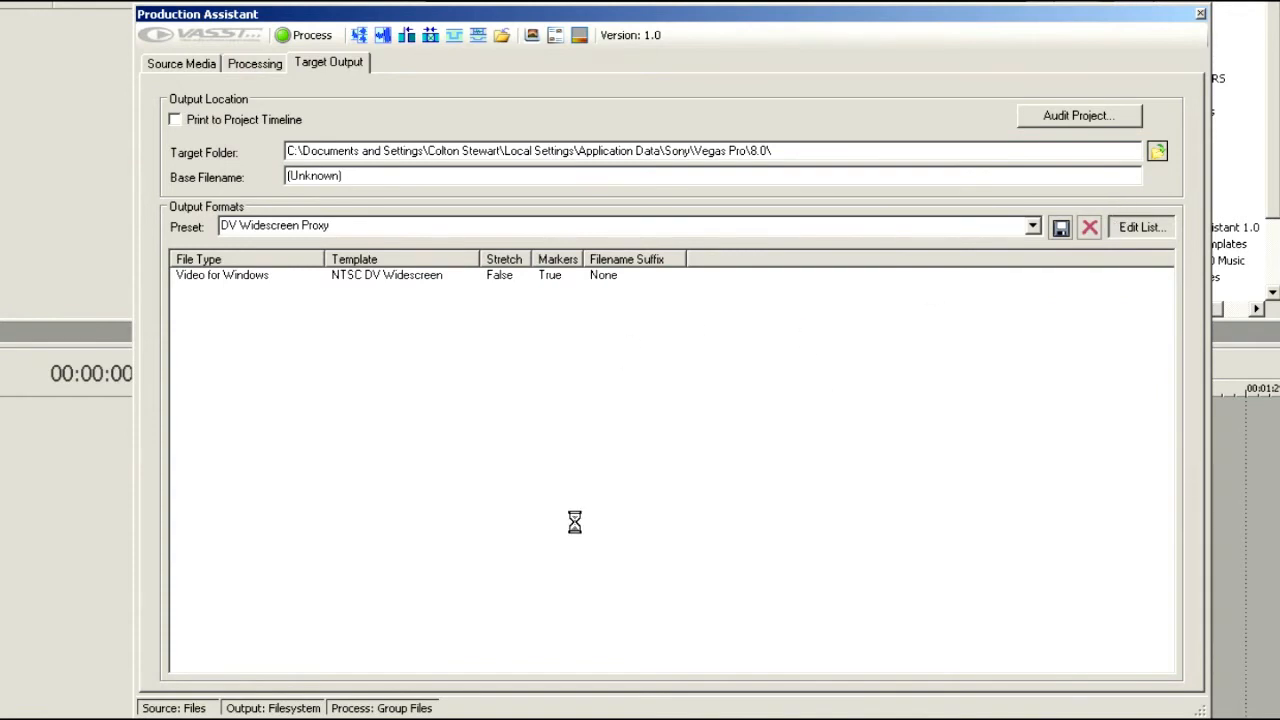
Edit the render formats list, removing an accidentally duplicated DV format
{"action": "left_click", "coordinate": [1140, 228]}
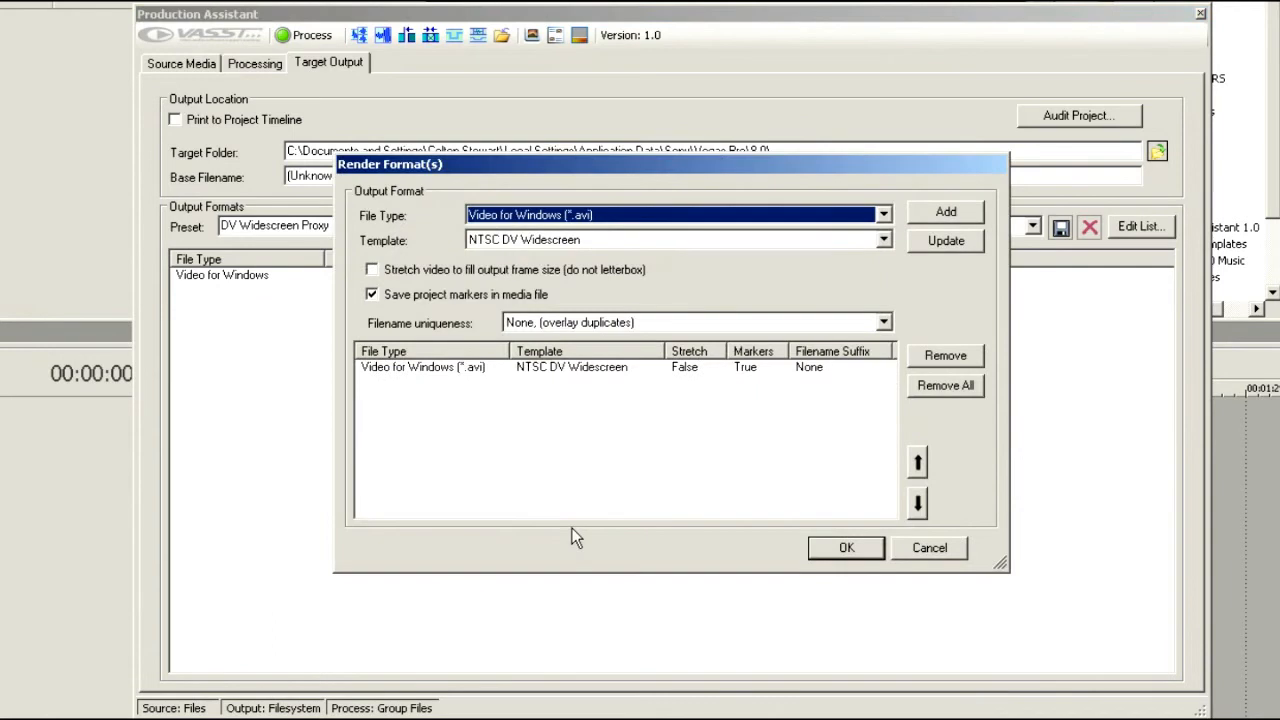
{"action": "mouse_move", "coordinate": [944, 384]}
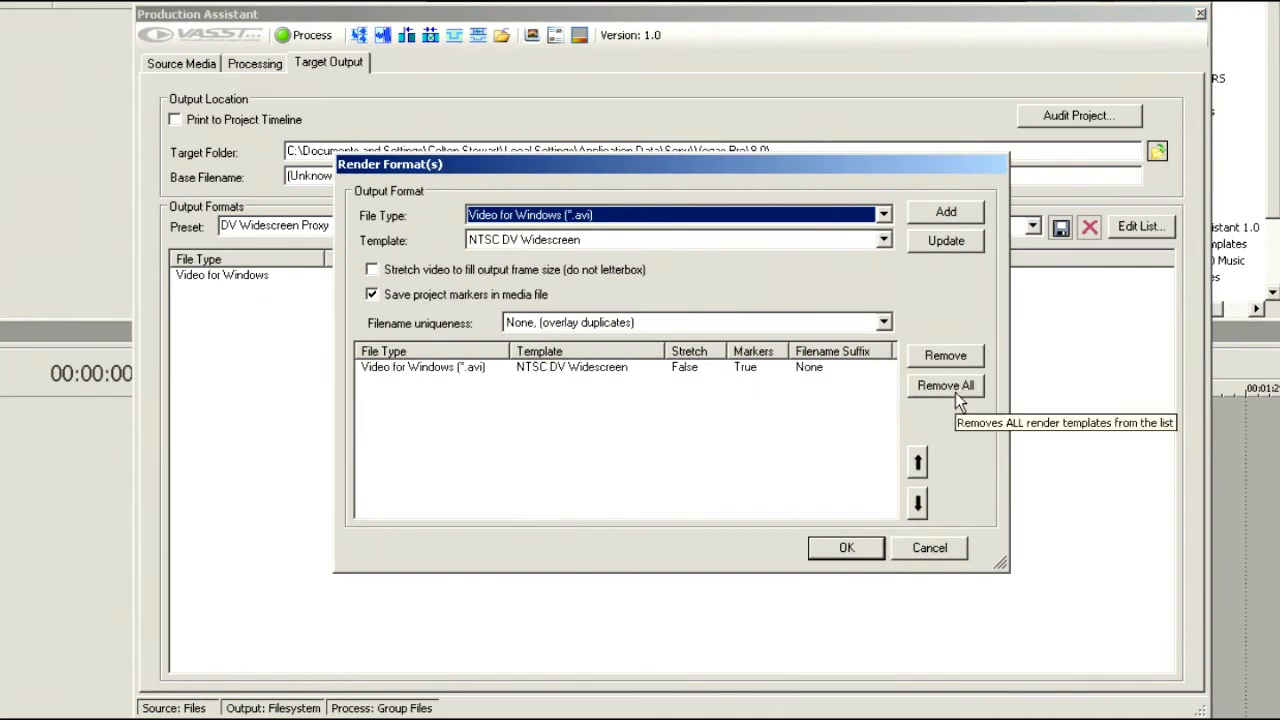
{"action": "mouse_move", "coordinate": [924, 230]}
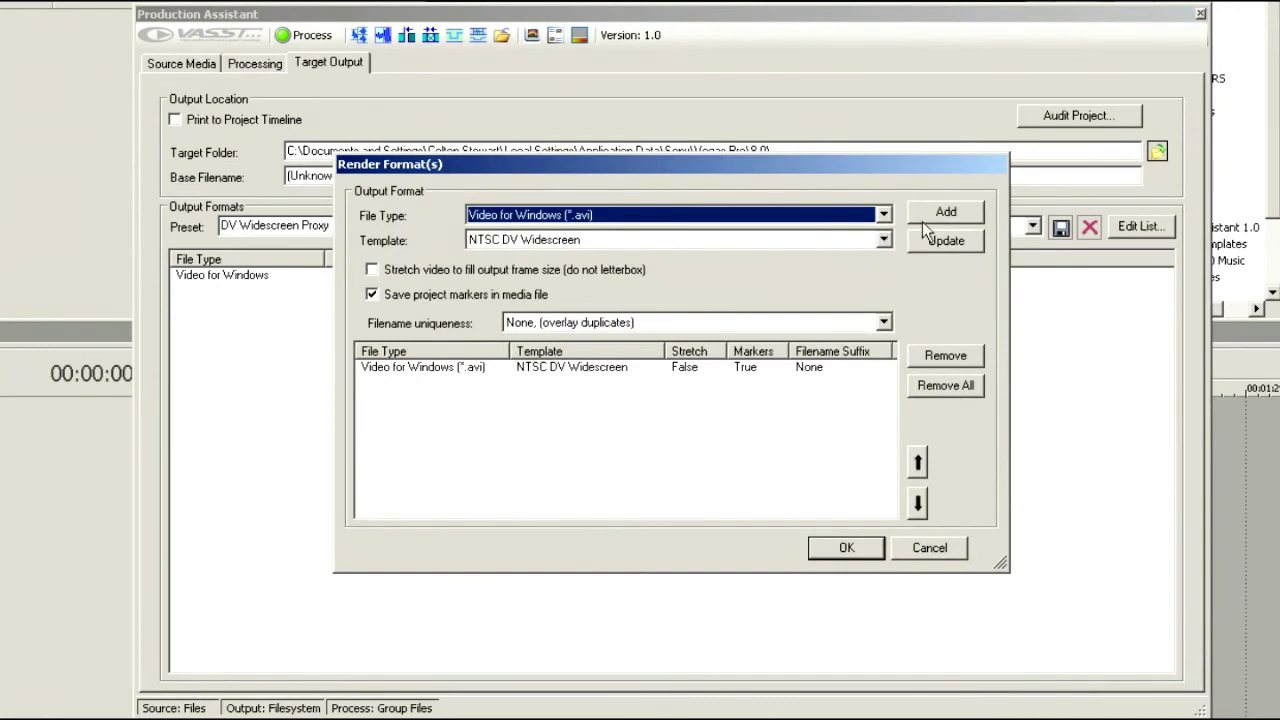
{"action": "left_click", "coordinate": [944, 212]}
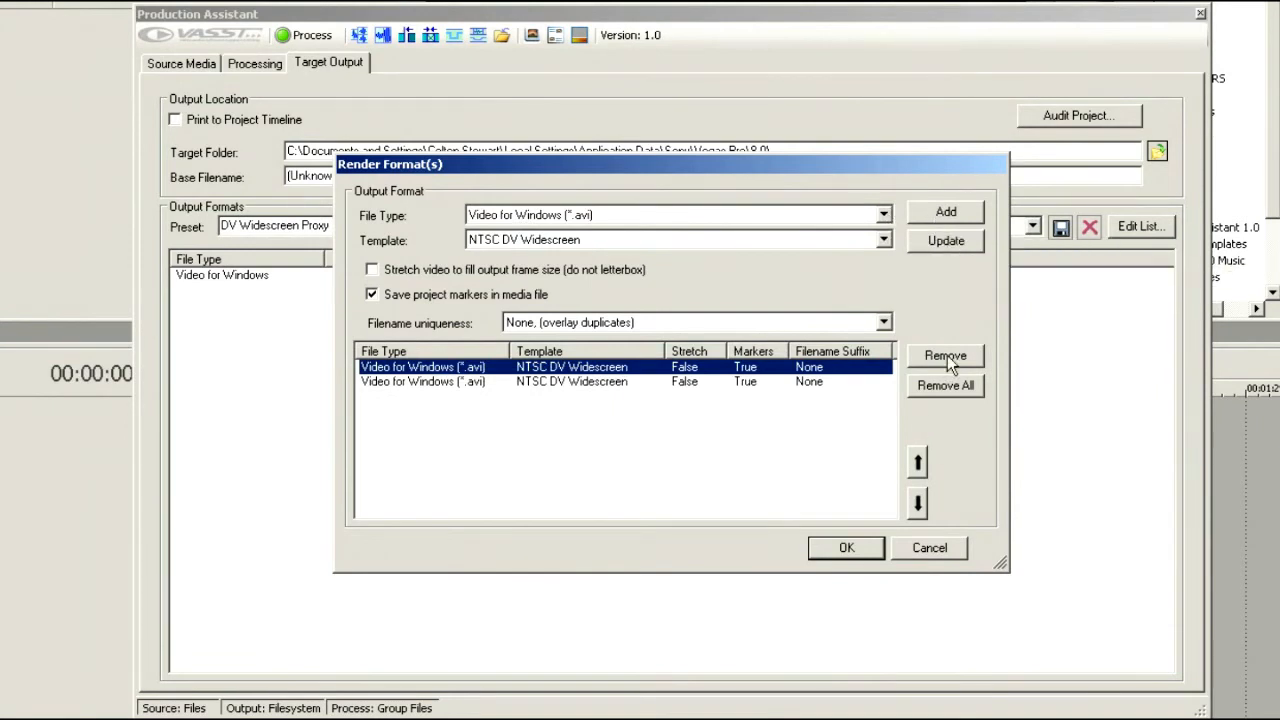
{"action": "left_click", "coordinate": [882, 216]}
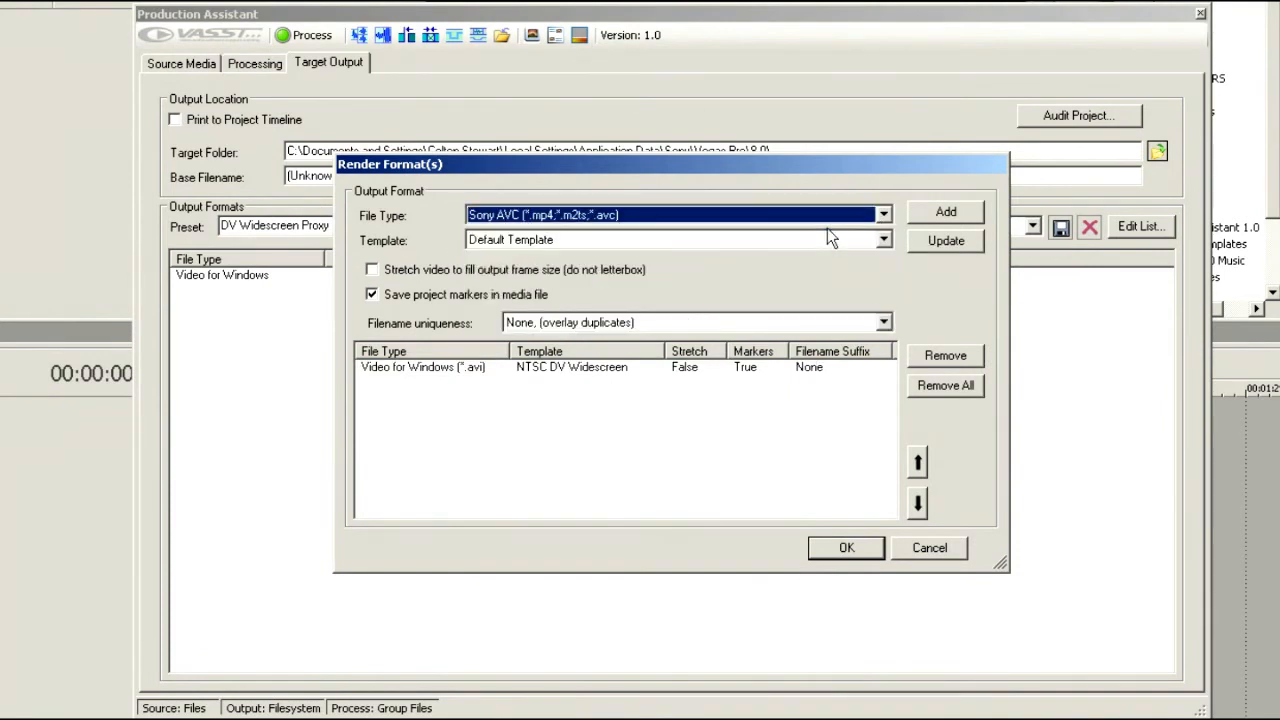
Add a Sony AVC format with the AVCHD 1440x1080 NTSC template, stretched to fill the frame, and confirm
{"action": "left_click", "coordinate": [882, 240]}
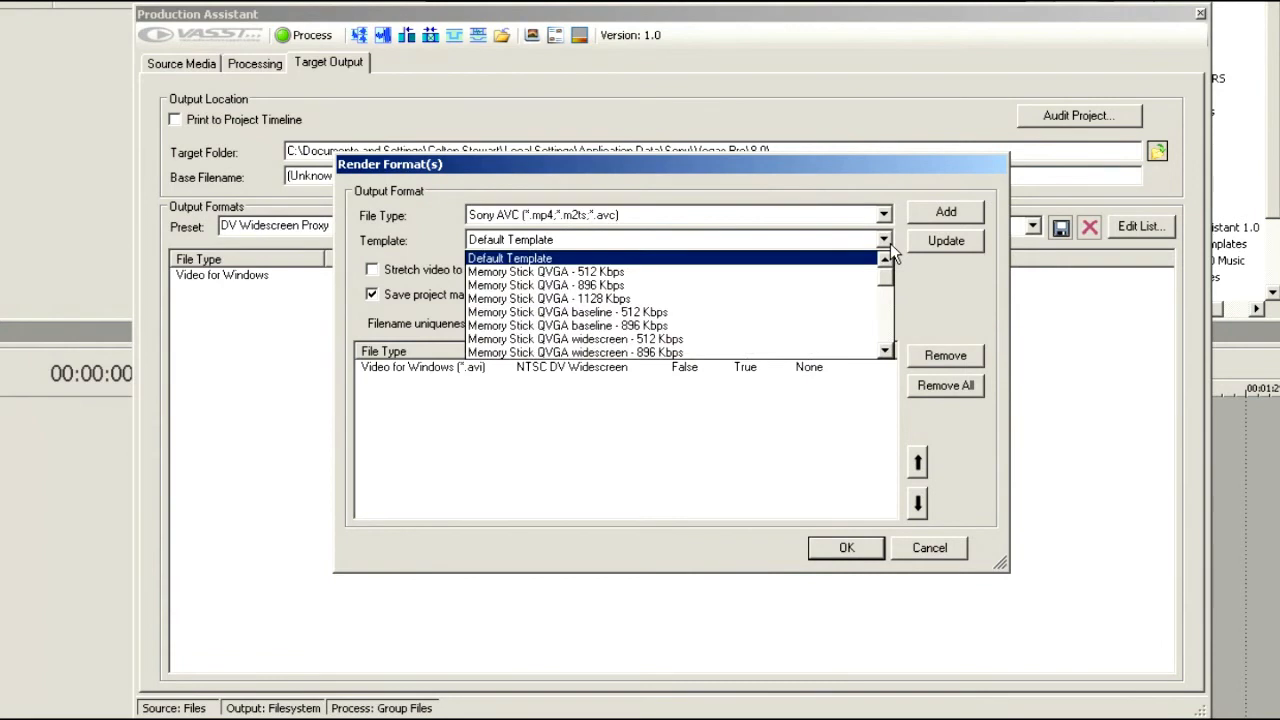
{"action": "mouse_move", "coordinate": [890, 288]}
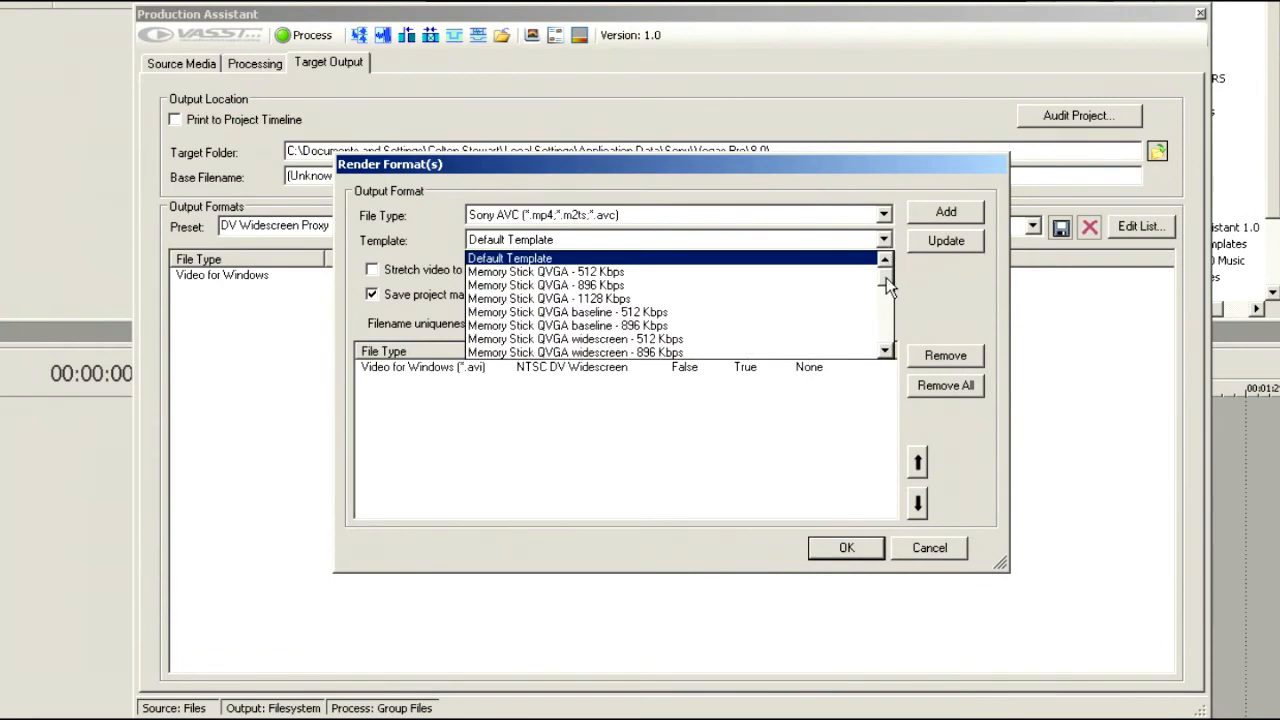
{"action": "scroll", "scroll_direction": "down", "scroll_amount": 3}
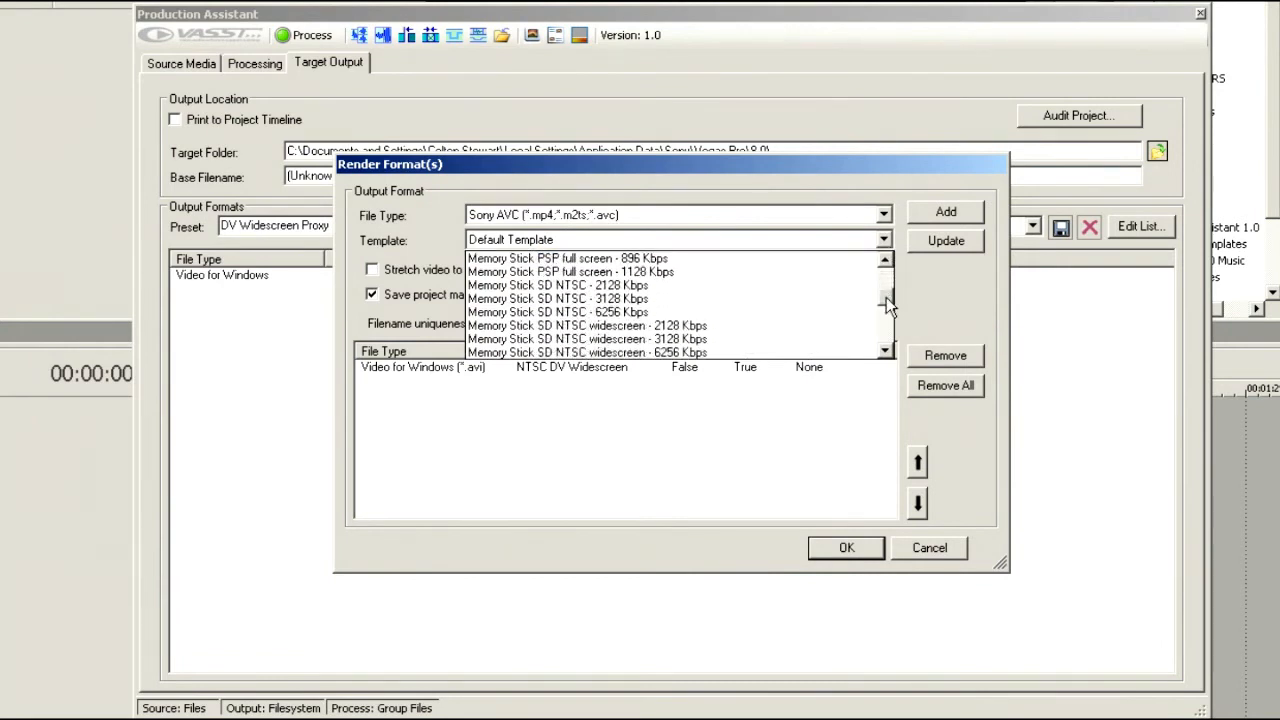
{"action": "scroll", "scroll_direction": "down", "scroll_amount": 3}
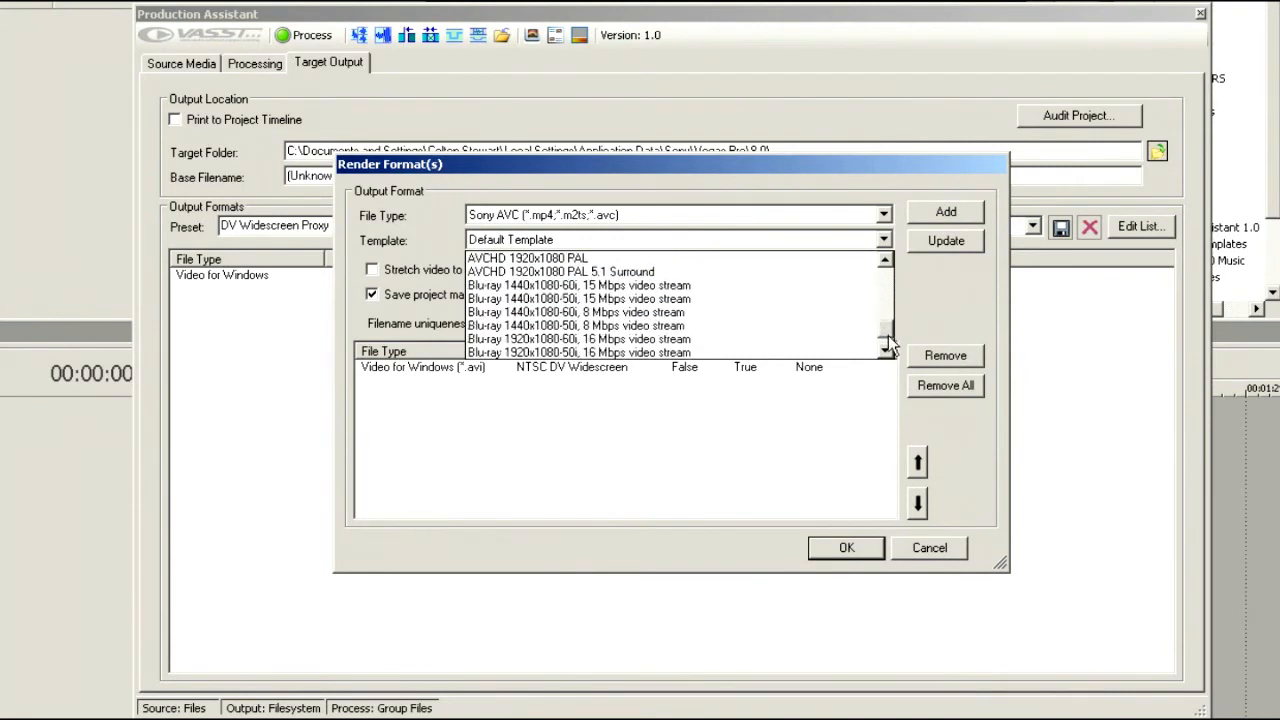
{"action": "scroll", "scroll_direction": "up", "scroll_amount": 3}
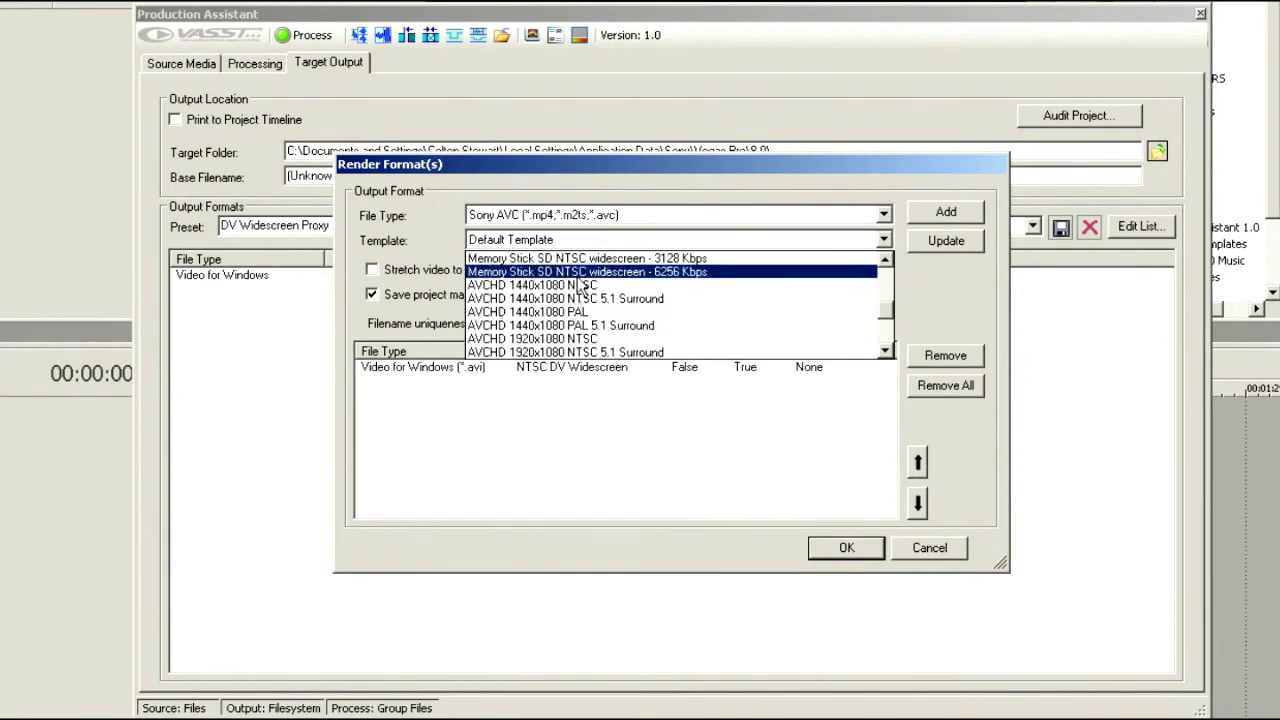
{"action": "left_click", "coordinate": [532, 284]}
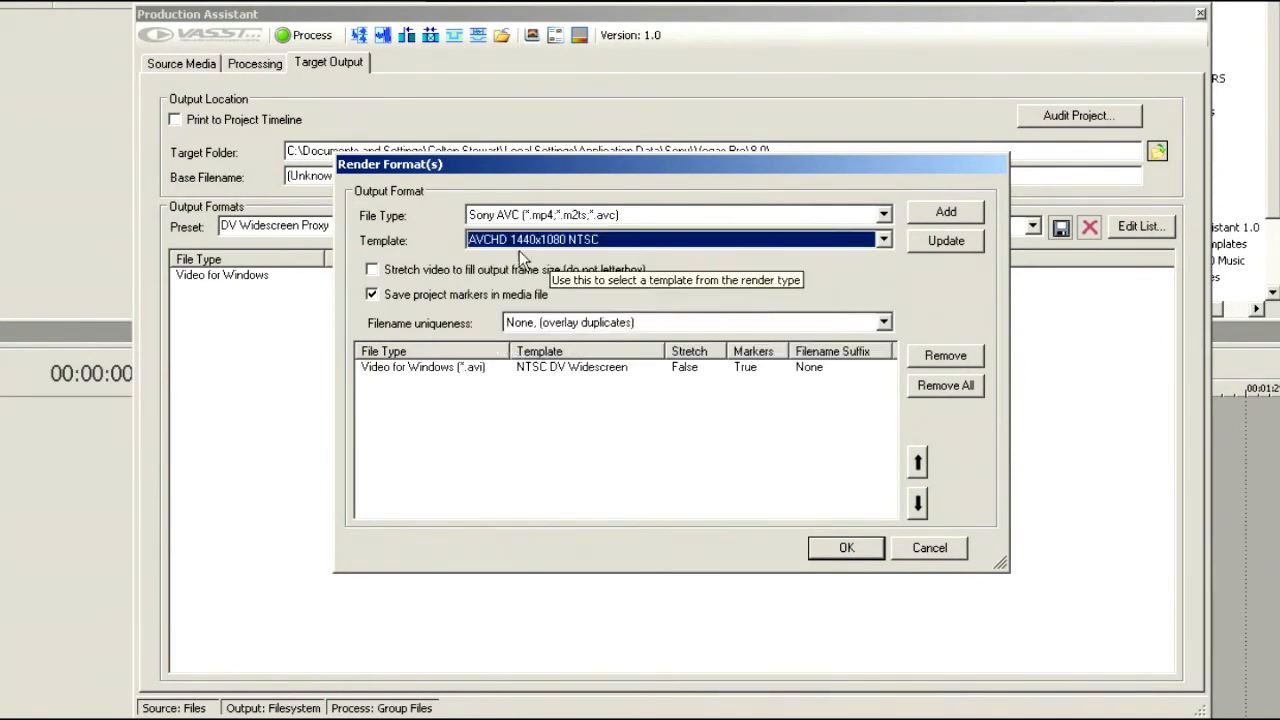
{"action": "mouse_move", "coordinate": [588, 330]}
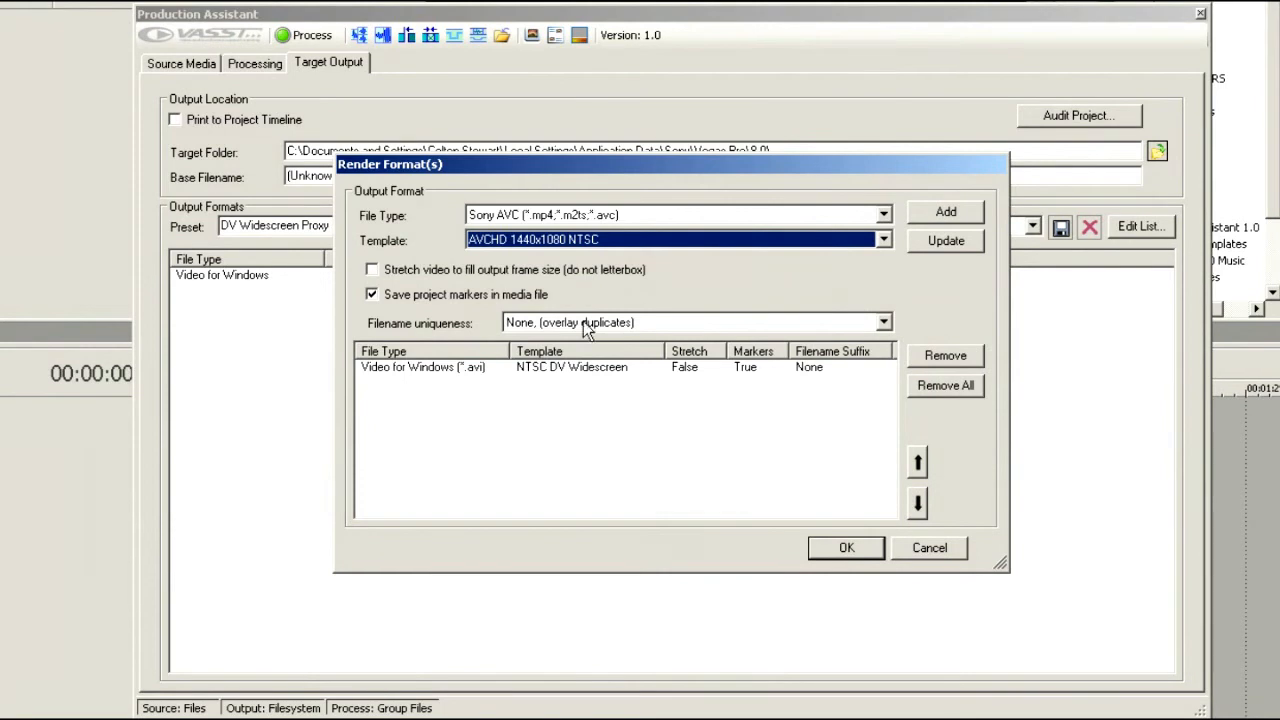
{"action": "left_click", "coordinate": [372, 268]}
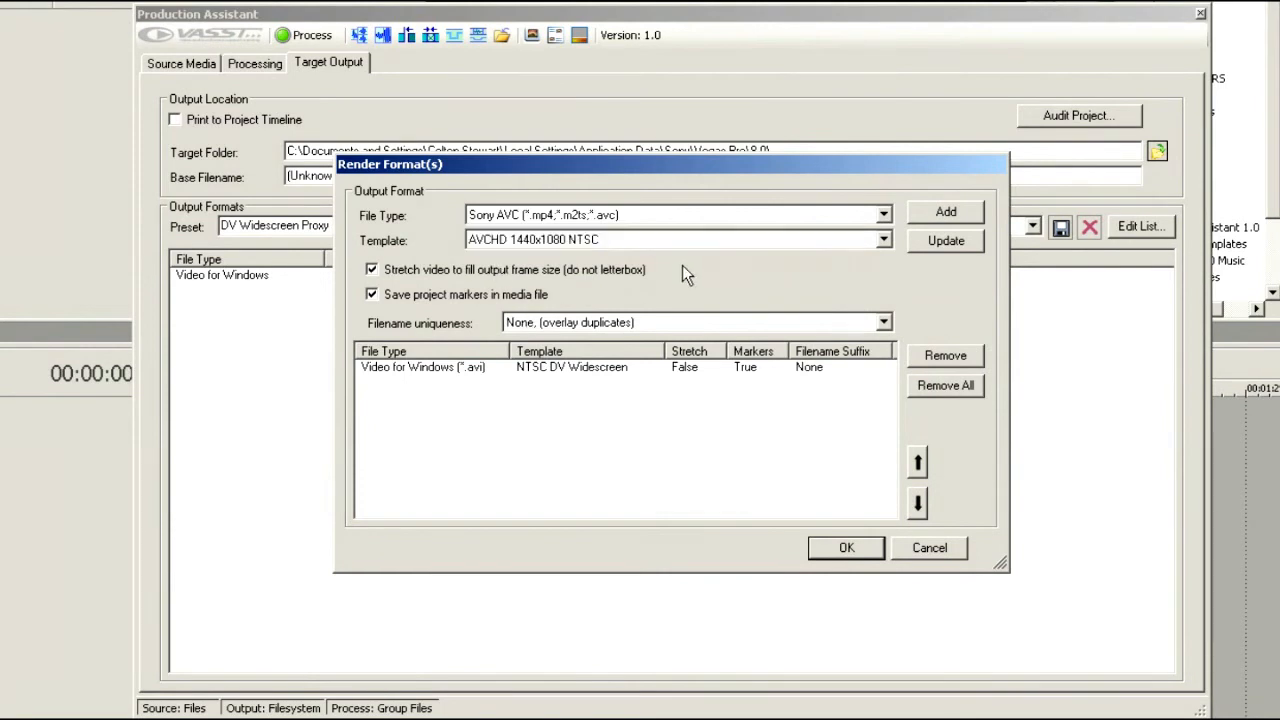
{"action": "mouse_move", "coordinate": [896, 188]}
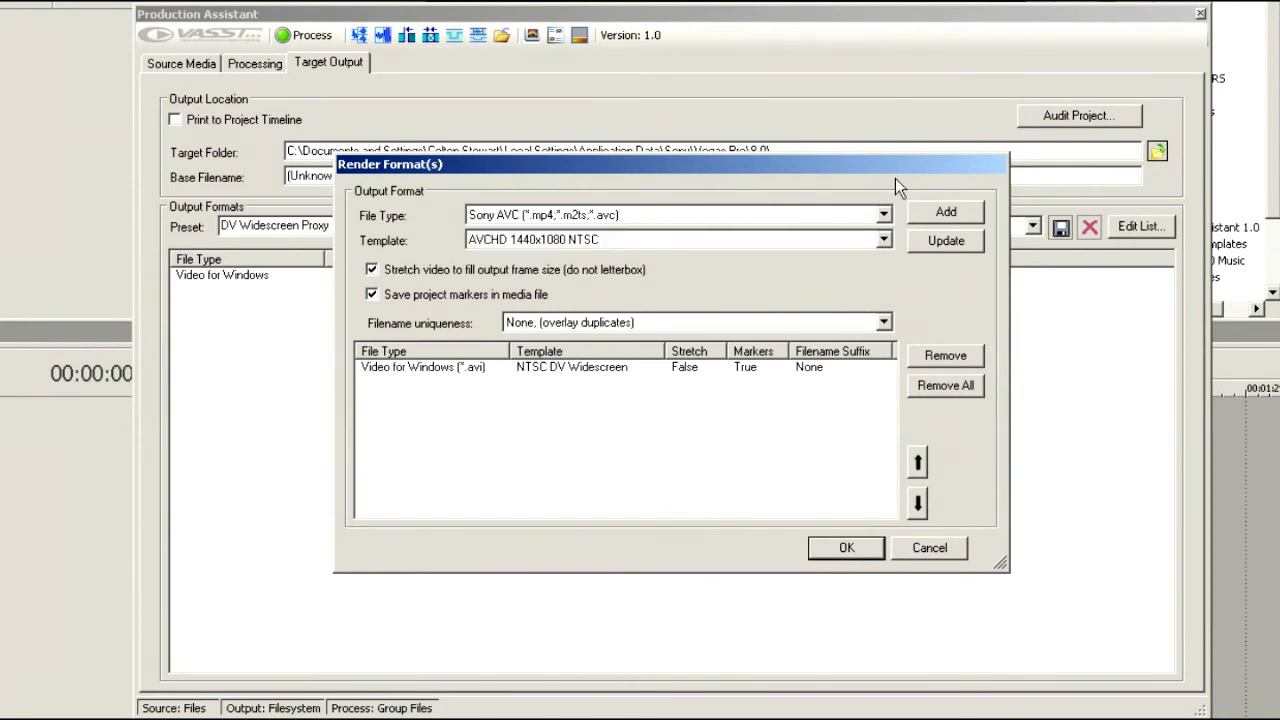
{"action": "left_click", "coordinate": [944, 212]}
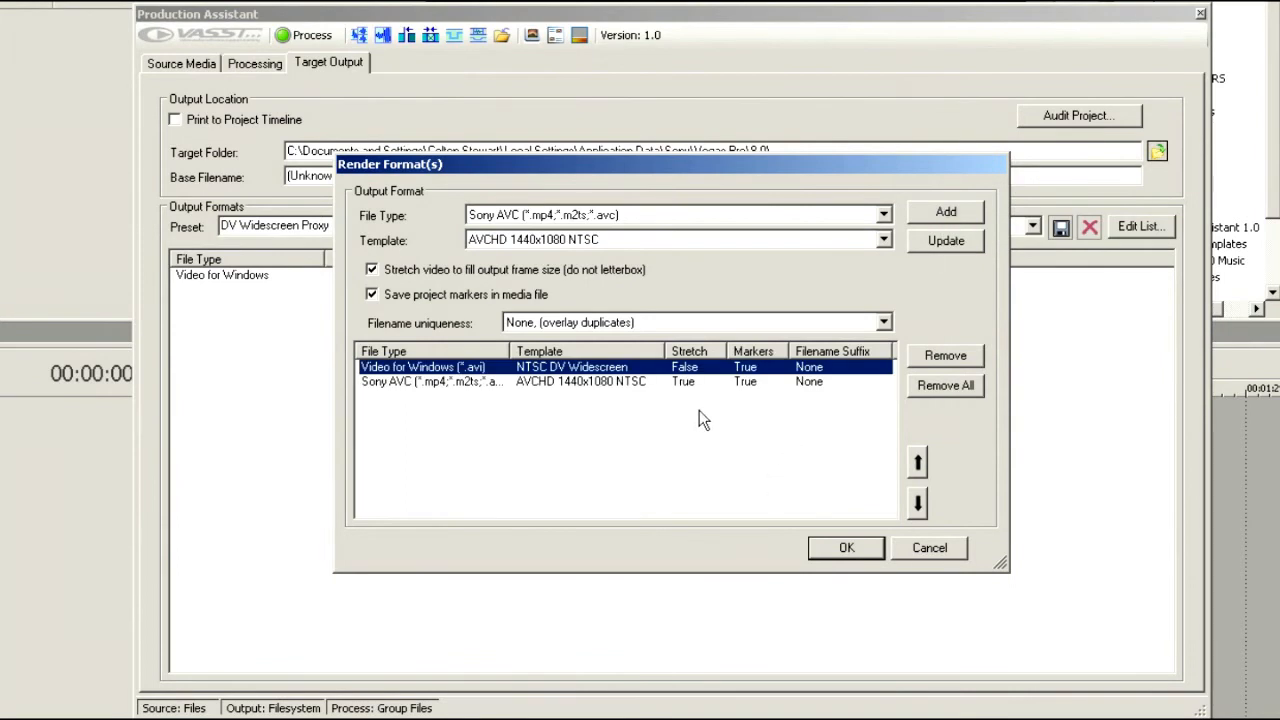
{"action": "mouse_move", "coordinate": [510, 324]}
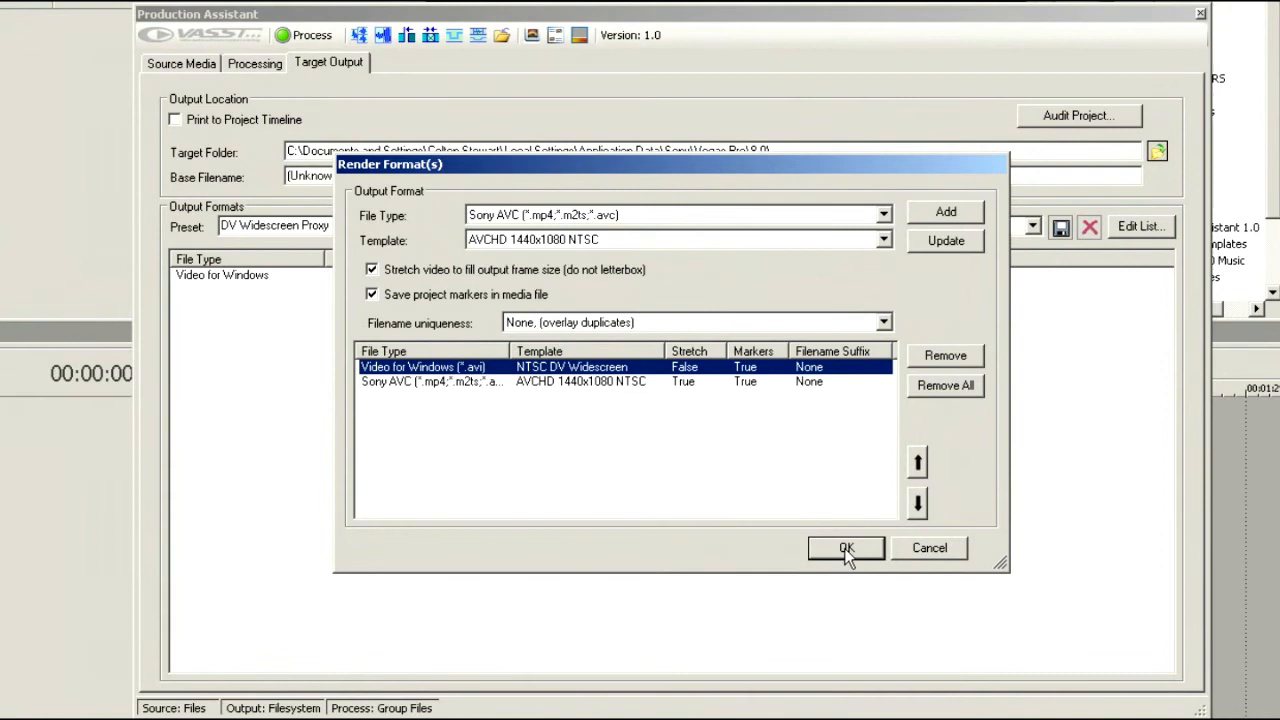
{"action": "left_click", "coordinate": [846, 548]}
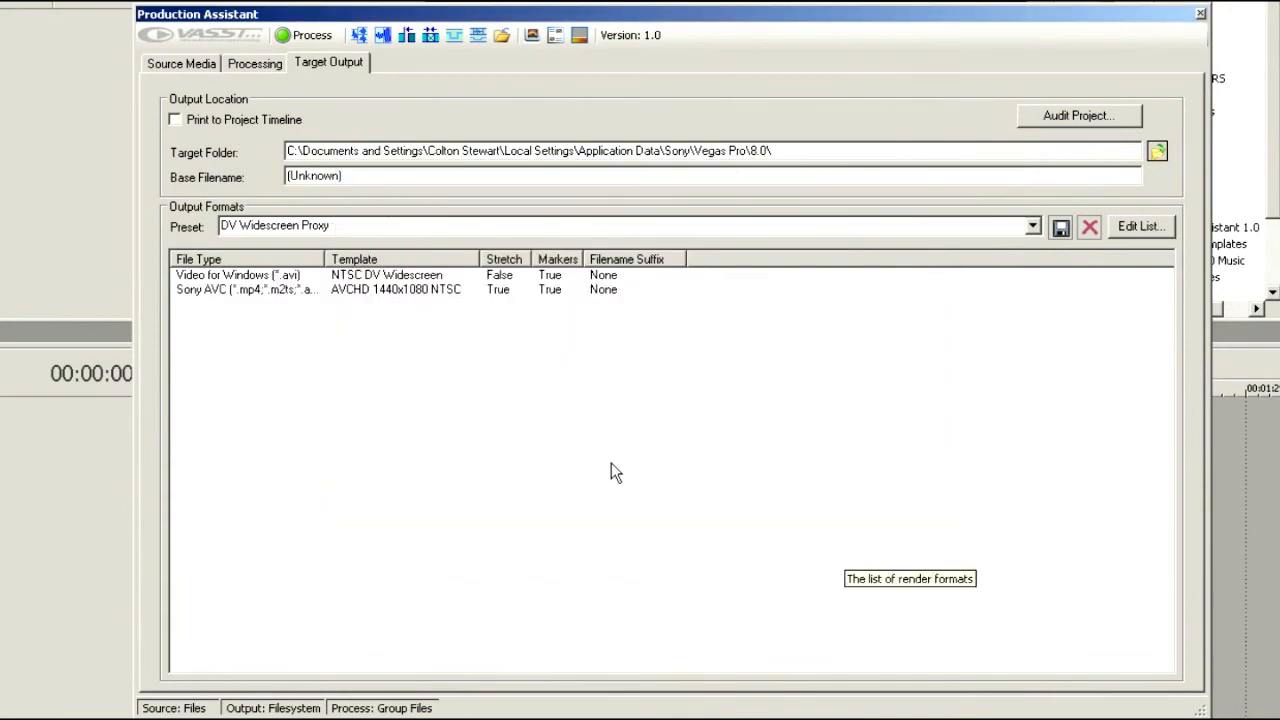
{"action": "mouse_move", "coordinate": [844, 144]}
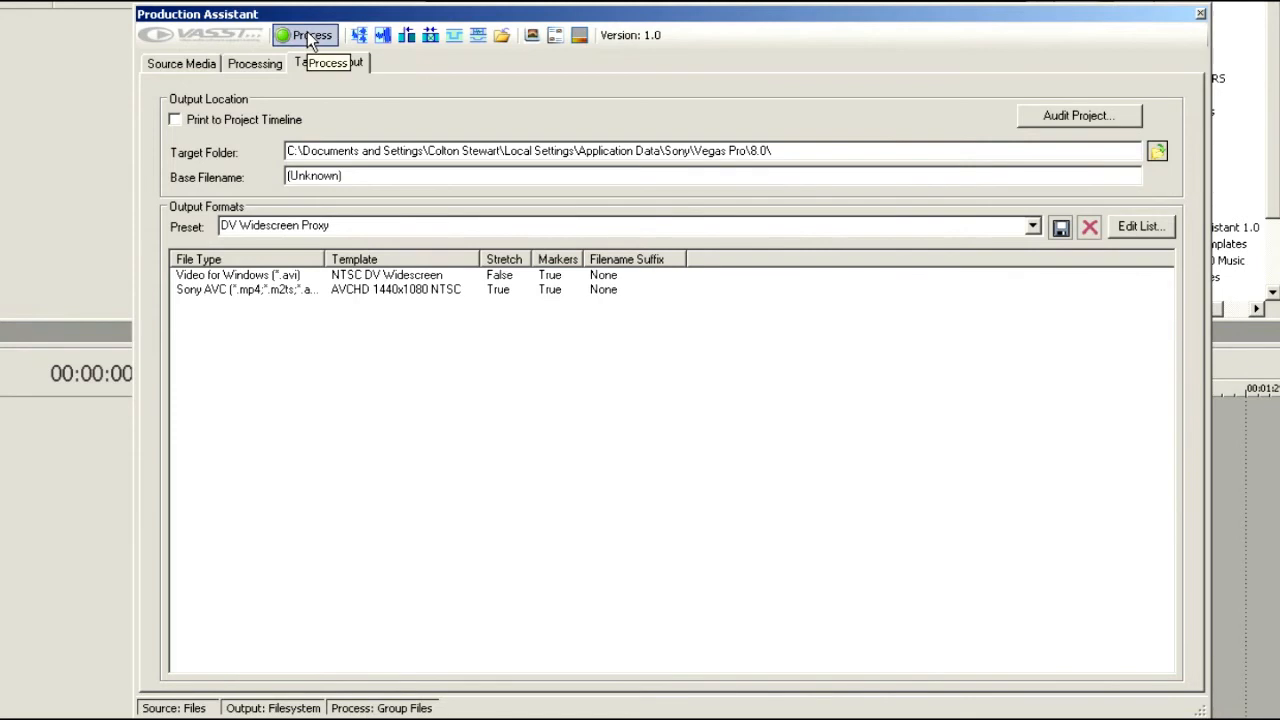
Run Process to render the source clips into both output formats
{"action": "left_click", "coordinate": [304, 36]}
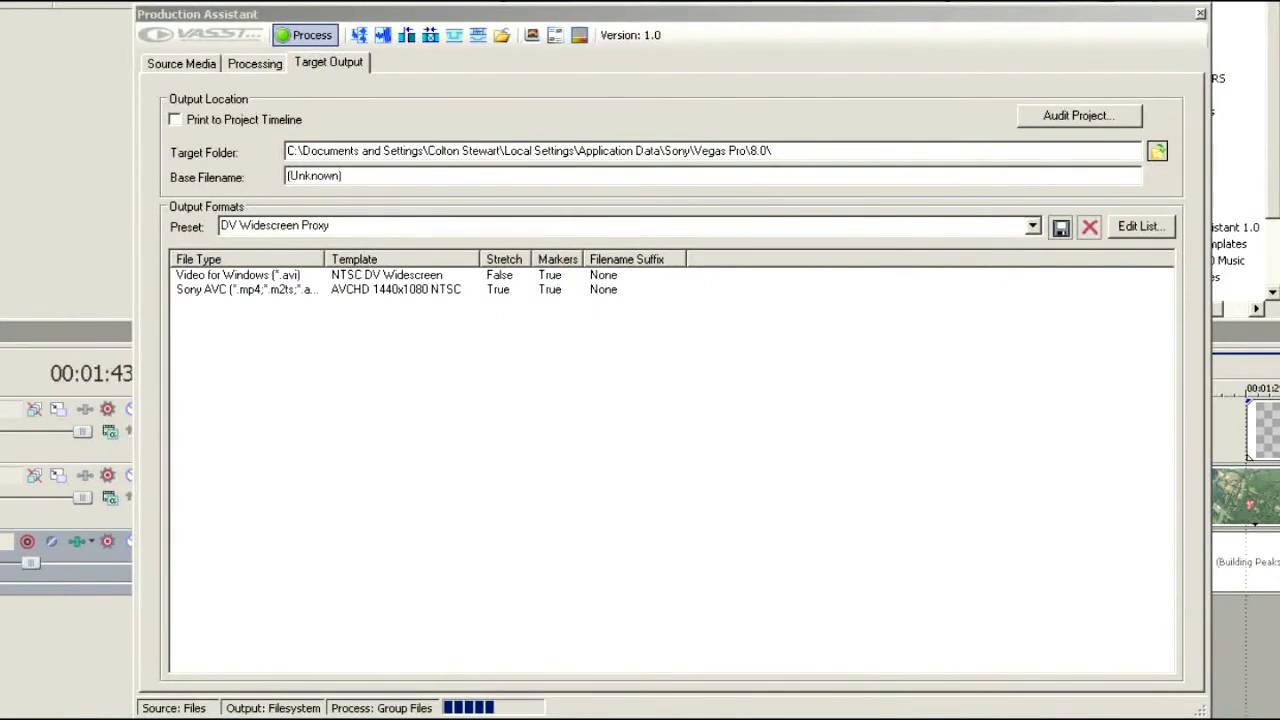
{"action": "mouse_move", "coordinate": [1244, 508]}
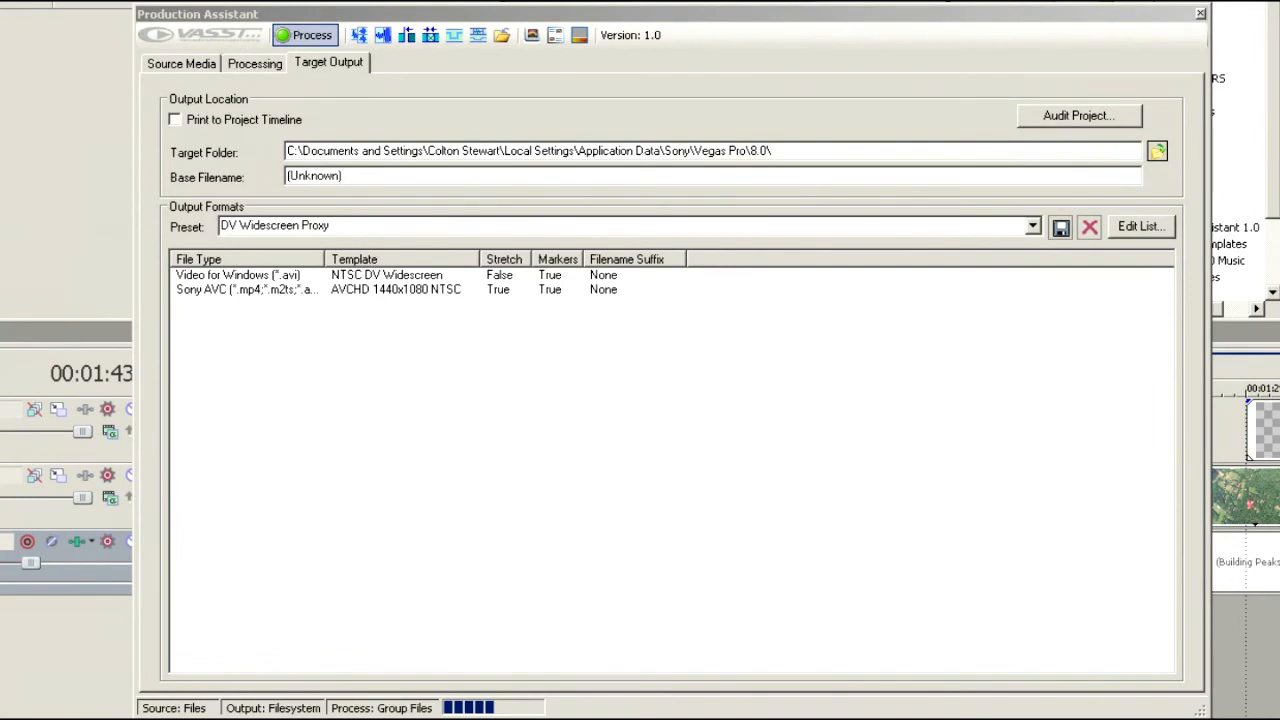
{"action": "mouse_move", "coordinate": [900, 288]}
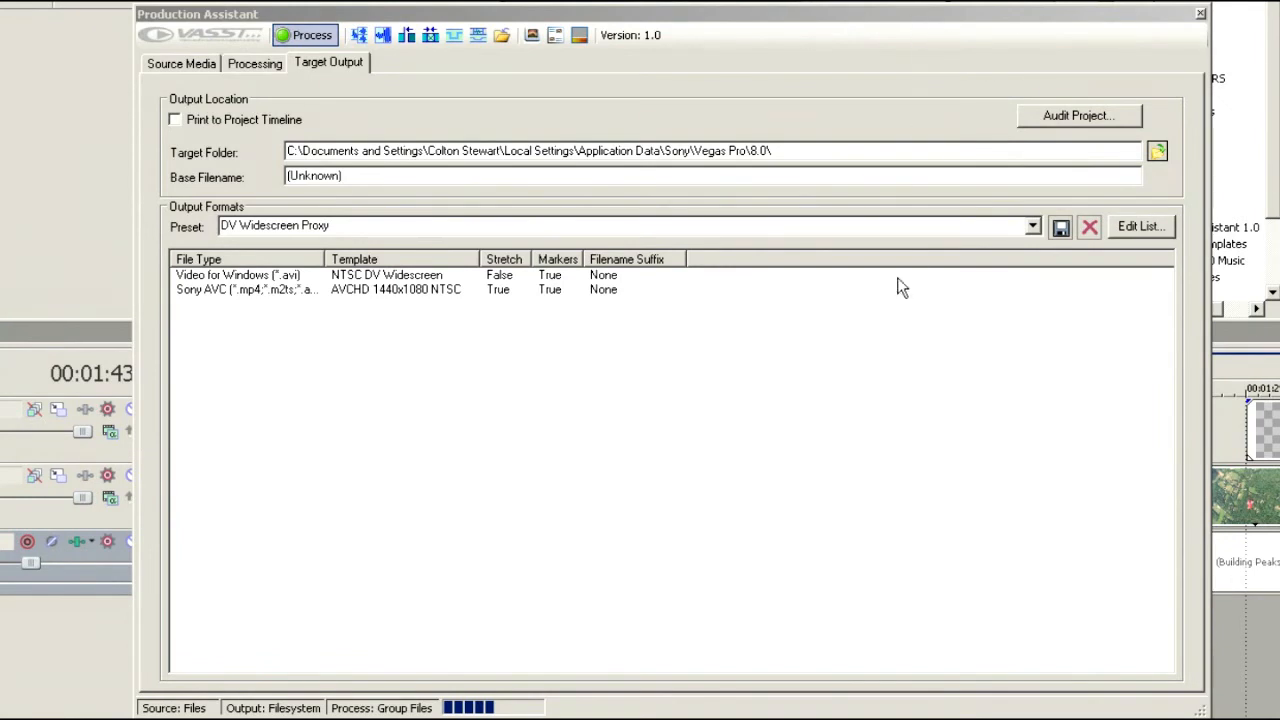
{"action": "mouse_move", "coordinate": [736, 224]}
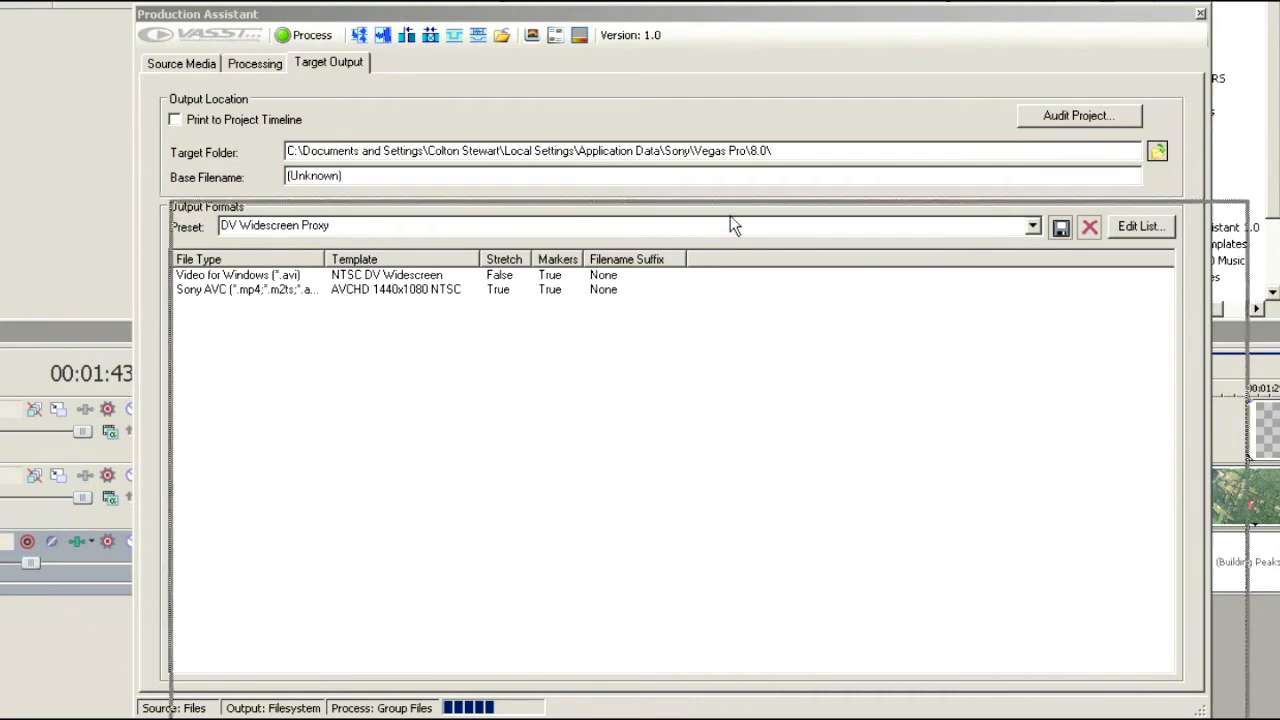
Dock Production Assistant into the Vegas window and browse into My Videos
{"action": "left_click", "coordinate": [312, 36]}
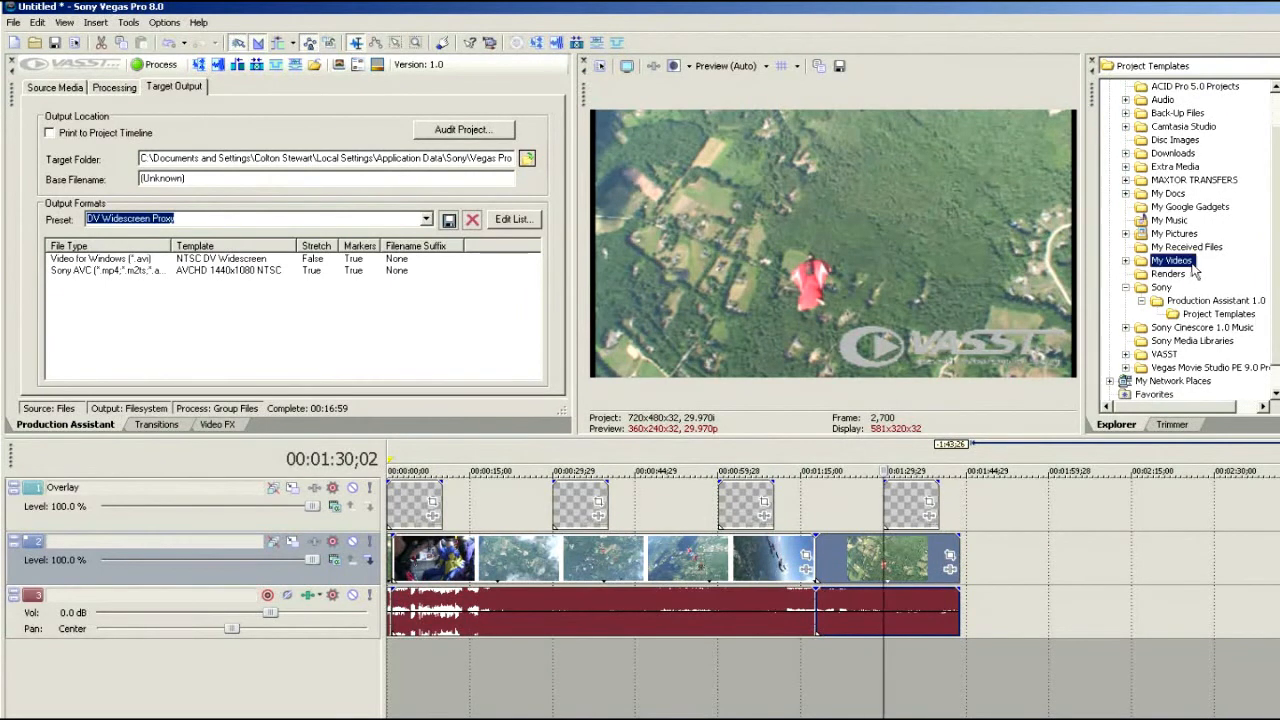
{"action": "left_click", "coordinate": [1172, 260]}
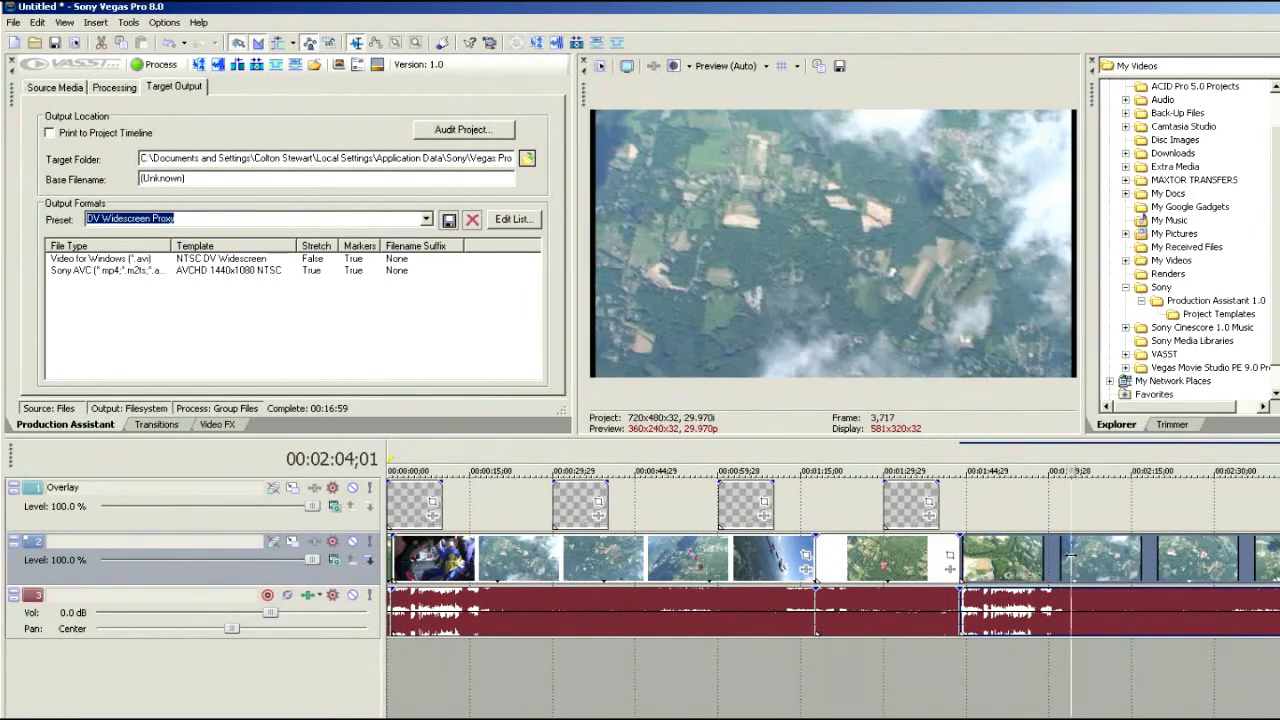
{"action": "mouse_move", "coordinate": [1056, 570]}
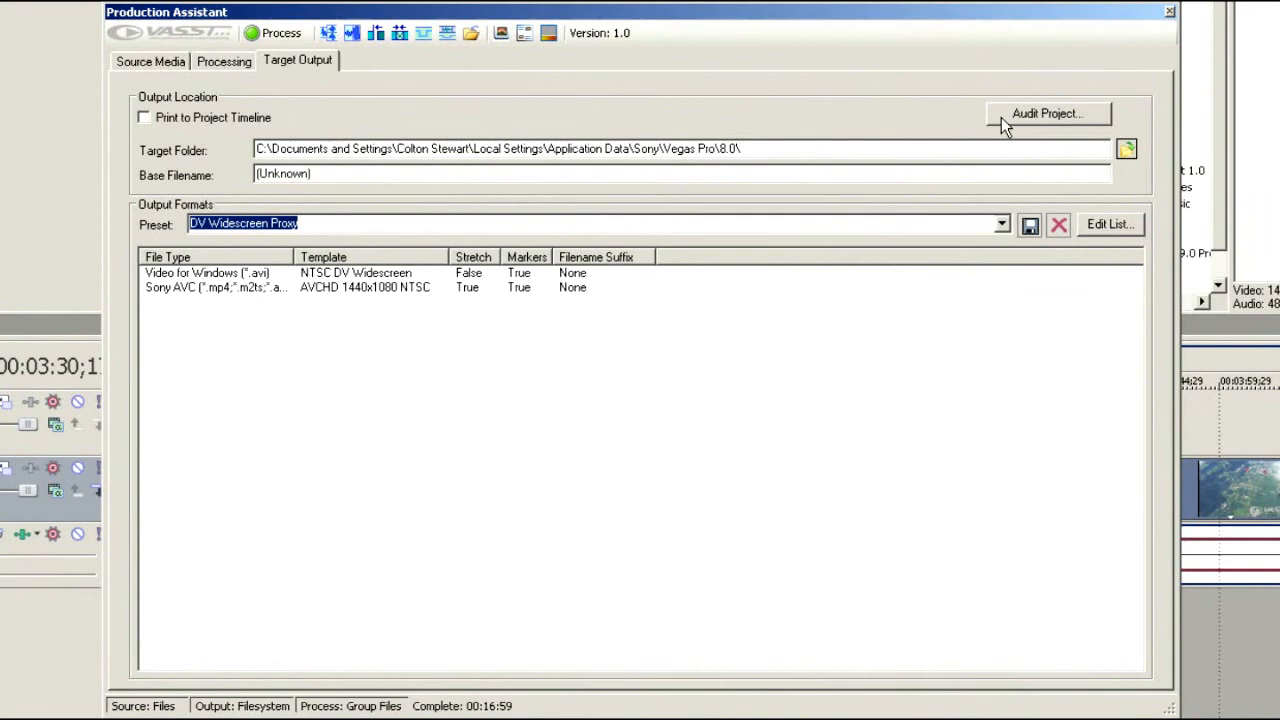
In Audit Project Options for the entire project, enable Check Opacity Level within 2% and Force Opacity to 100%
{"action": "left_click", "coordinate": [1046, 112]}
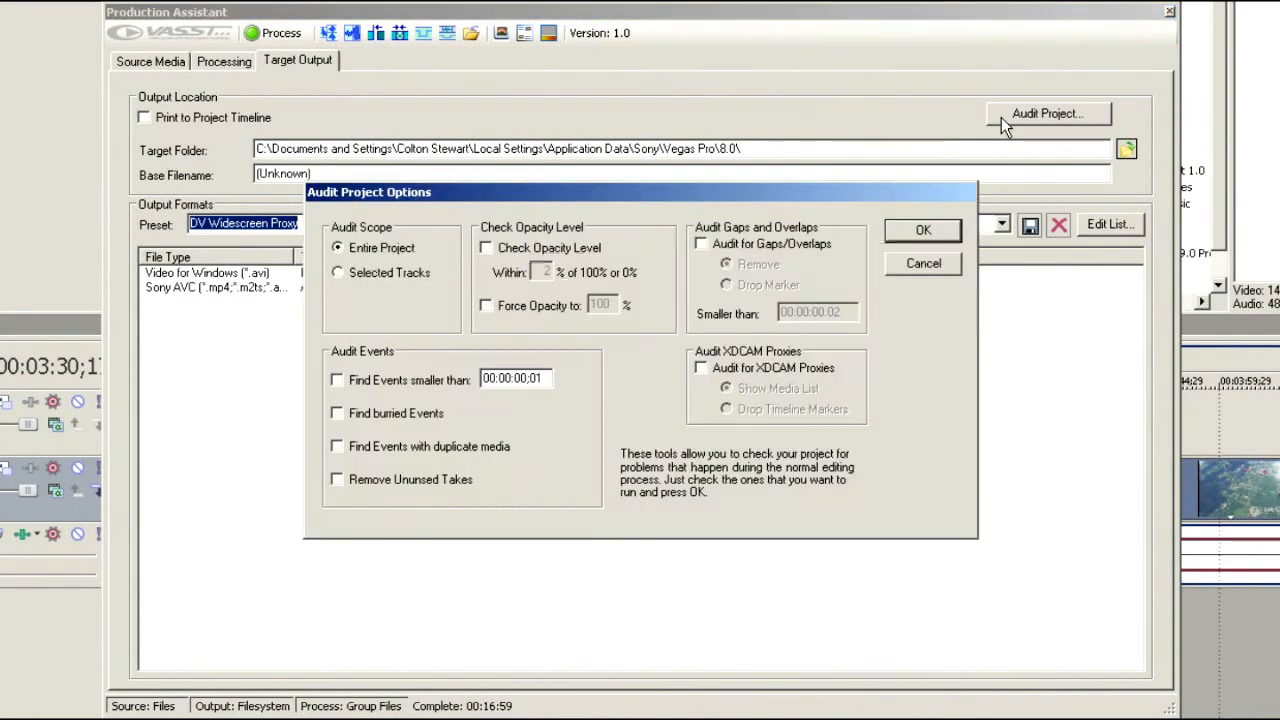
{"action": "mouse_move", "coordinate": [448, 352]}
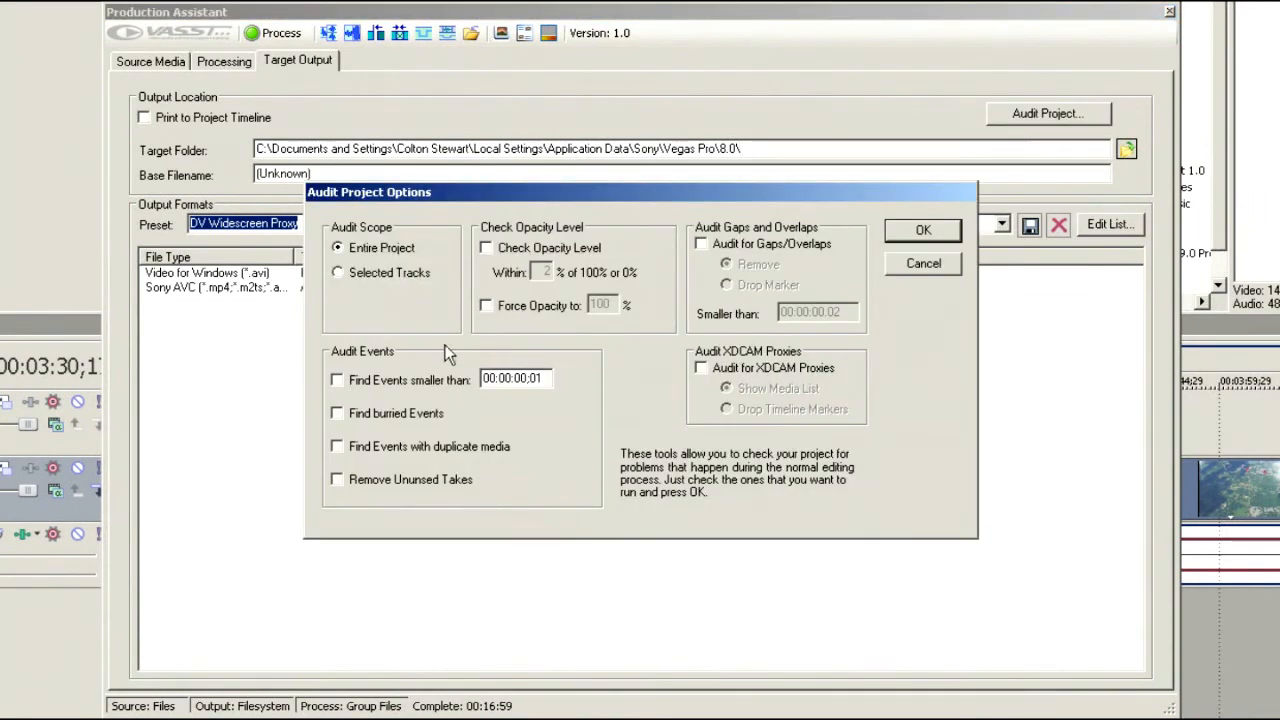
{"action": "mouse_move", "coordinate": [360, 288]}
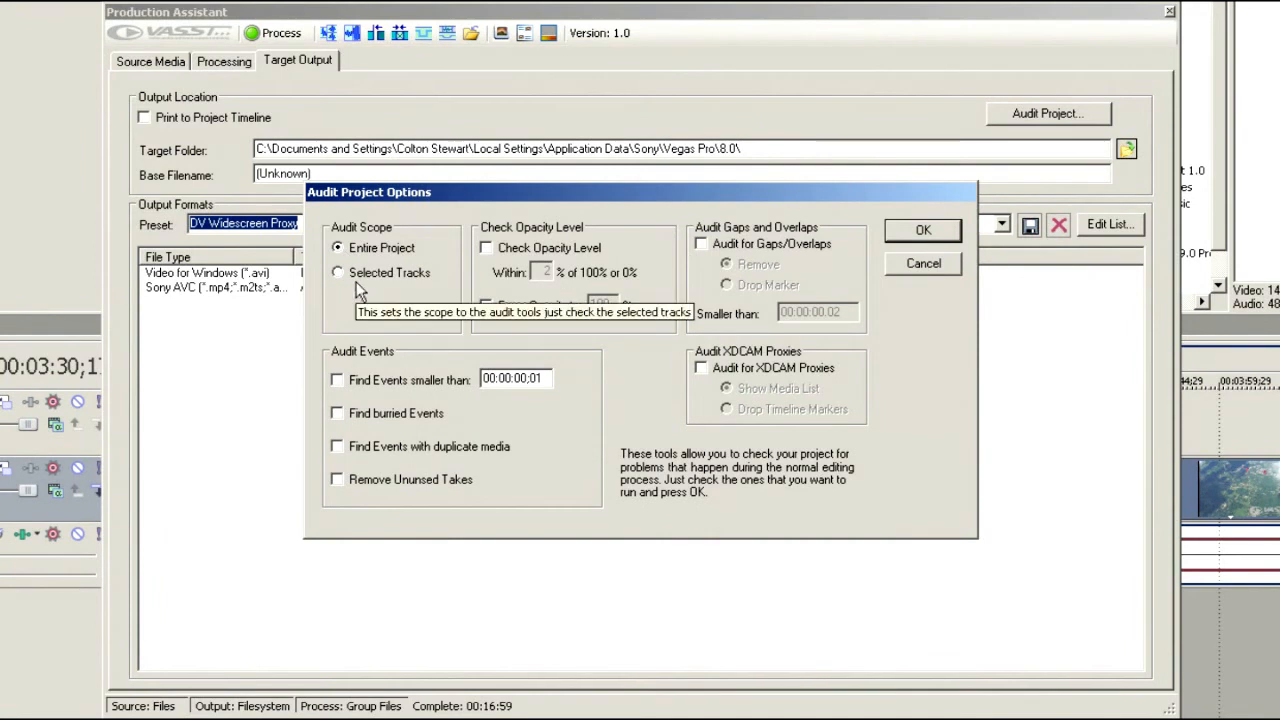
{"action": "mouse_move", "coordinate": [338, 248]}
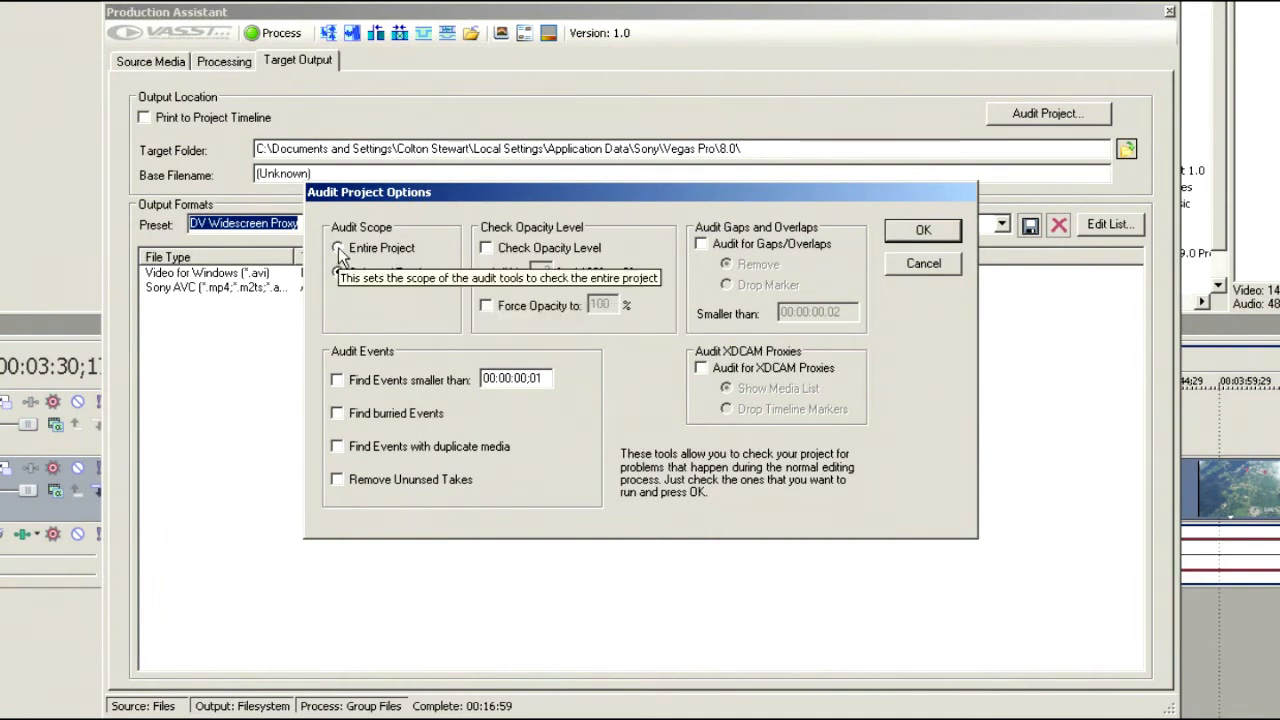
{"action": "left_click", "coordinate": [338, 248]}
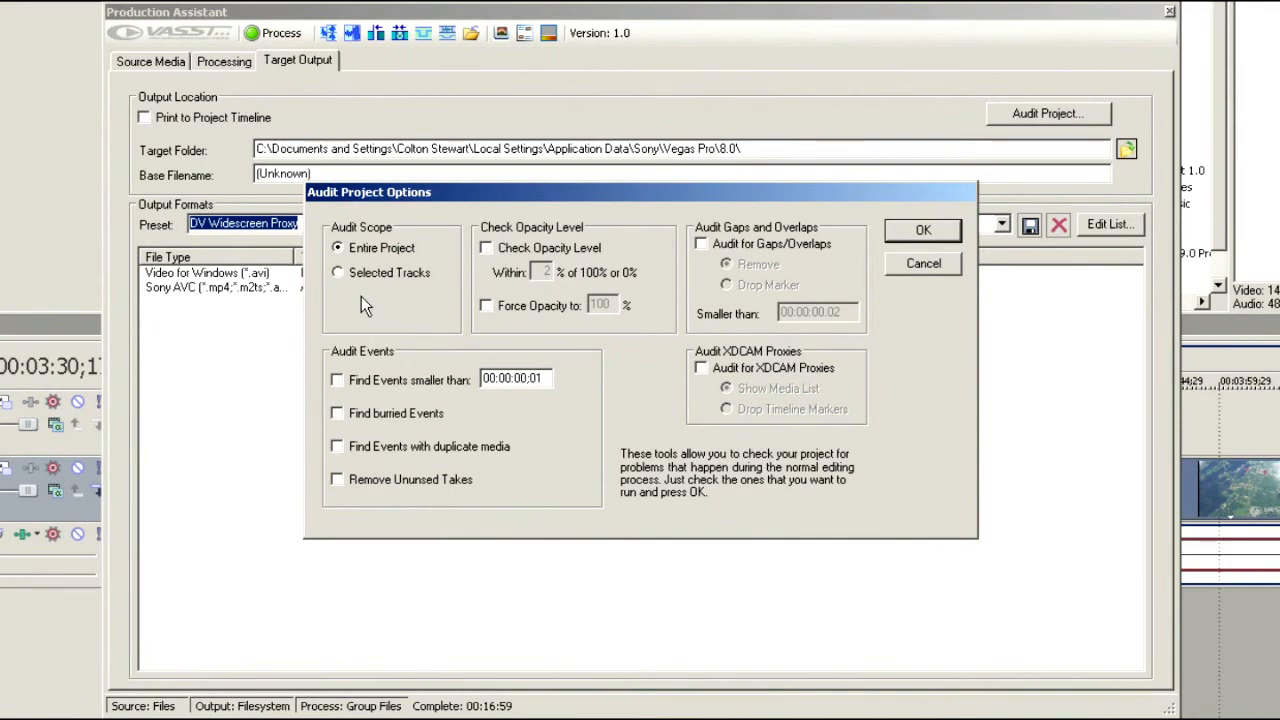
{"action": "mouse_move", "coordinate": [668, 400]}
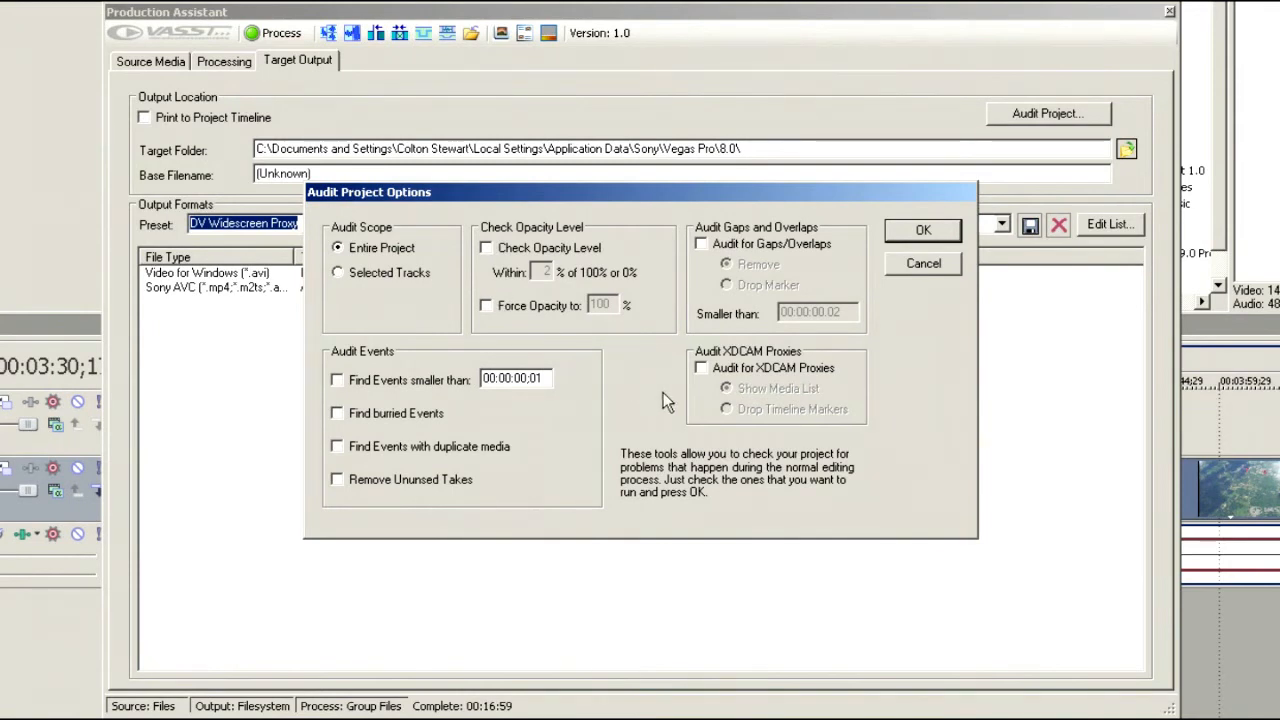
{"action": "mouse_move", "coordinate": [590, 318]}
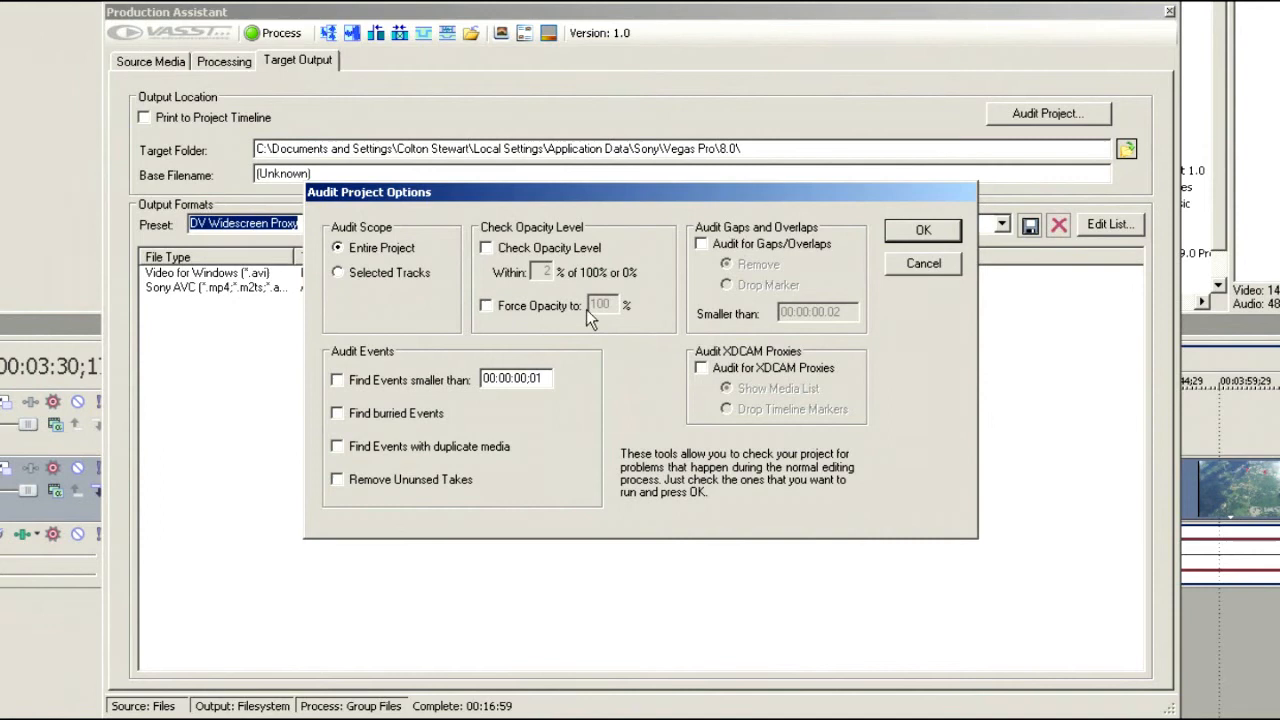
{"action": "left_click", "coordinate": [486, 248]}
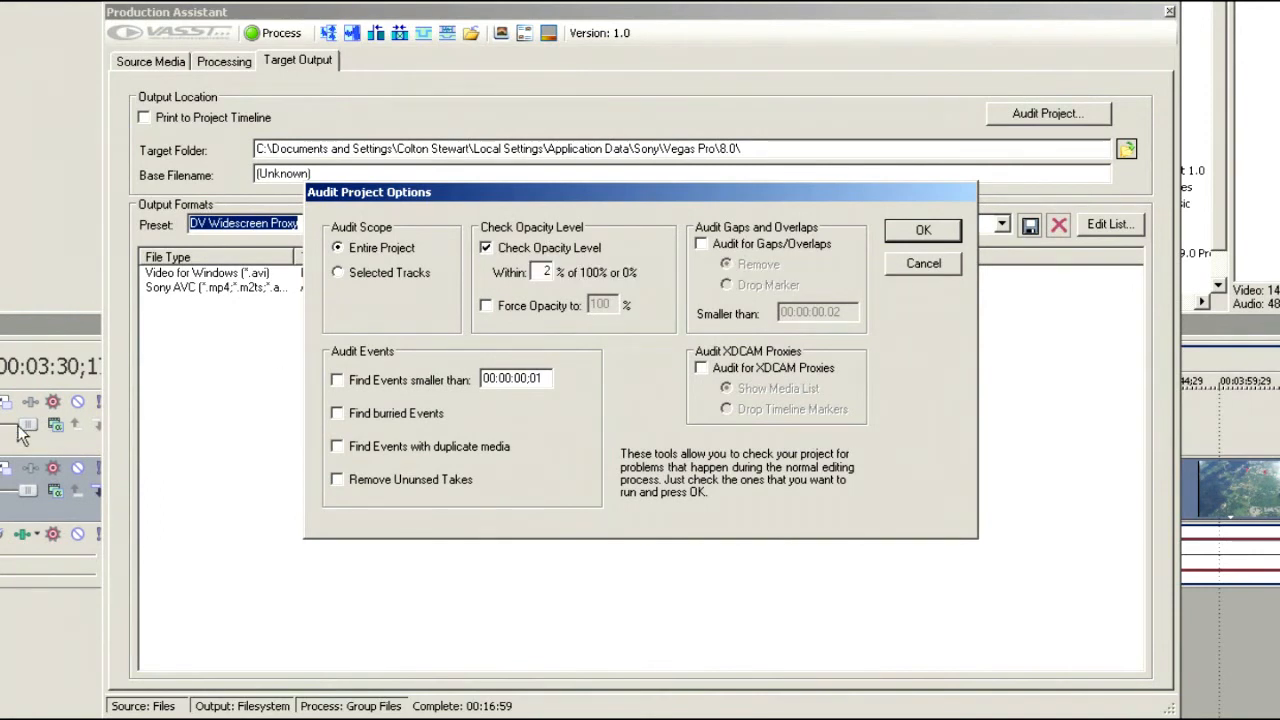
{"action": "mouse_move", "coordinate": [16, 450]}
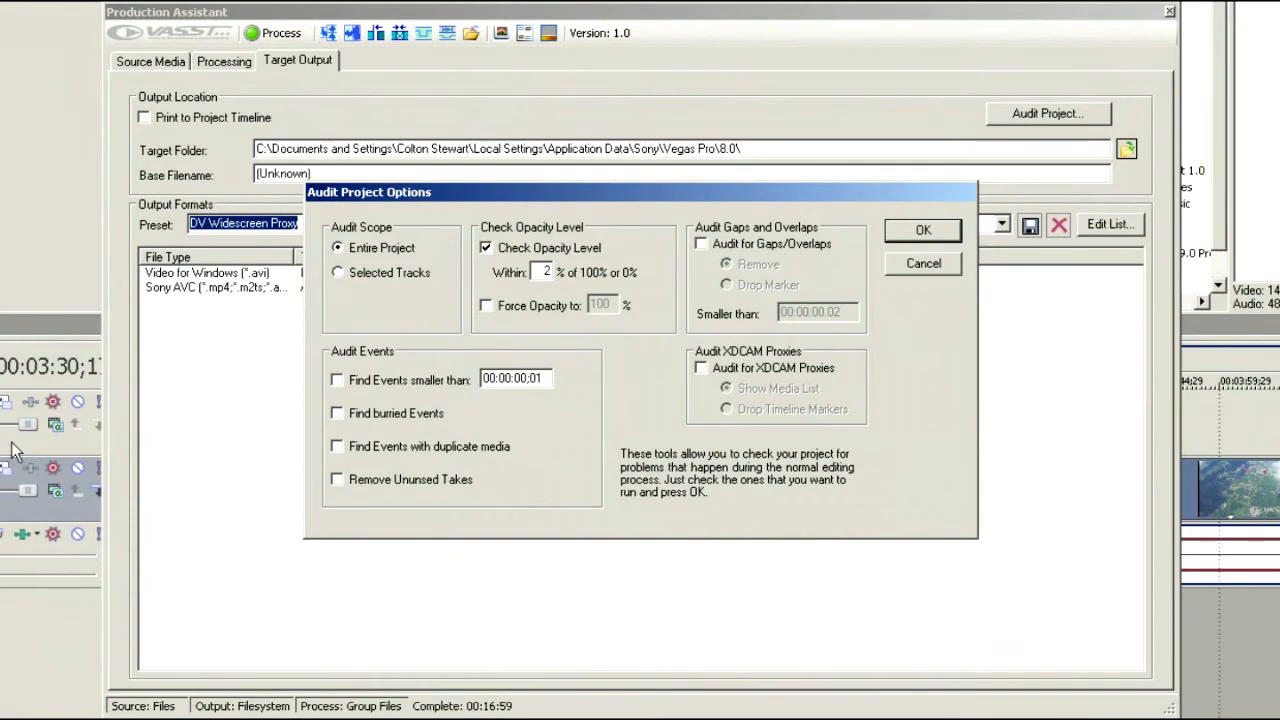
{"action": "mouse_move", "coordinate": [538, 344]}
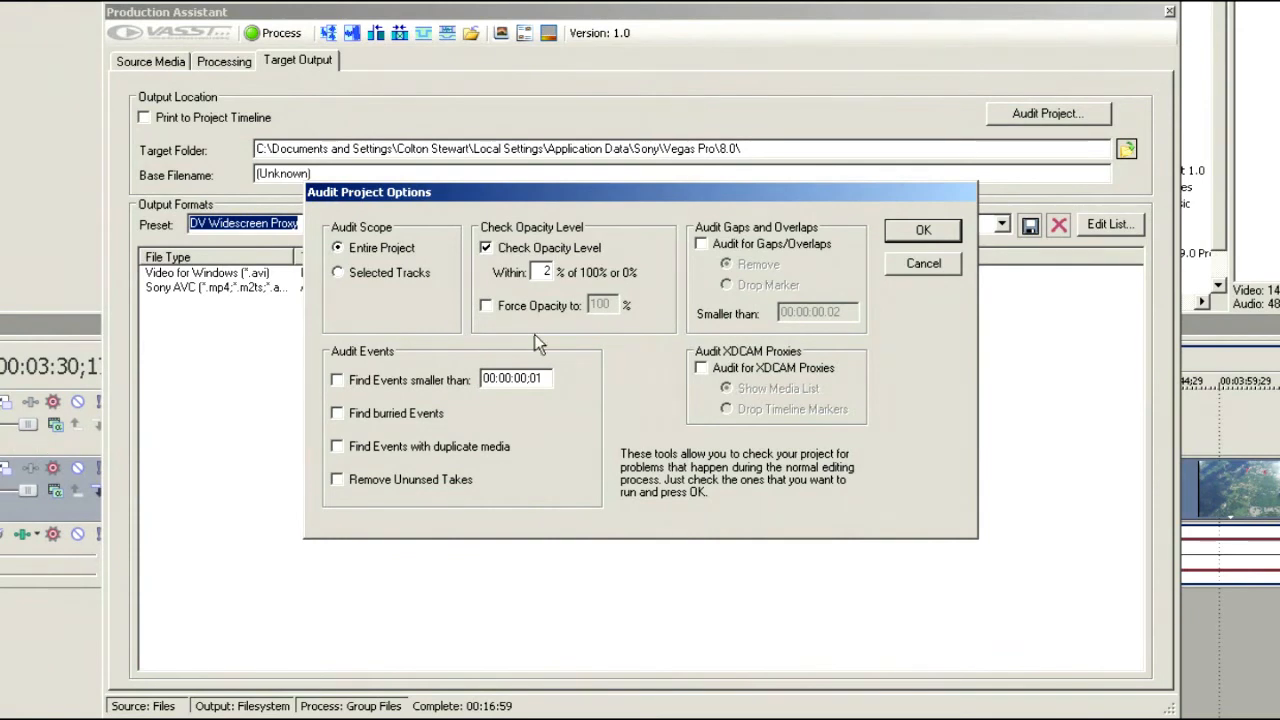
{"action": "mouse_move", "coordinate": [488, 306]}
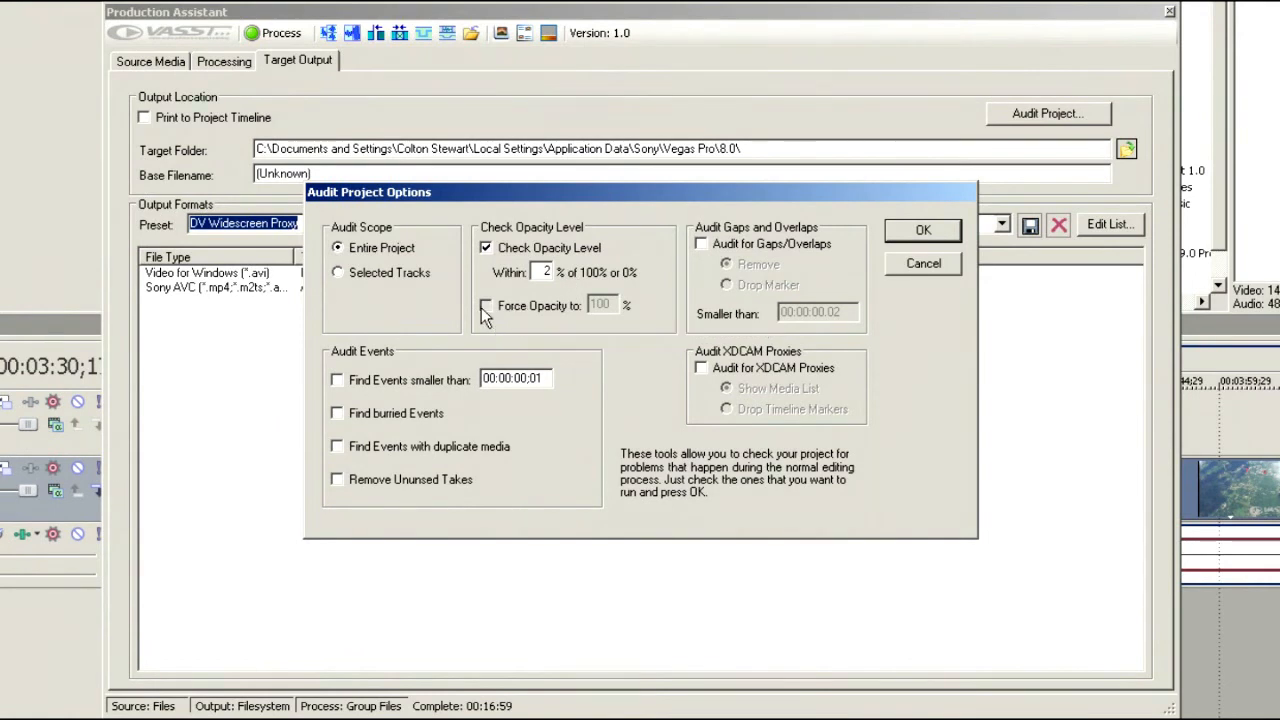
{"action": "left_click", "coordinate": [486, 304]}
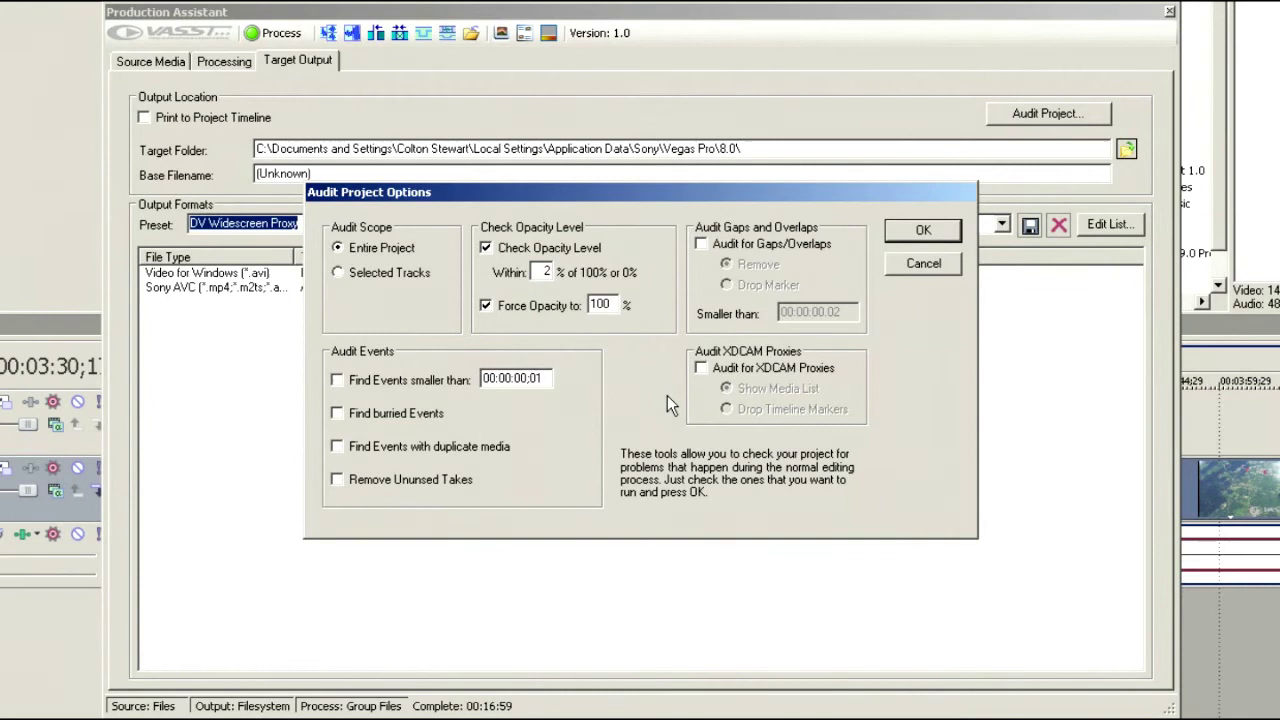
{"action": "mouse_move", "coordinate": [678, 328]}
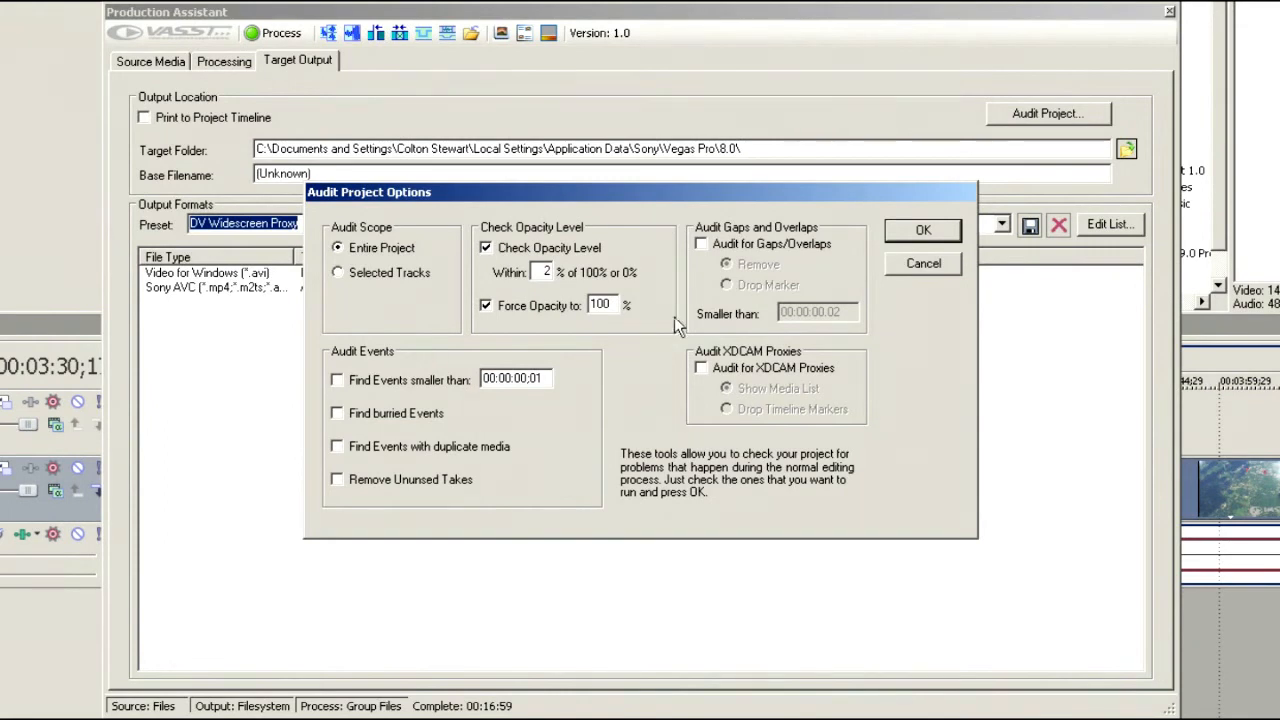
Try the gaps/overlaps audit options, marking gaps with a marker, leaving the audit unticked
{"action": "left_click", "coordinate": [700, 244]}
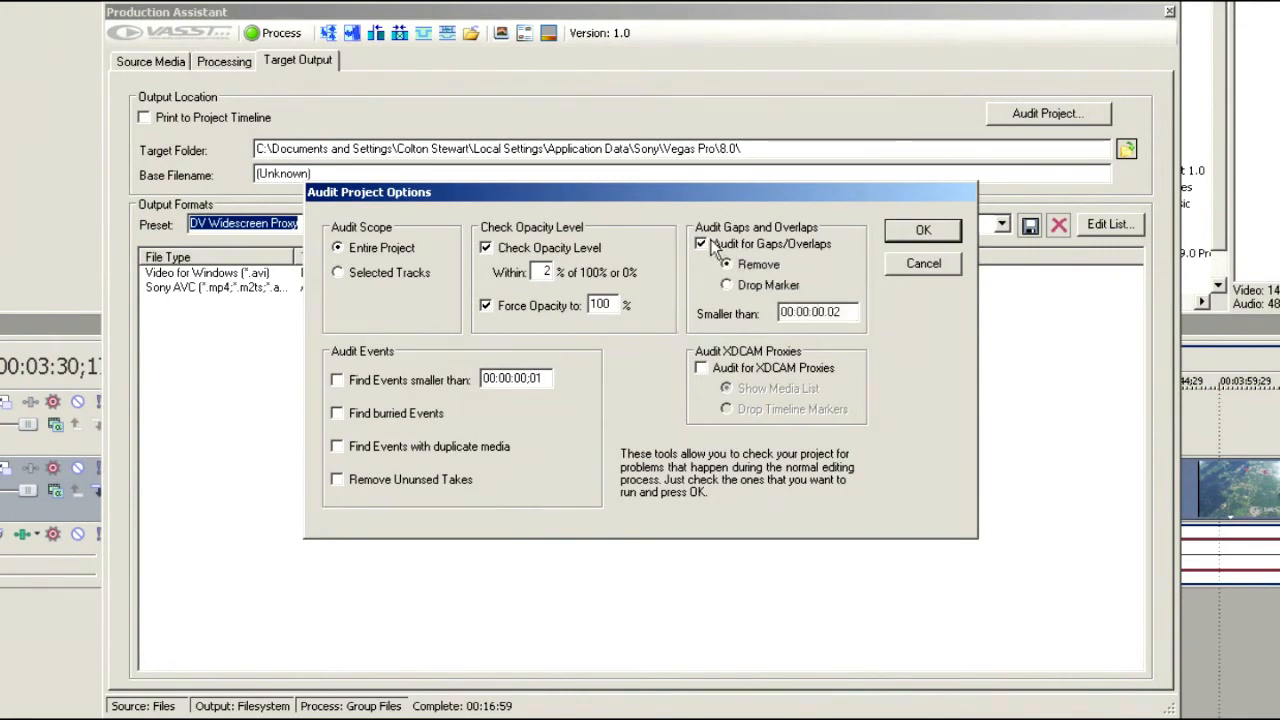
{"action": "left_click", "coordinate": [724, 264]}
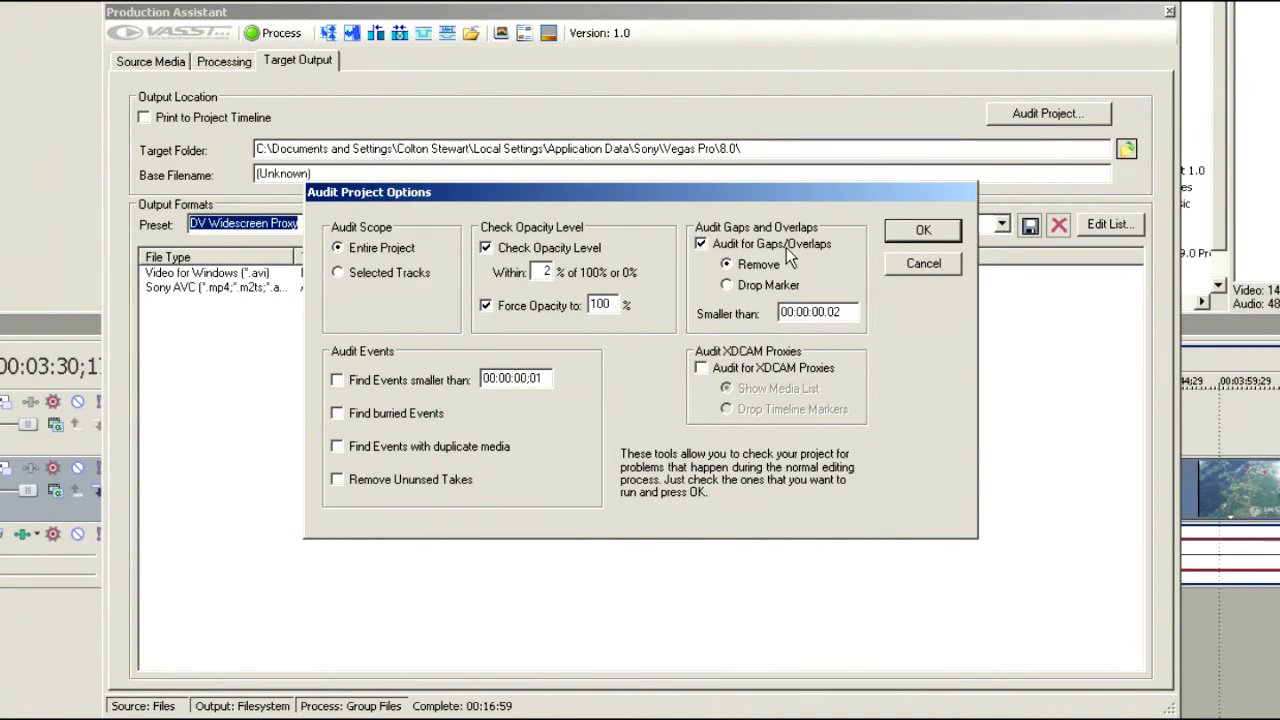
{"action": "mouse_move", "coordinate": [726, 284]}
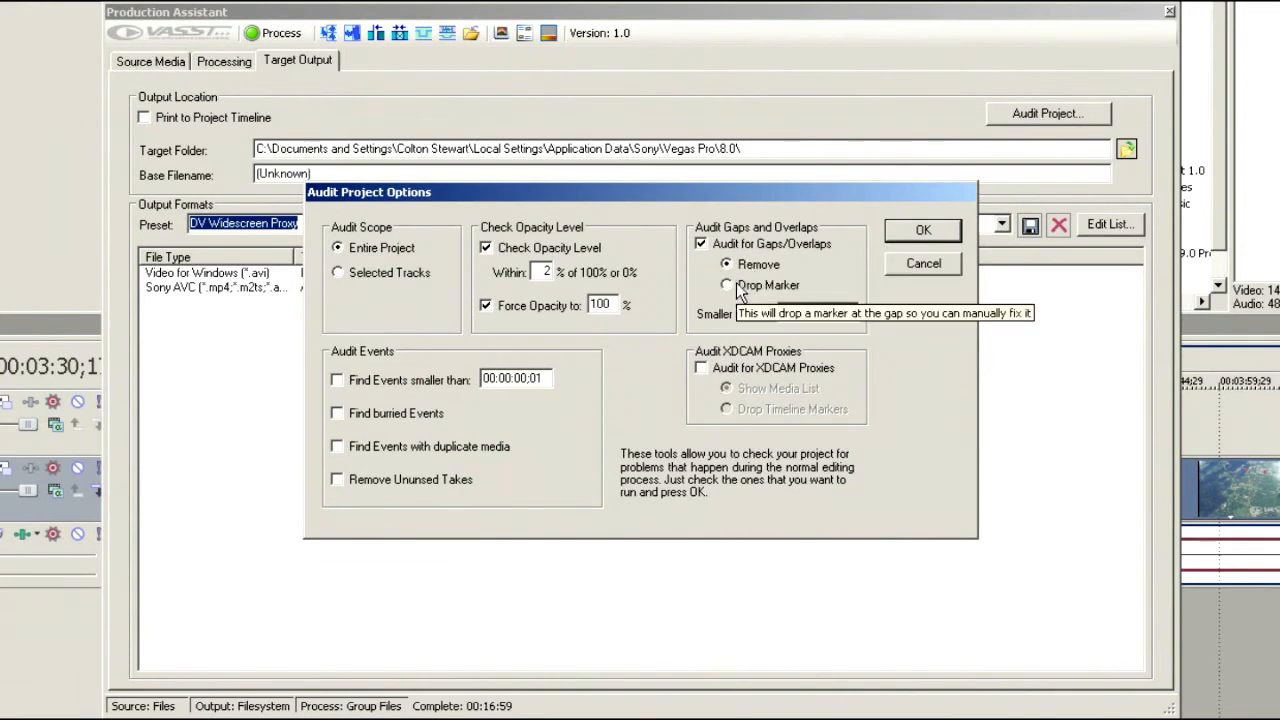
{"action": "left_click", "coordinate": [726, 284]}
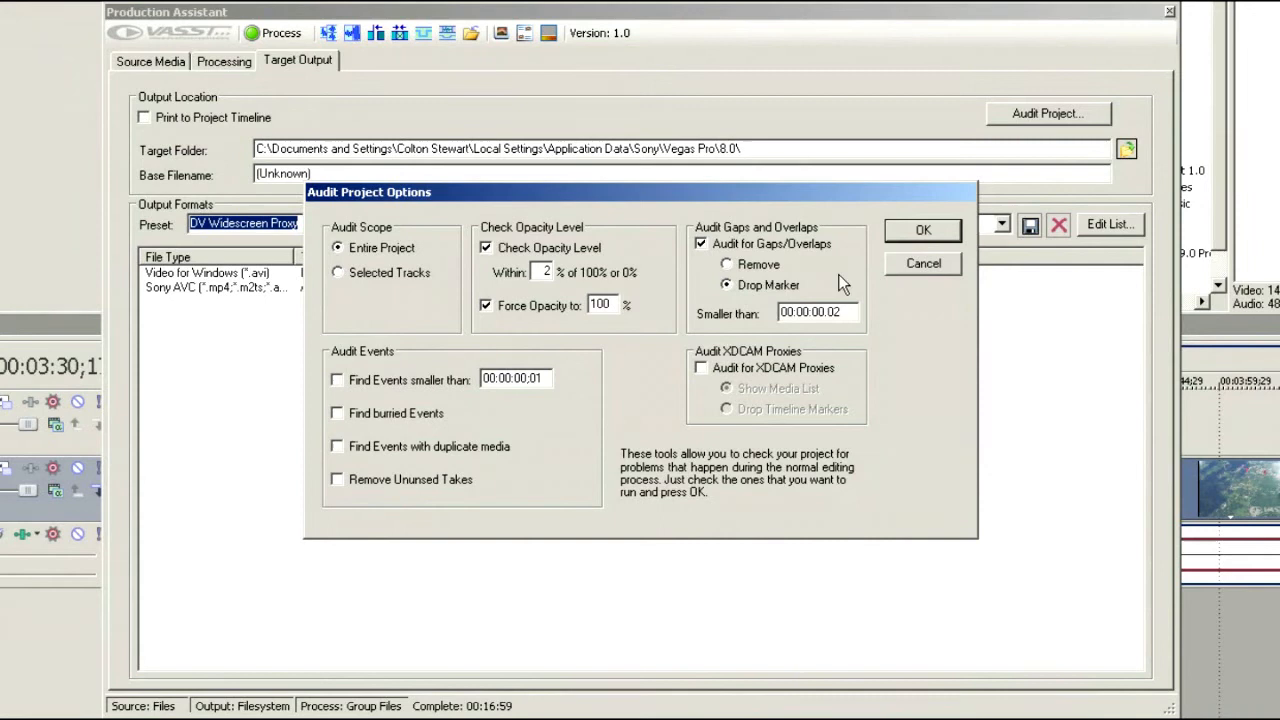
{"action": "mouse_move", "coordinate": [744, 308]}
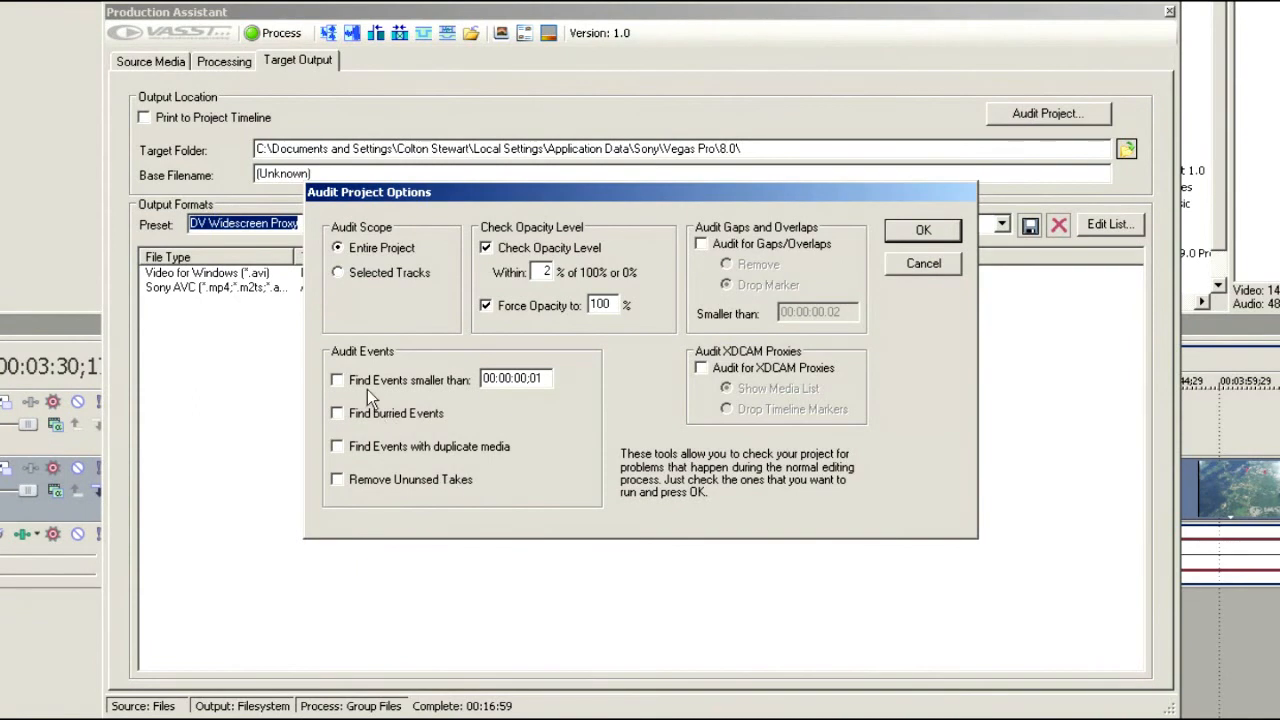
Enable finding events shorter than 00:00:00:01, buried events, duplicate-media events, and Remove Unused Takes
{"action": "left_click", "coordinate": [336, 380]}
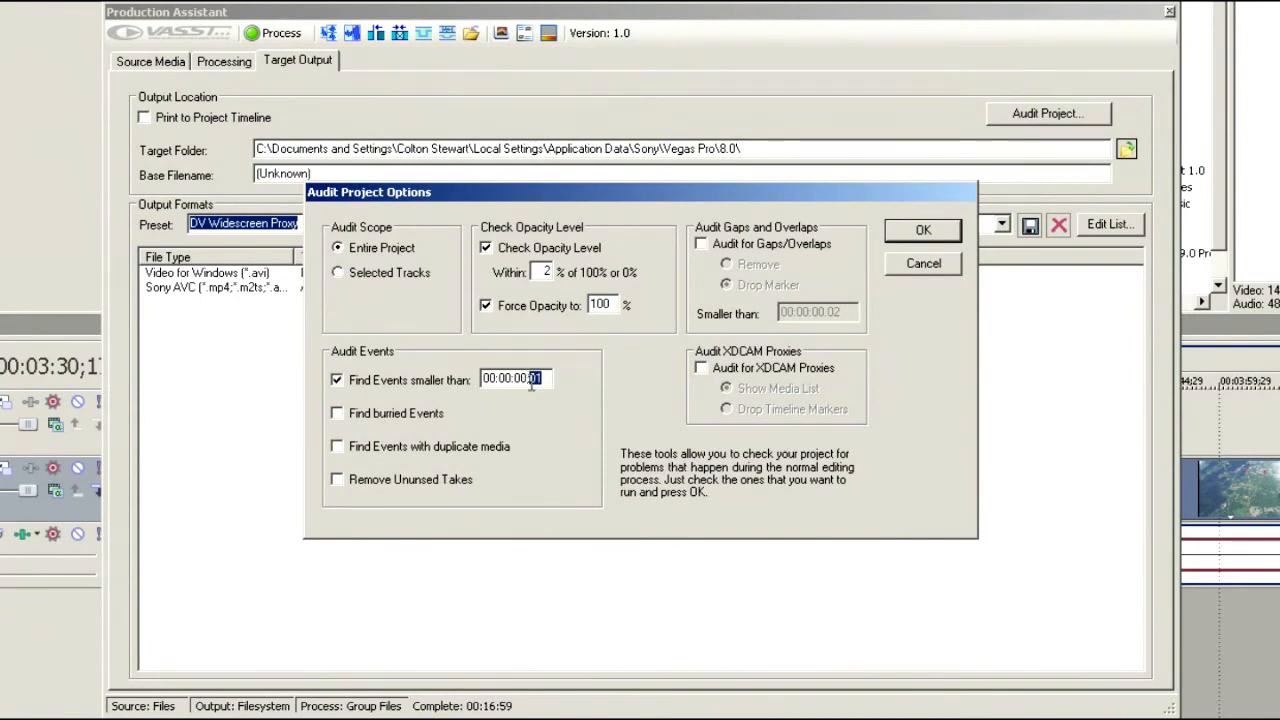
{"action": "mouse_move", "coordinate": [544, 412]}
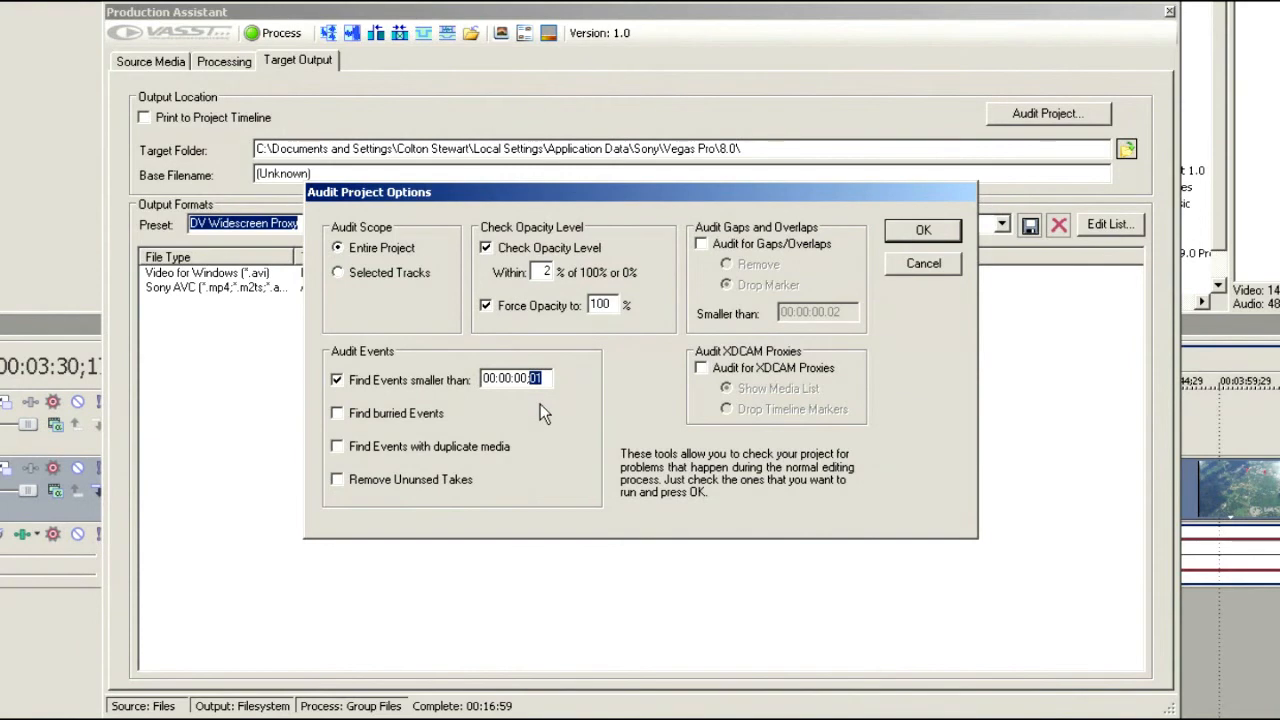
{"action": "mouse_move", "coordinate": [556, 418]}
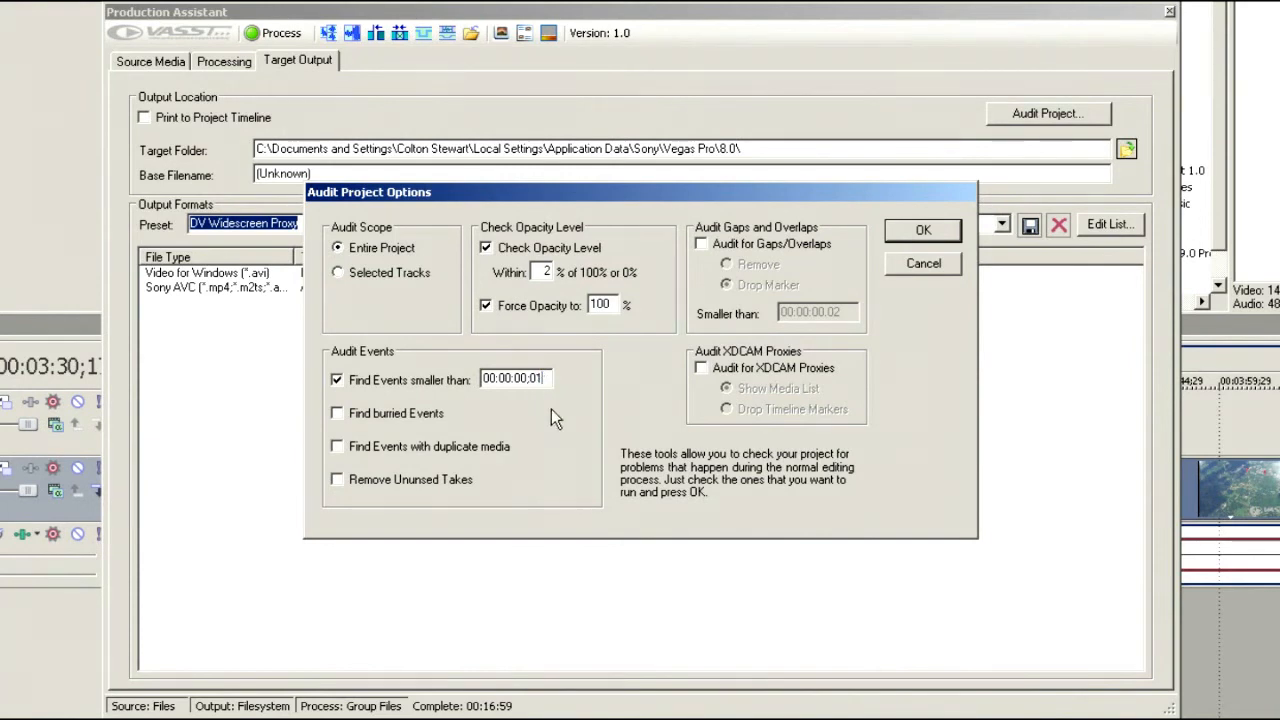
{"action": "mouse_move", "coordinate": [348, 438]}
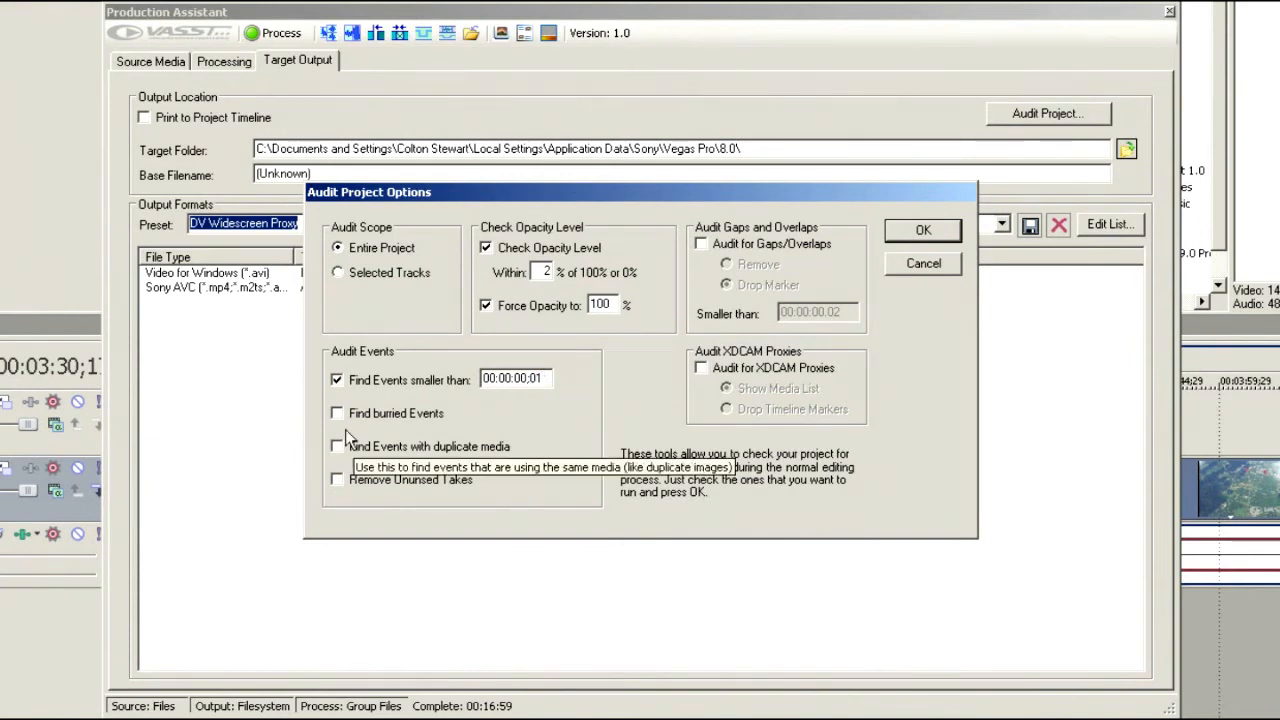
{"action": "left_click", "coordinate": [336, 412]}
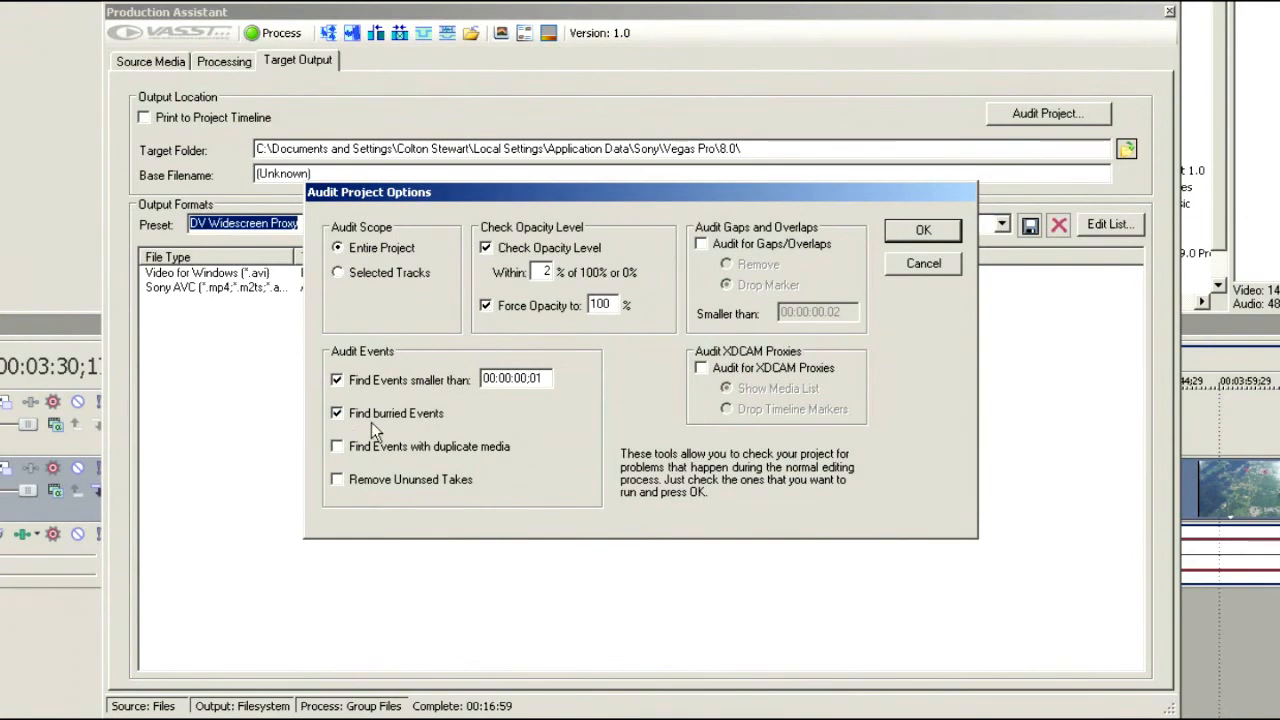
{"action": "mouse_move", "coordinate": [480, 444]}
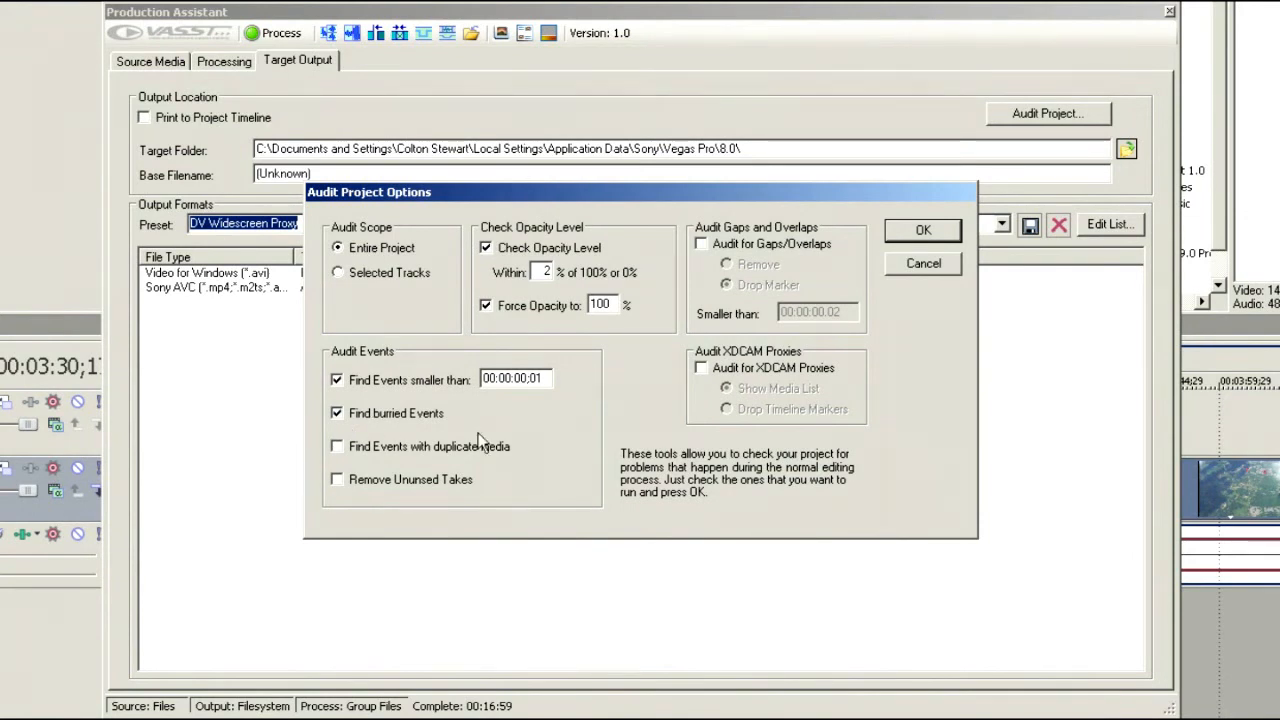
{"action": "left_click", "coordinate": [336, 446]}
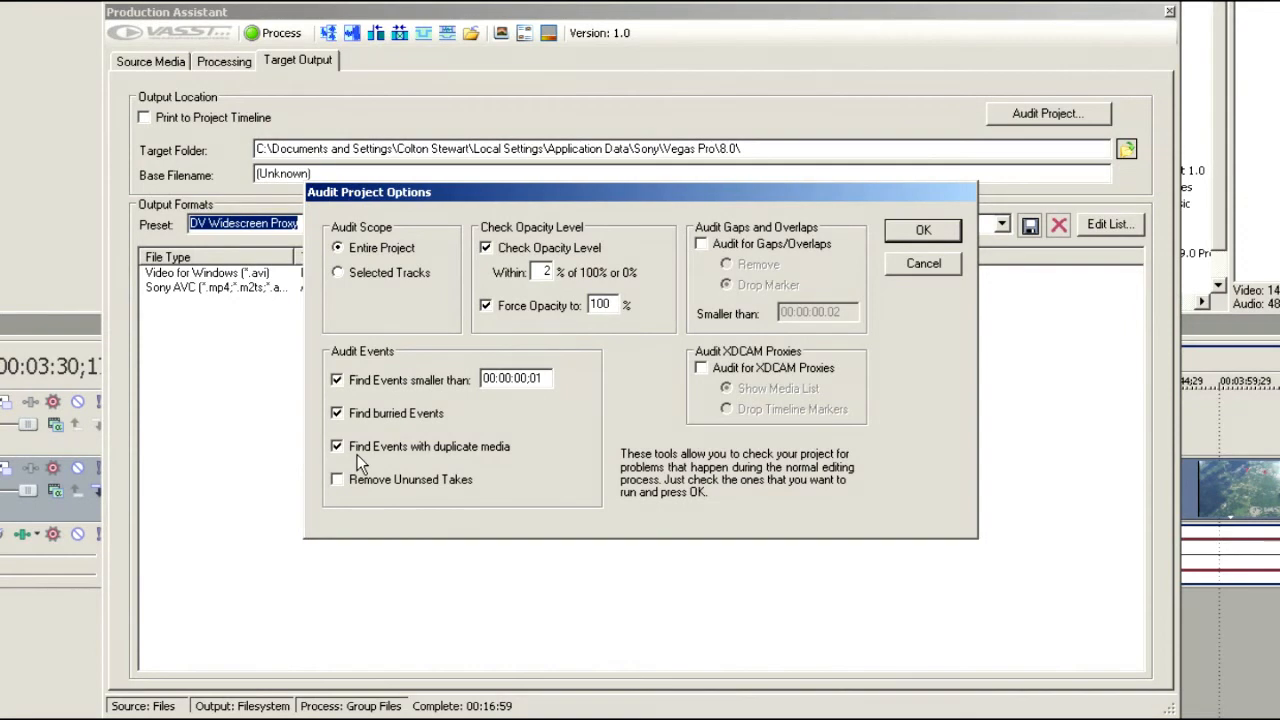
{"action": "left_click", "coordinate": [336, 480]}
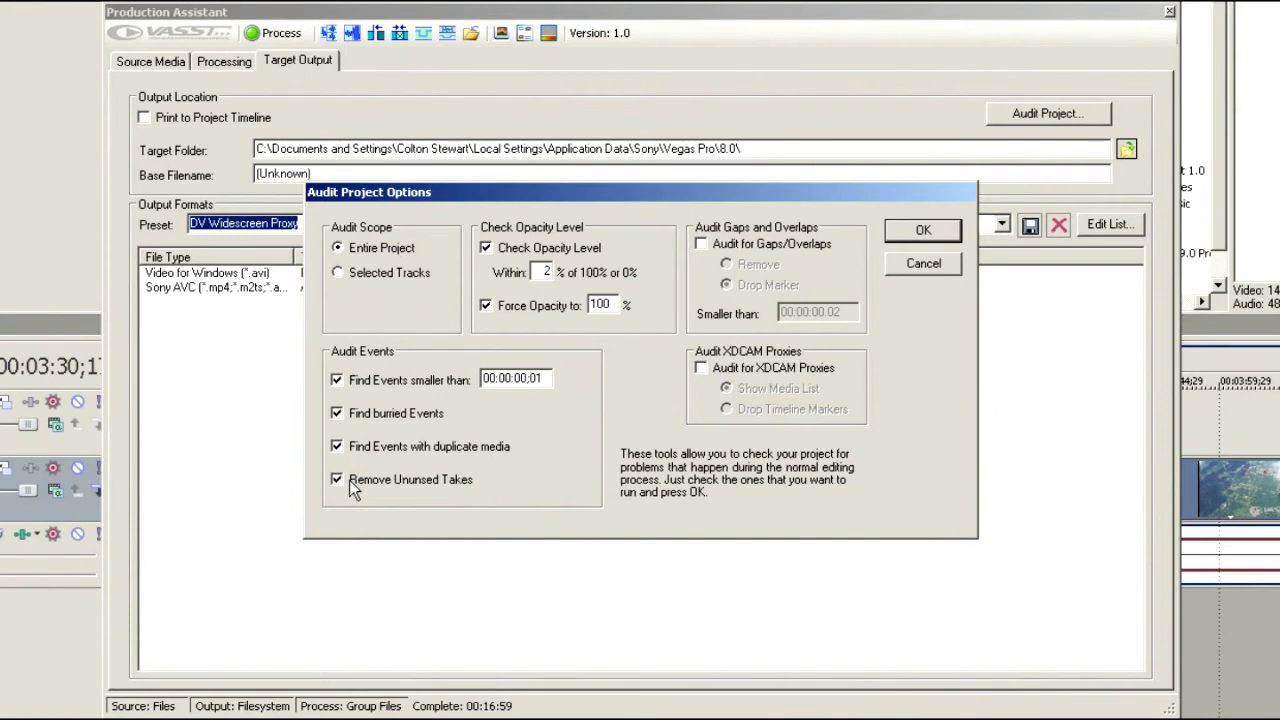
{"action": "mouse_move", "coordinate": [370, 420]}
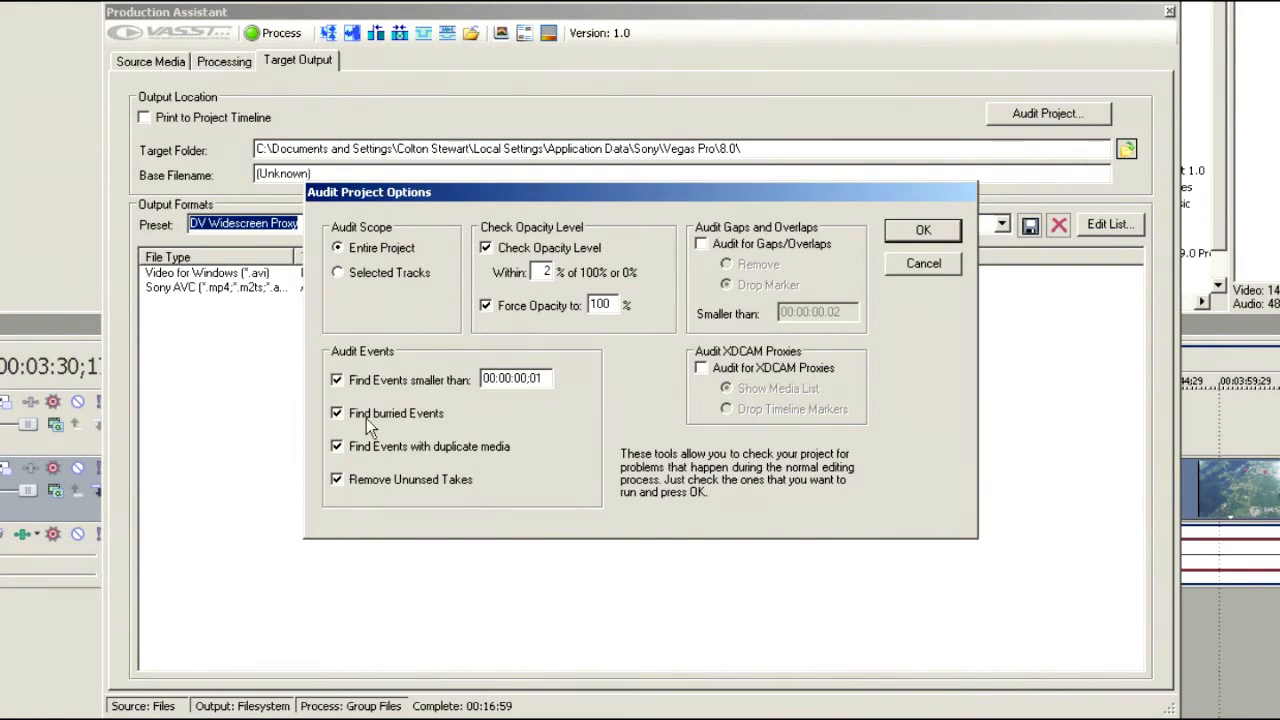
{"action": "mouse_move", "coordinate": [368, 486]}
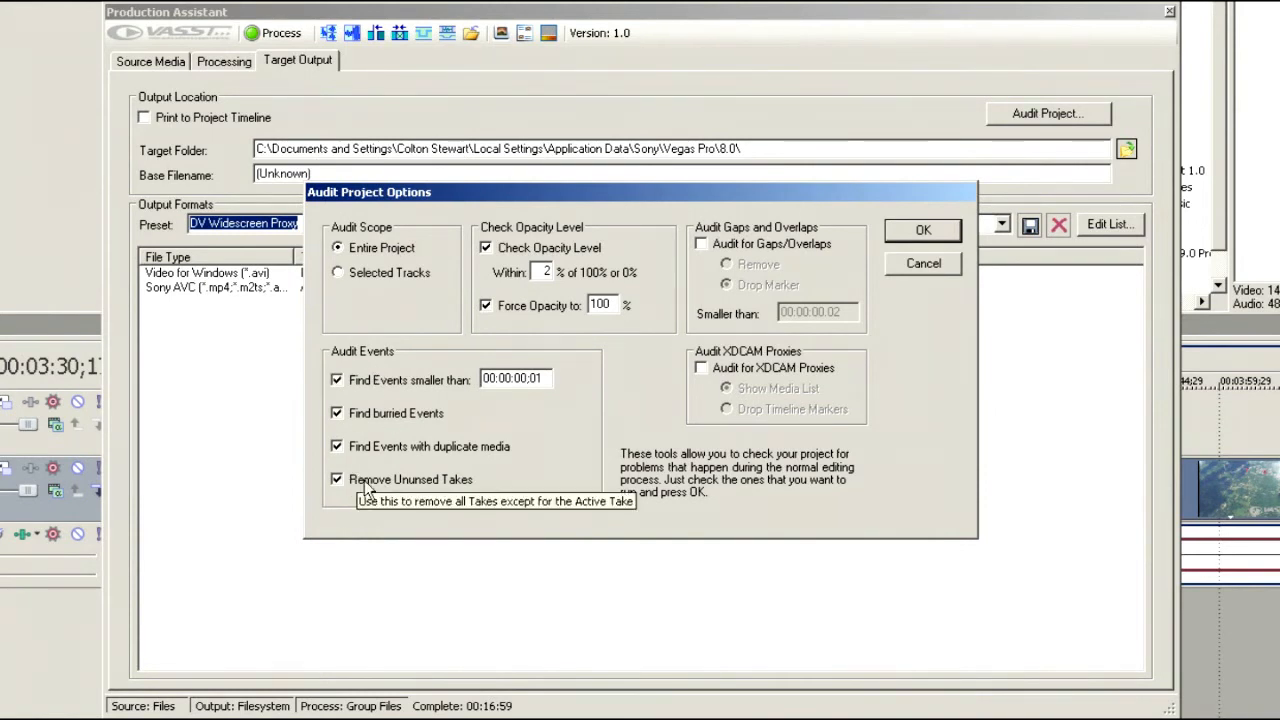
{"action": "mouse_move", "coordinate": [380, 442]}
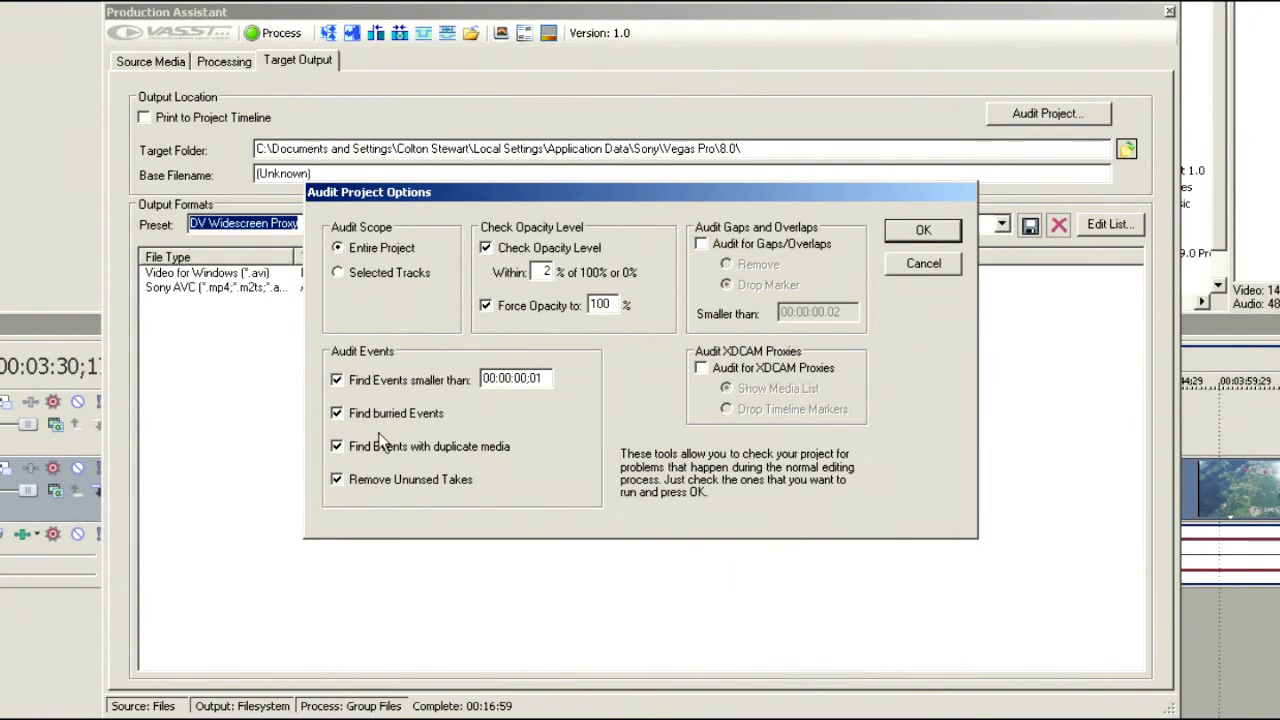
{"action": "mouse_move", "coordinate": [366, 482]}
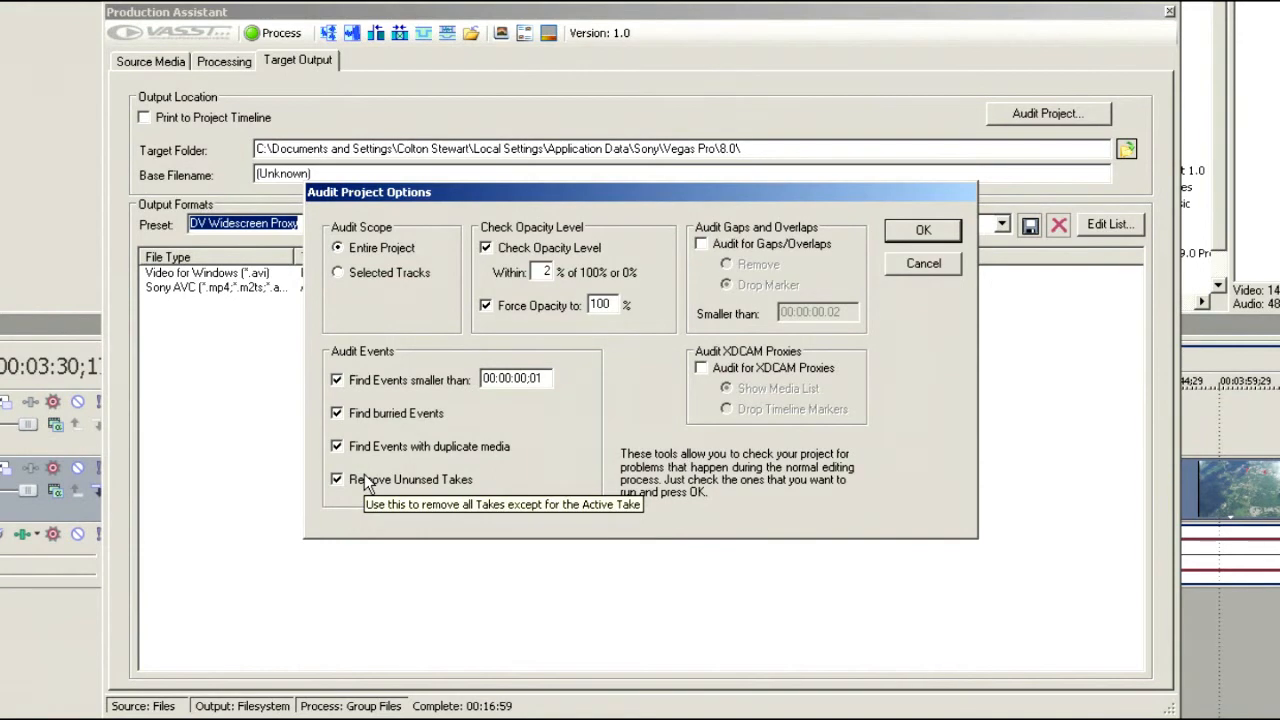
{"action": "mouse_move", "coordinate": [620, 402]}
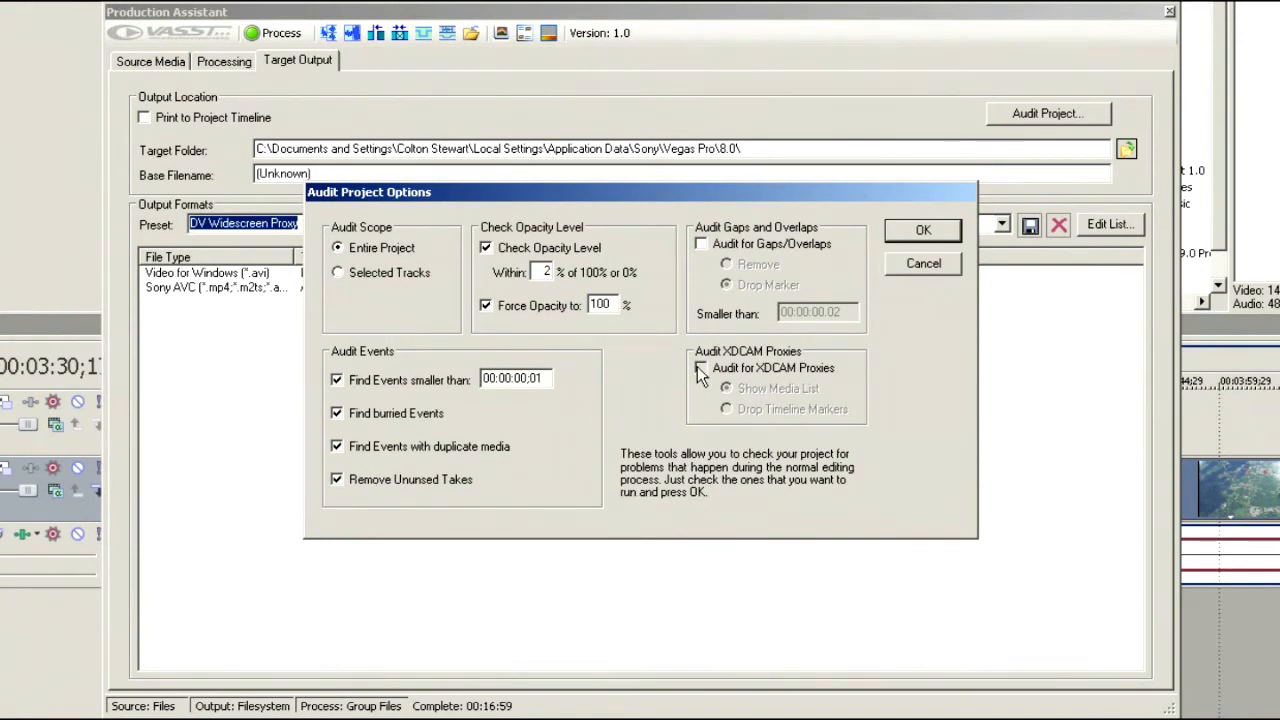
Enable Audit for XDCAM Proxies with Show Media List selected
{"action": "left_click", "coordinate": [700, 368]}
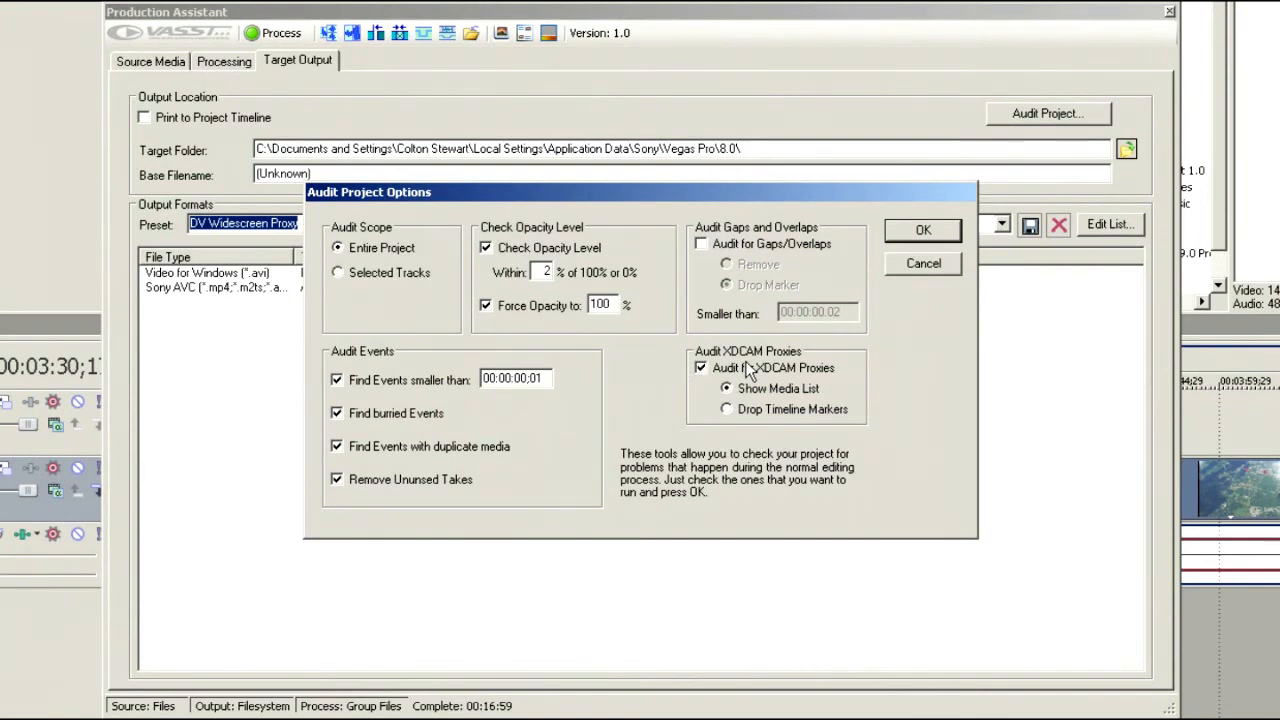
{"action": "mouse_move", "coordinate": [896, 360]}
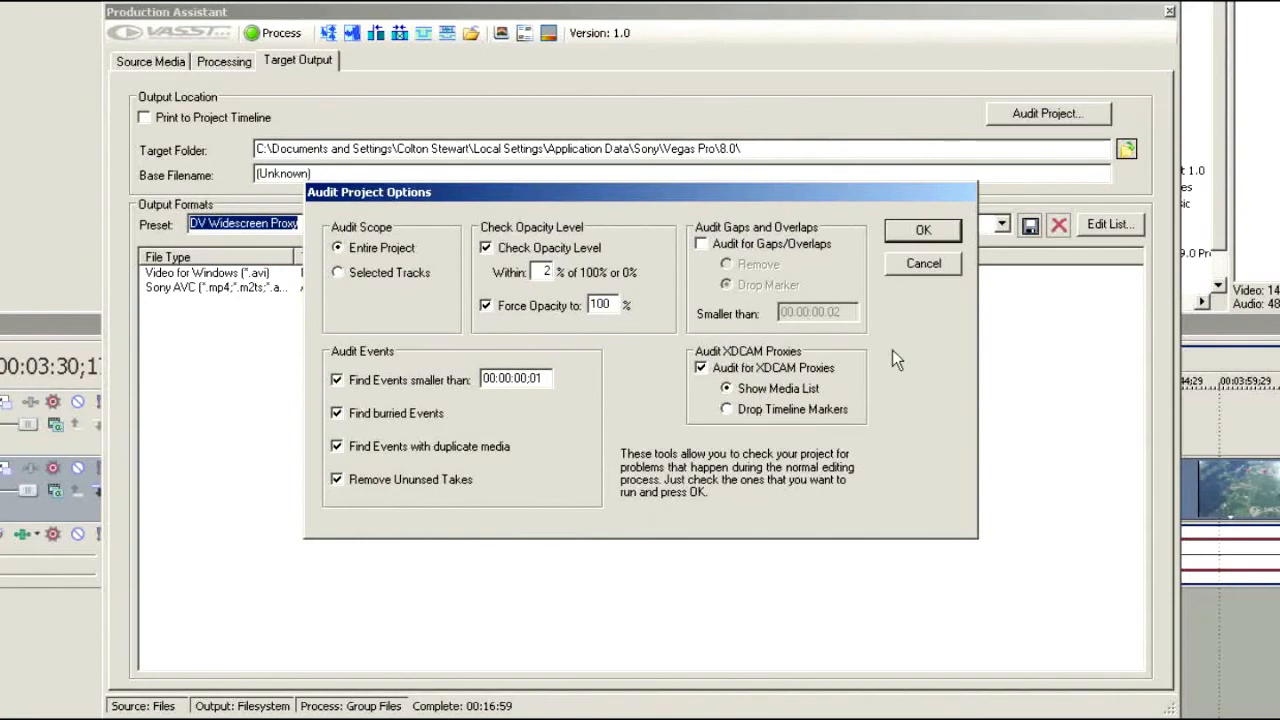
{"action": "mouse_move", "coordinate": [810, 280]}
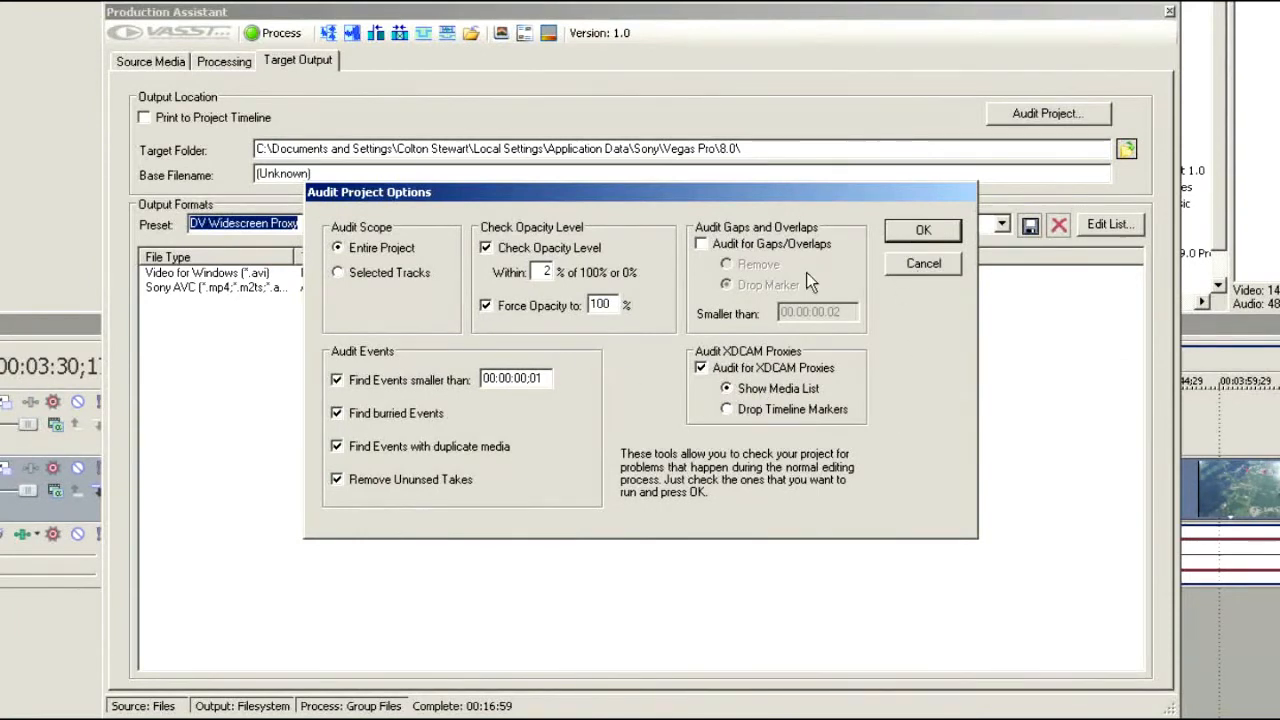
Dismiss the Events Found list and acknowledge the 'No proxy media found' message
{"action": "left_click", "coordinate": [920, 228]}
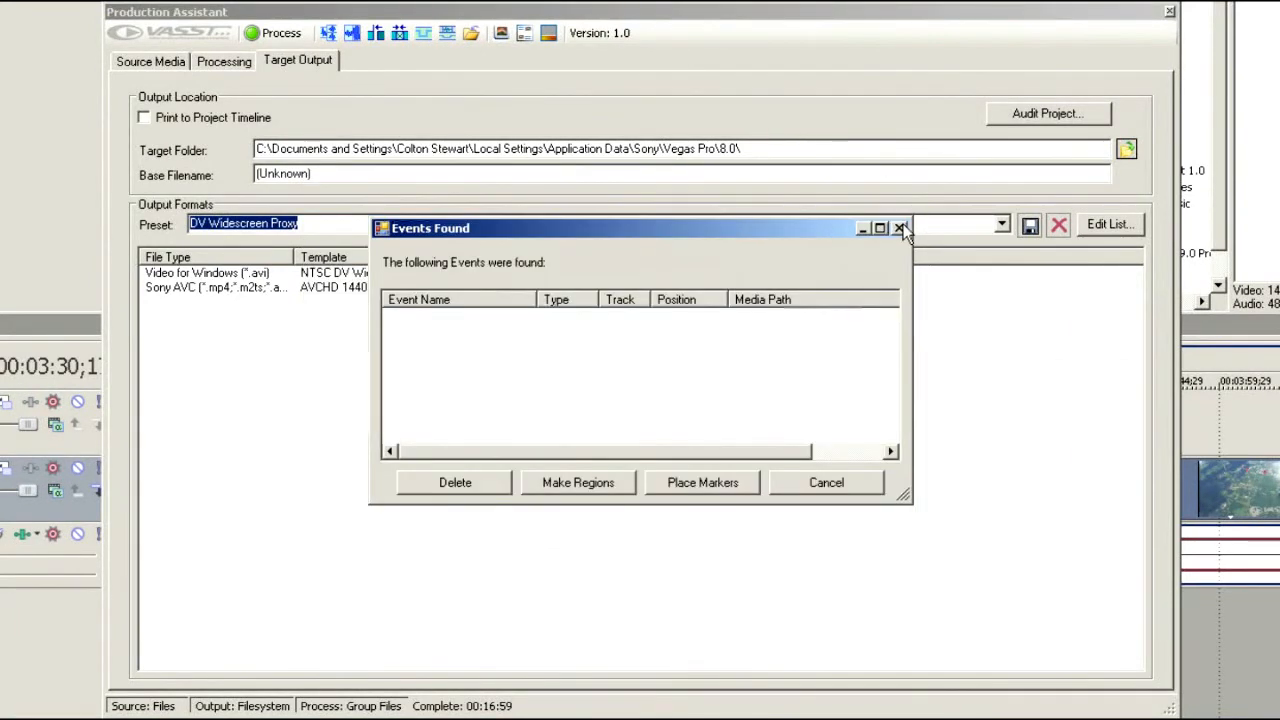
{"action": "mouse_move", "coordinate": [584, 456]}
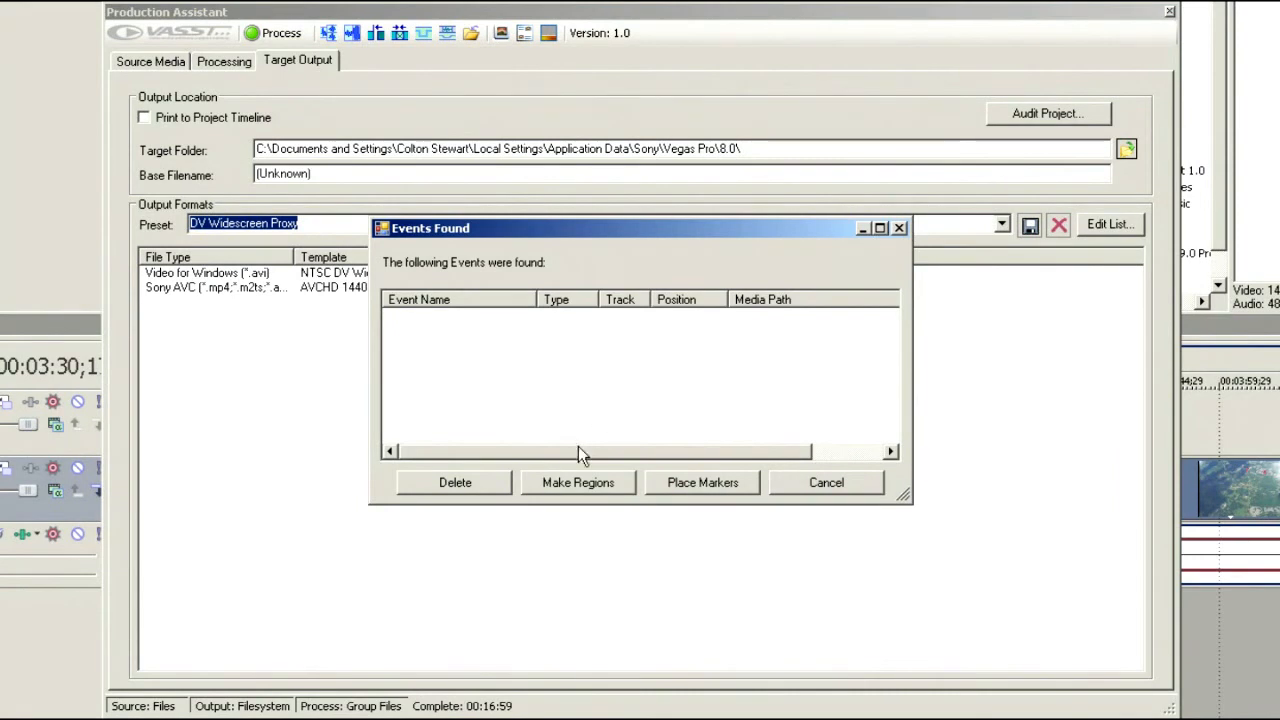
{"action": "mouse_move", "coordinate": [720, 552]}
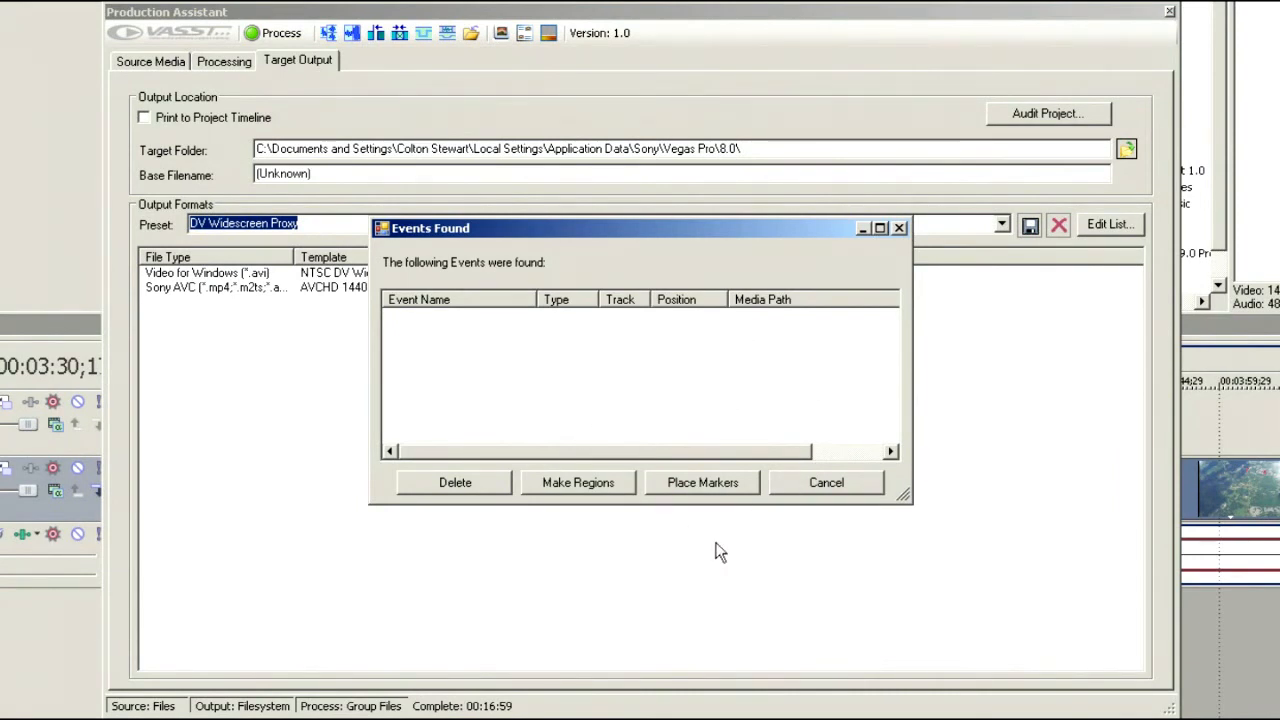
{"action": "mouse_move", "coordinate": [704, 482]}
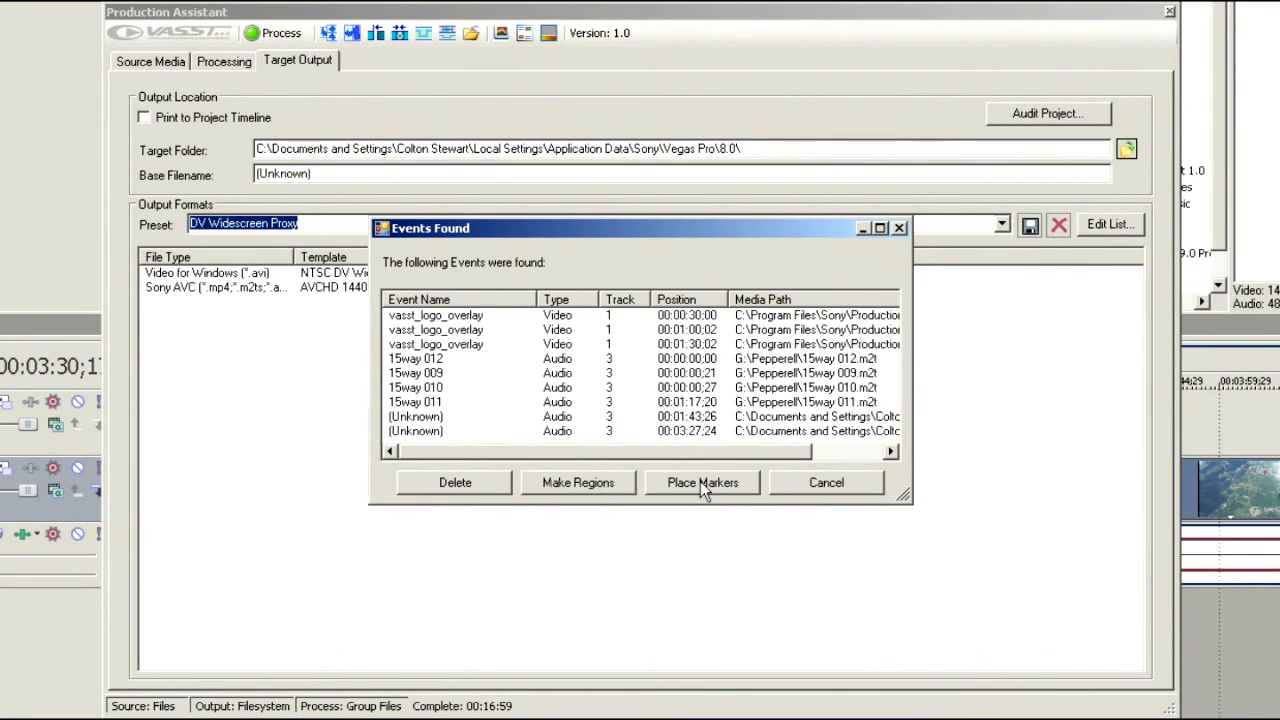
{"action": "mouse_move", "coordinate": [680, 344]}
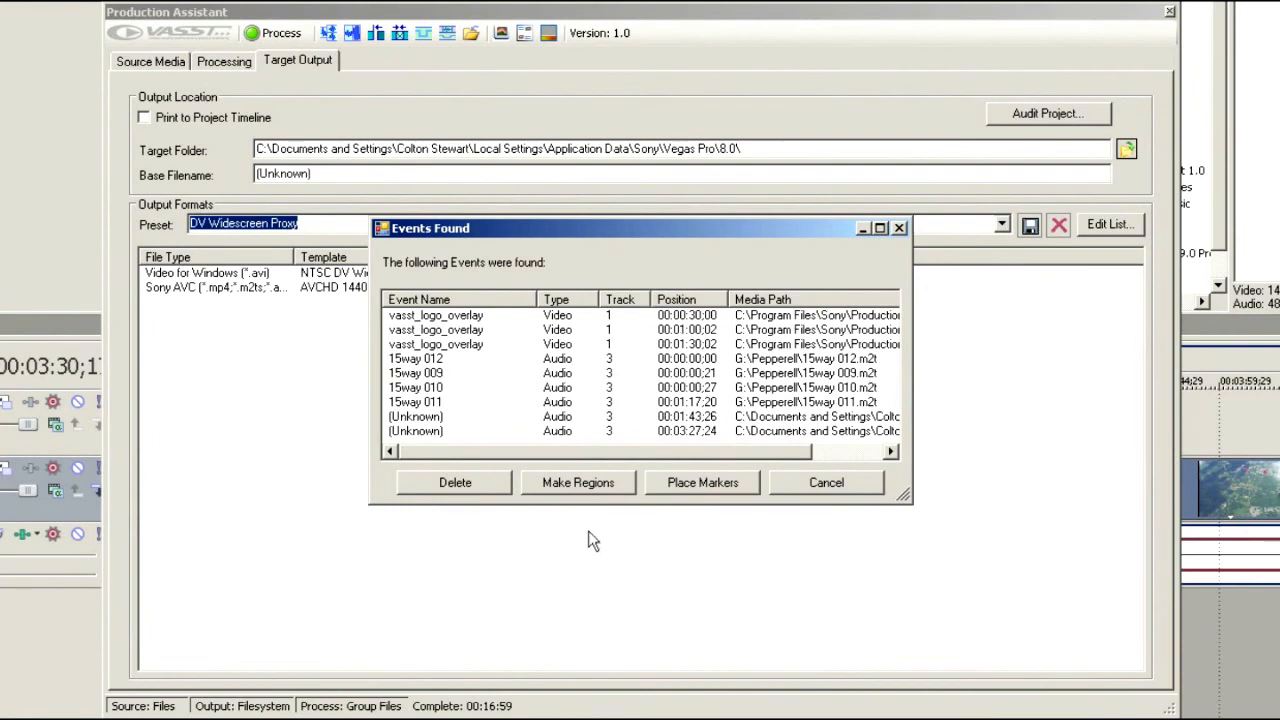
{"action": "mouse_move", "coordinate": [670, 476]}
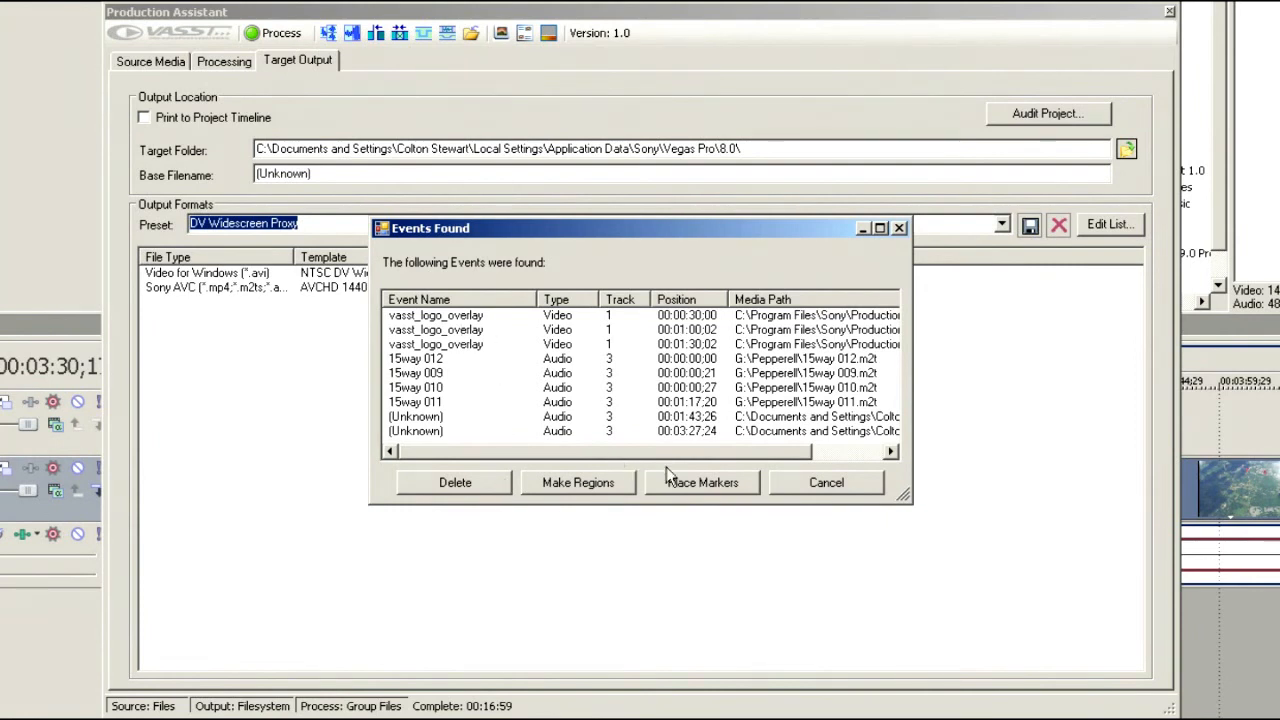
{"action": "mouse_move", "coordinate": [810, 500]}
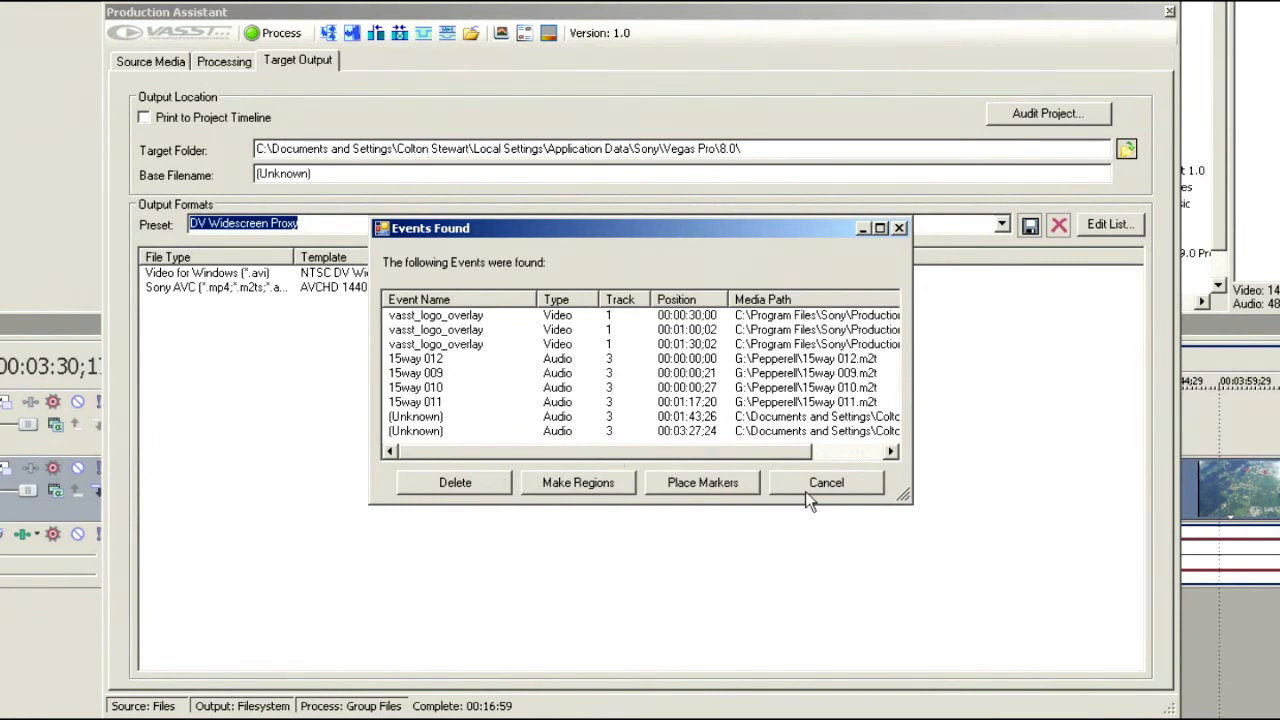
{"action": "left_click", "coordinate": [826, 482]}
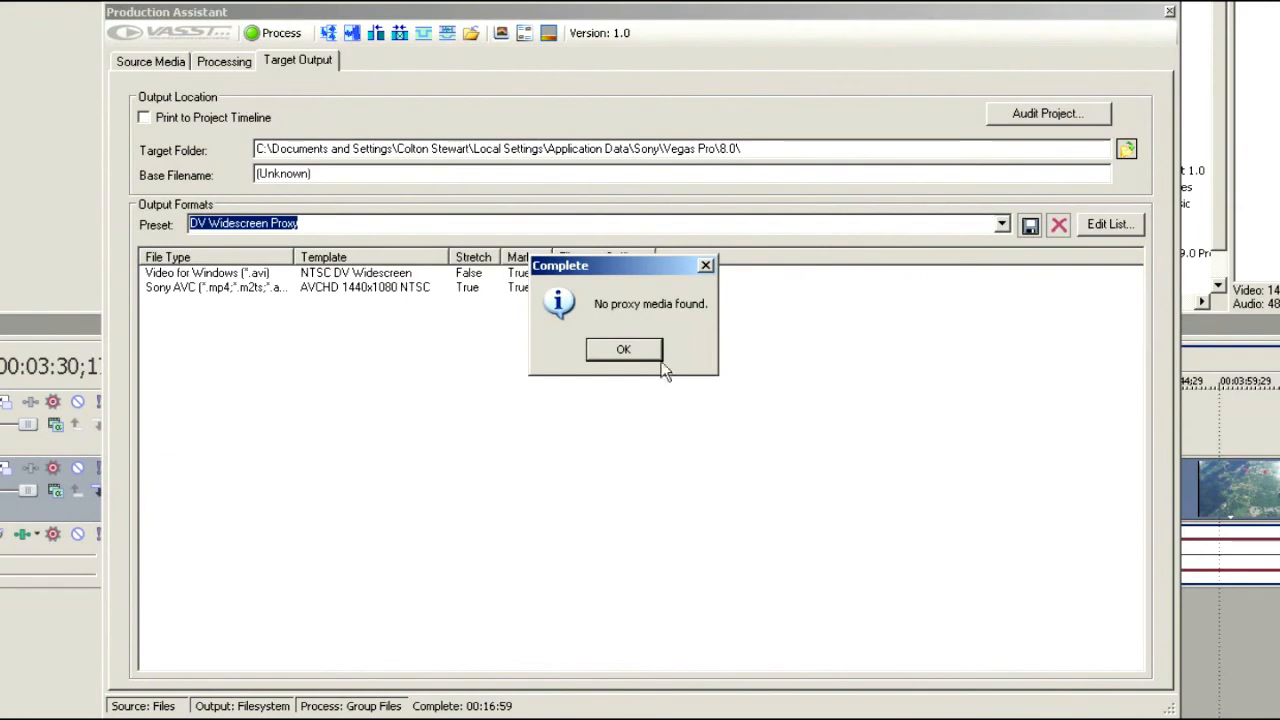
{"action": "left_click", "coordinate": [624, 348]}
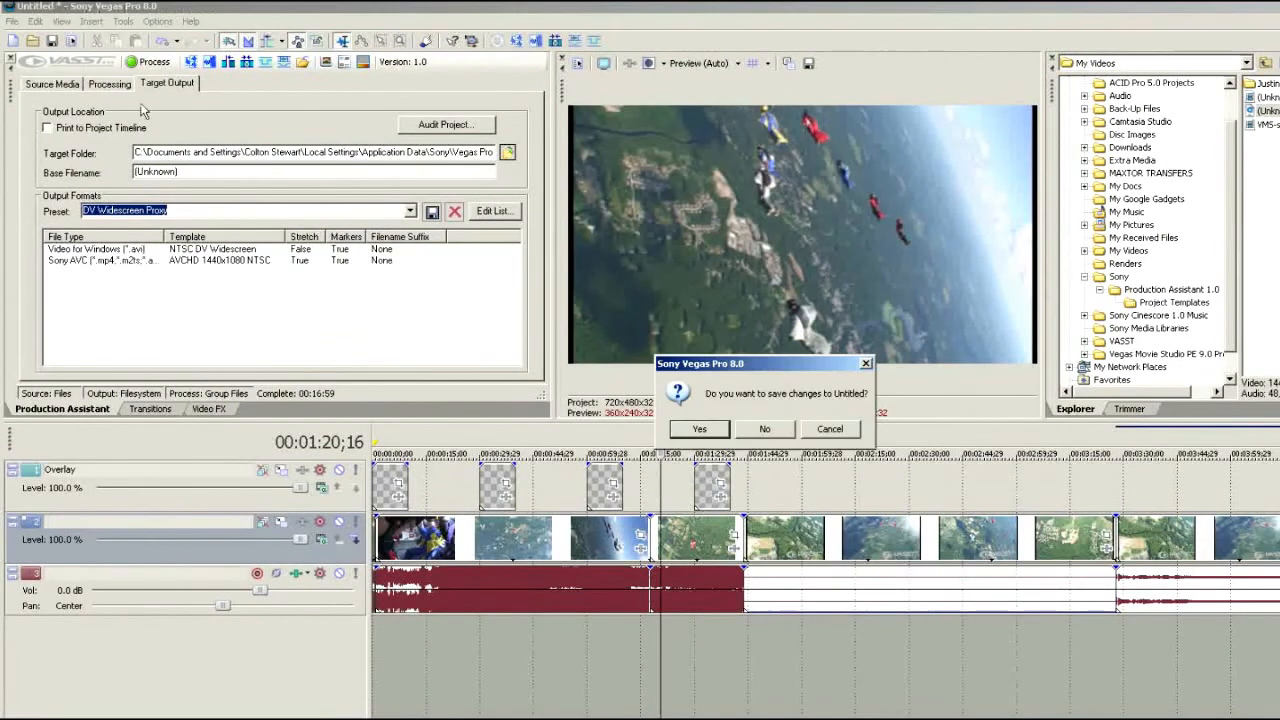
Discard the unsaved Untitled project and exit Sony Vegas Pro via File > Exit
{"action": "left_click", "coordinate": [764, 428]}
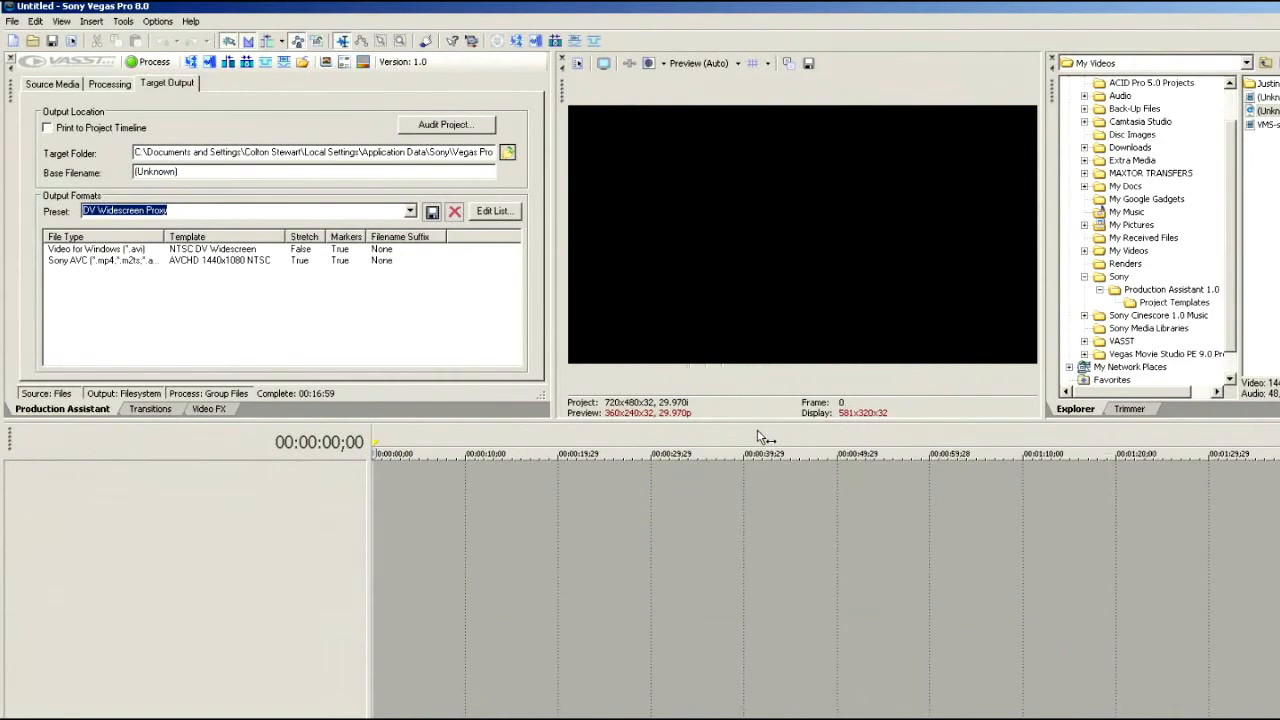
{"action": "mouse_move", "coordinate": [16, 98]}
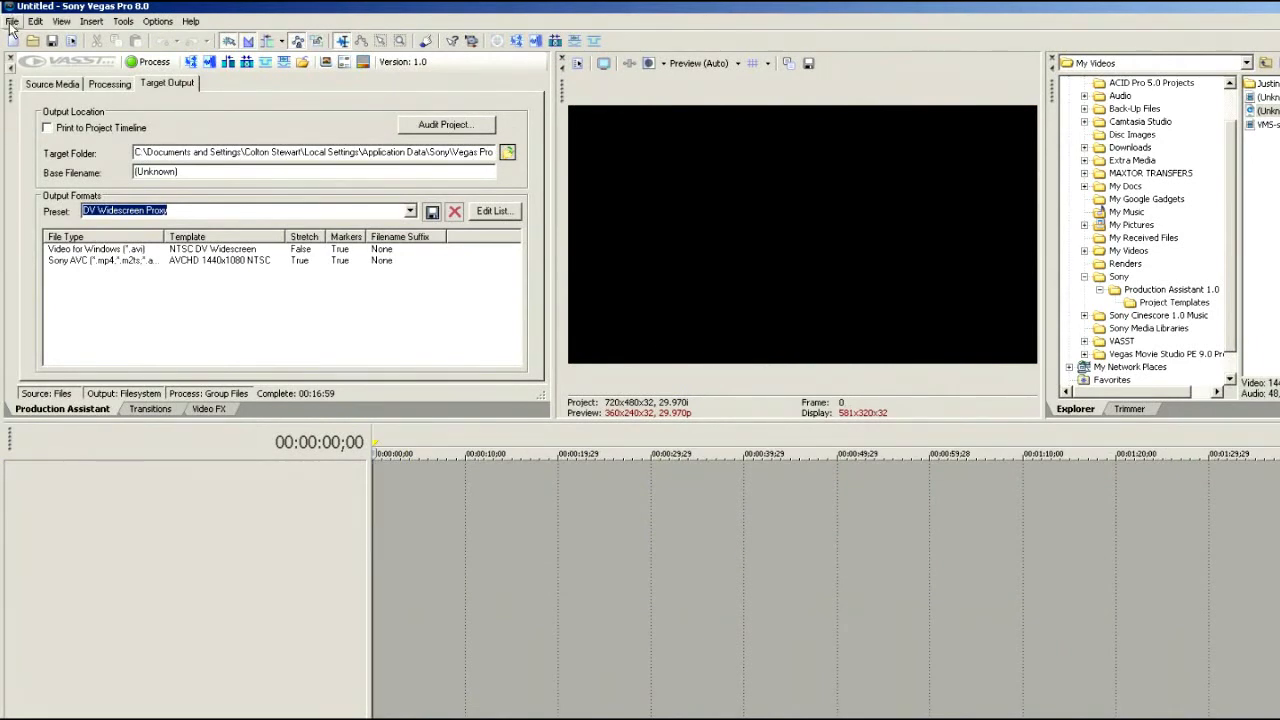
{"action": "left_click", "coordinate": [12, 20]}
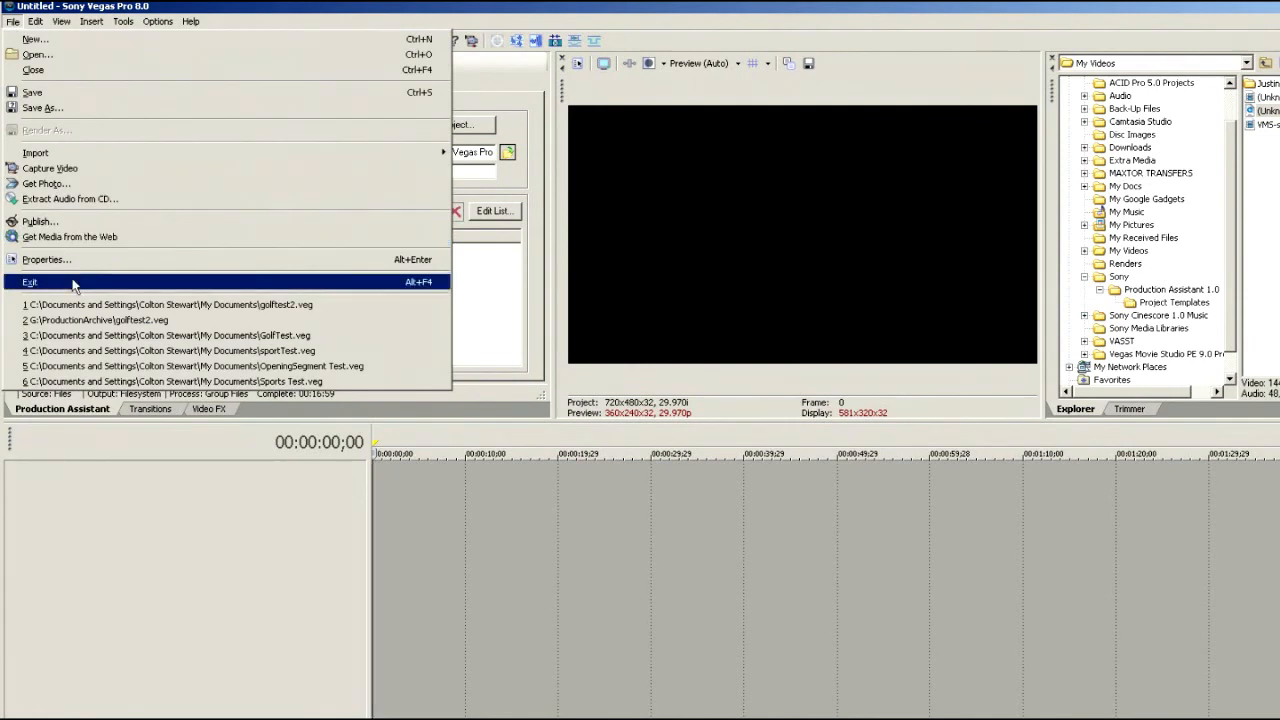
{"action": "left_click", "coordinate": [170, 304]}
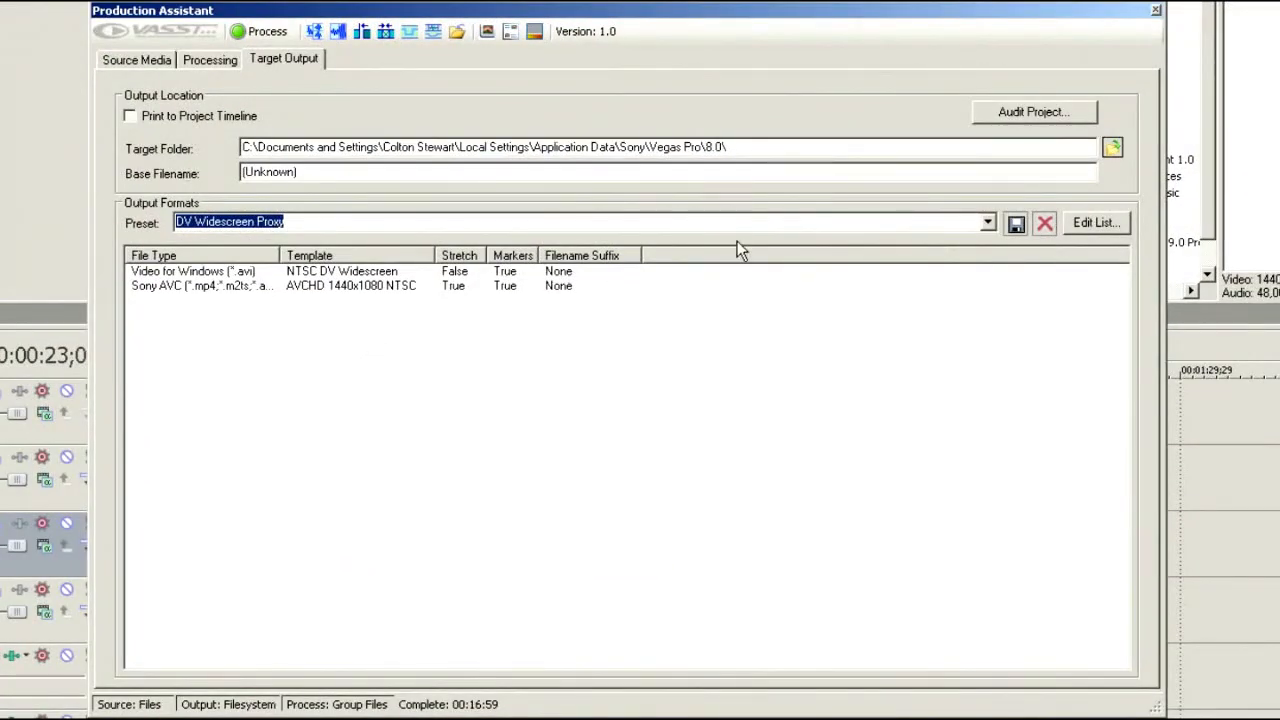
{"action": "mouse_move", "coordinate": [1100, 160]}
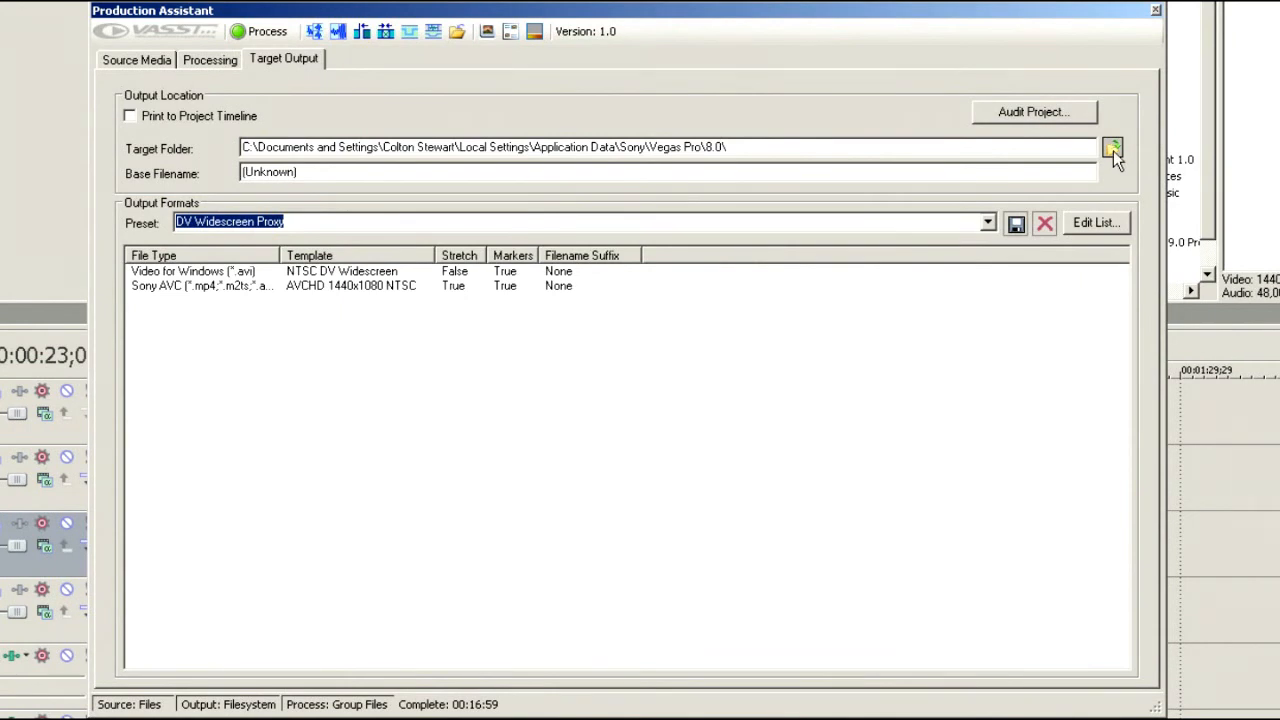
Create a new TemporaryFiles folder on External10K (F:) and set it as the target folder
{"action": "left_click", "coordinate": [1112, 148]}
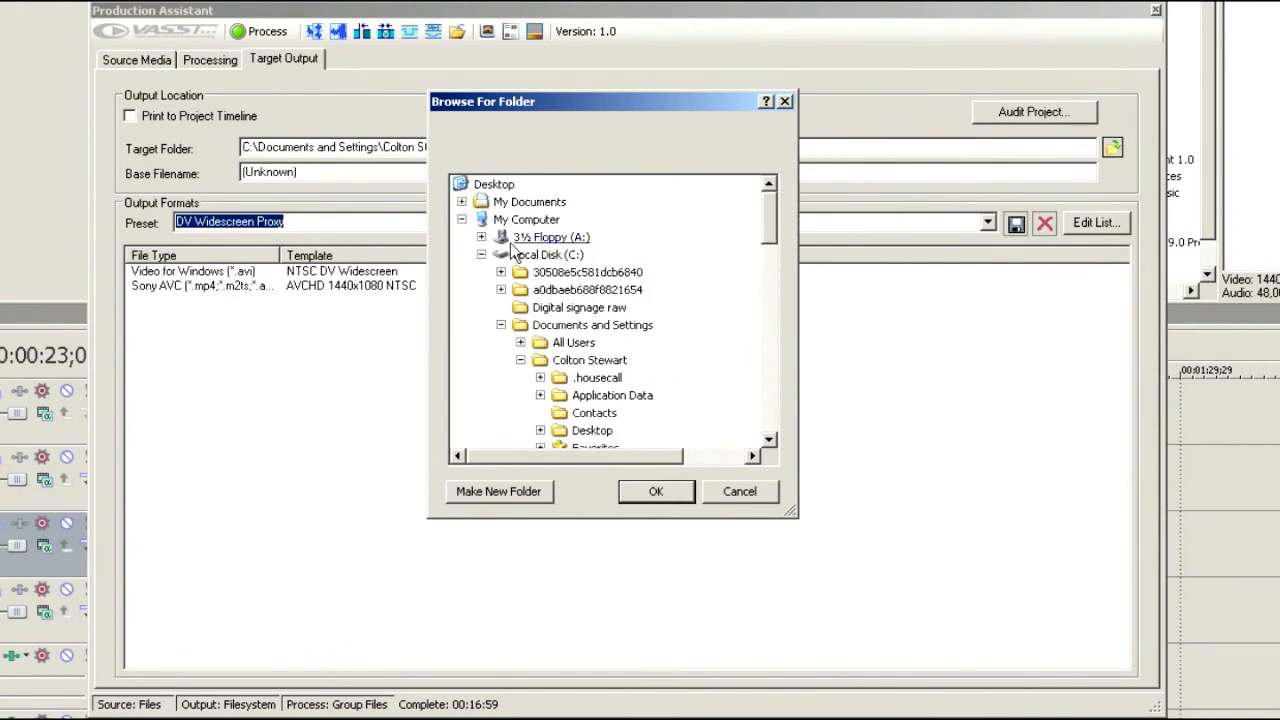
{"action": "left_click", "coordinate": [482, 254]}
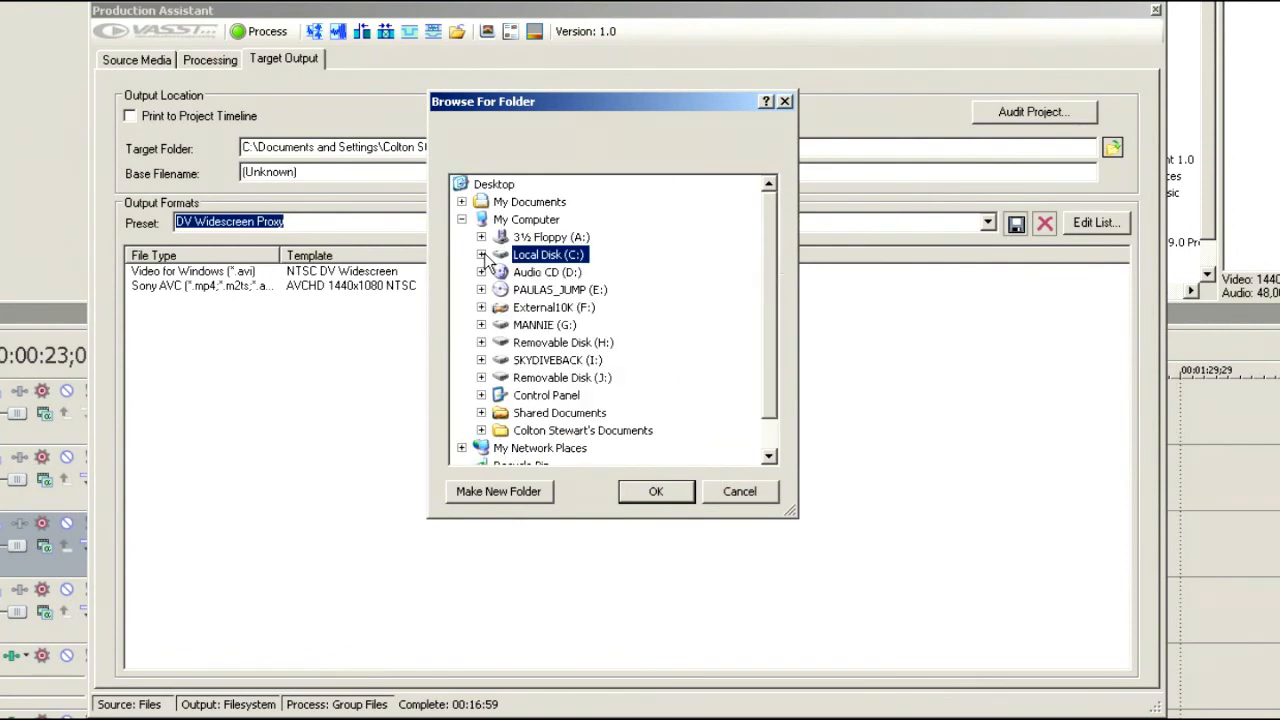
{"action": "mouse_move", "coordinate": [572, 388]}
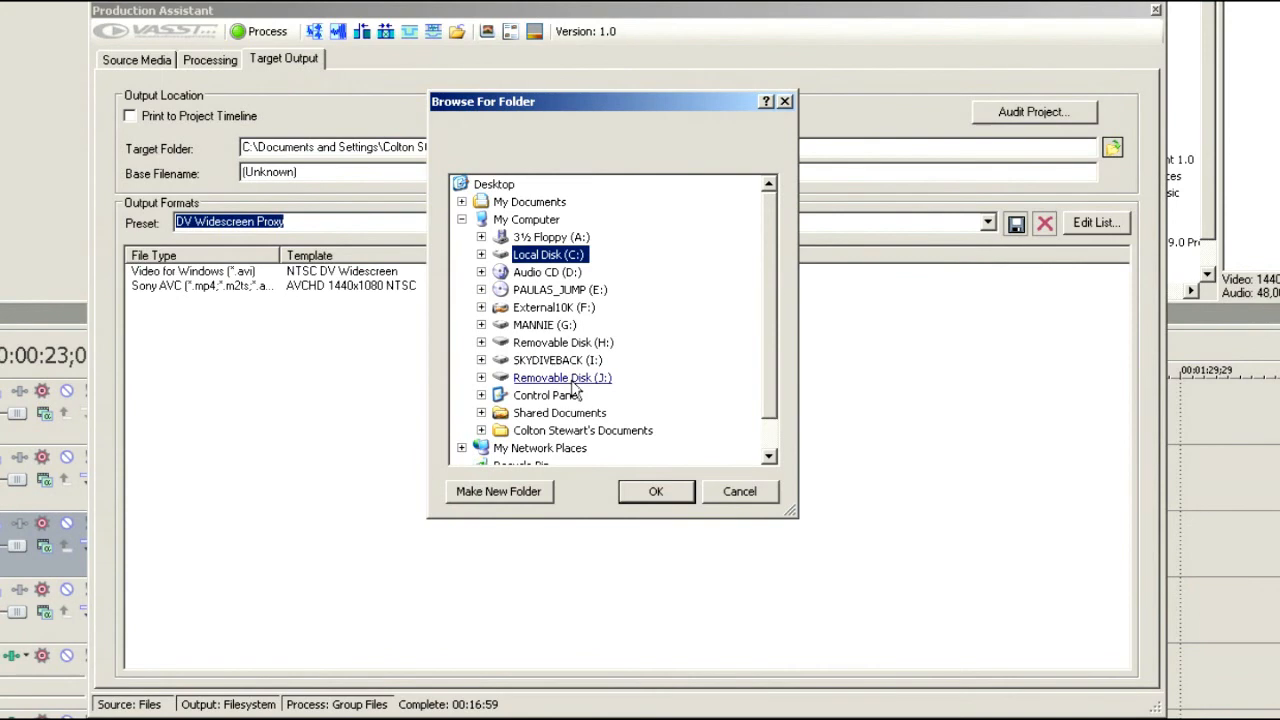
{"action": "left_click", "coordinate": [480, 308]}
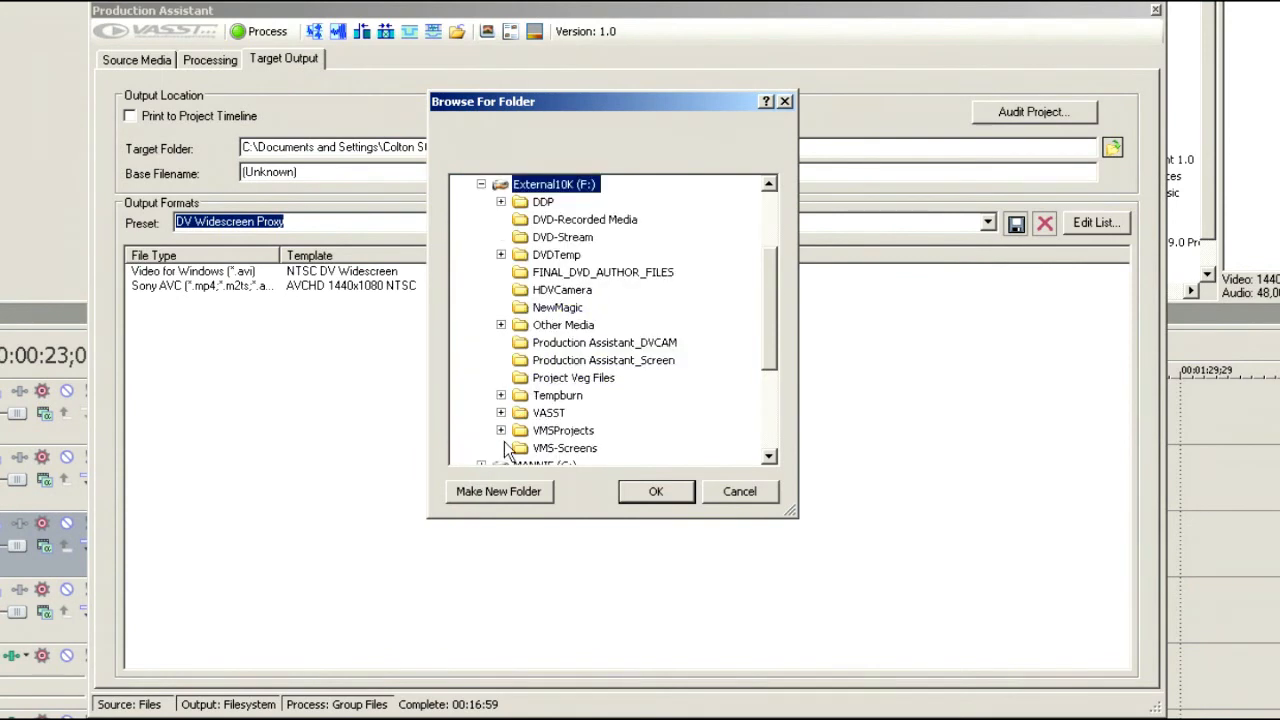
{"action": "left_click", "coordinate": [498, 492]}
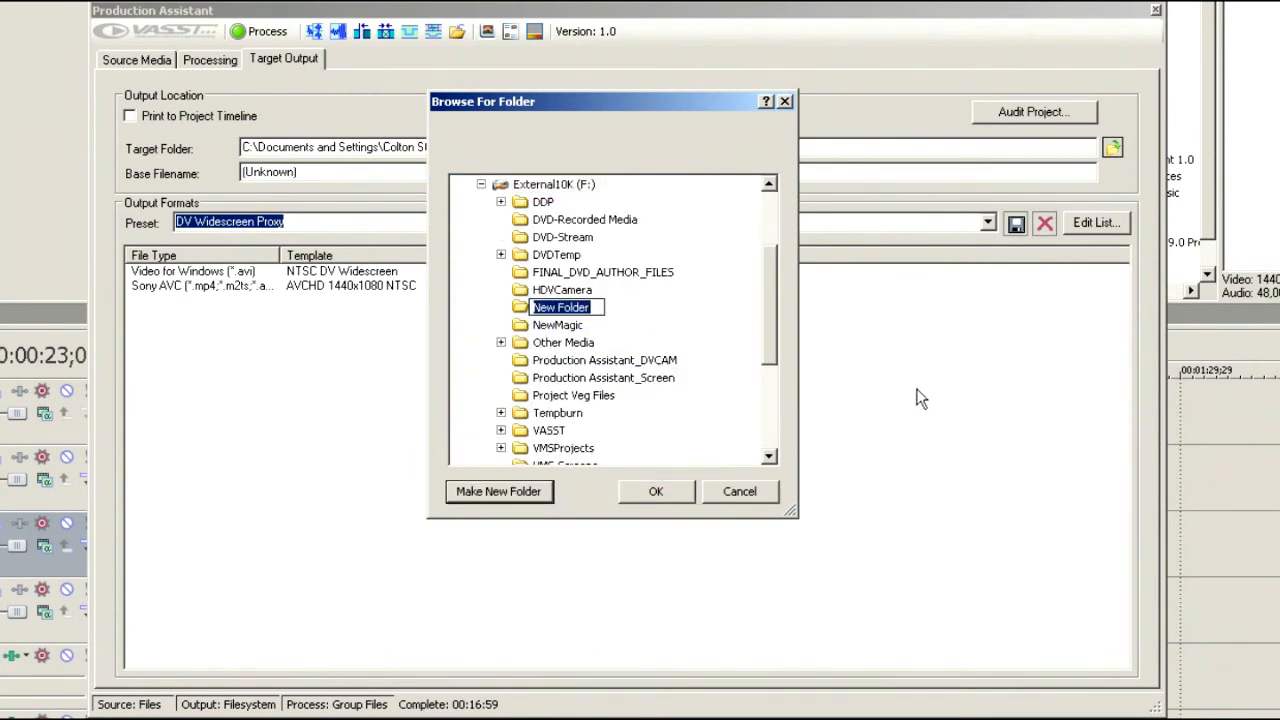
{"action": "type", "text": "TemporaryFiles"}
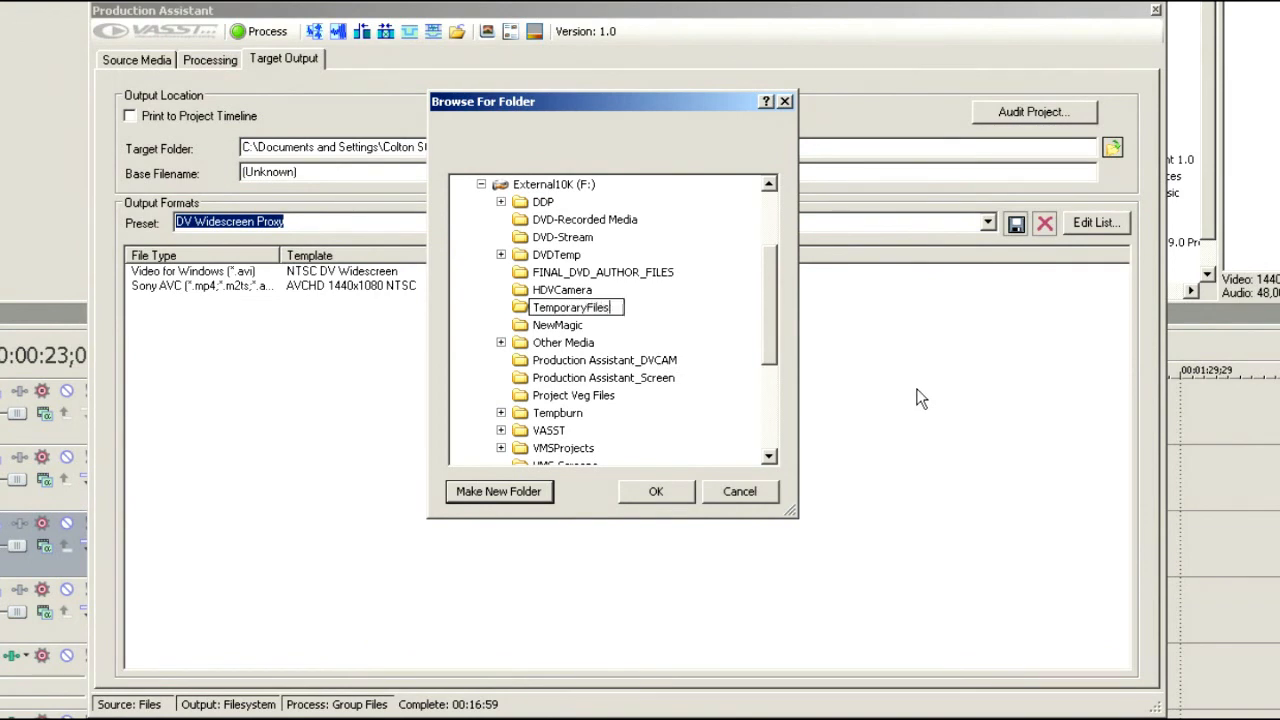
{"action": "left_click", "coordinate": [656, 492]}
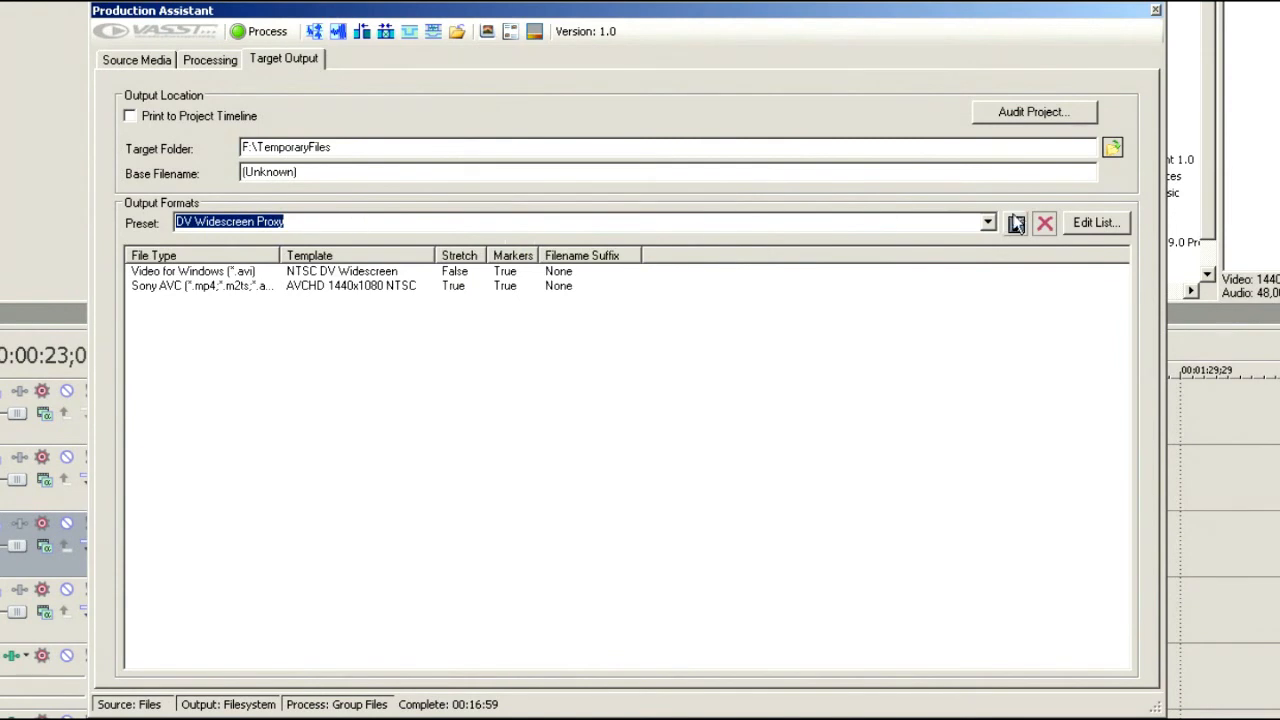
Select the NTSC DV Widescreen with AC3 Audio preset, giving MPEG-2 and AC-3 outputs
{"action": "left_click", "coordinate": [988, 222]}
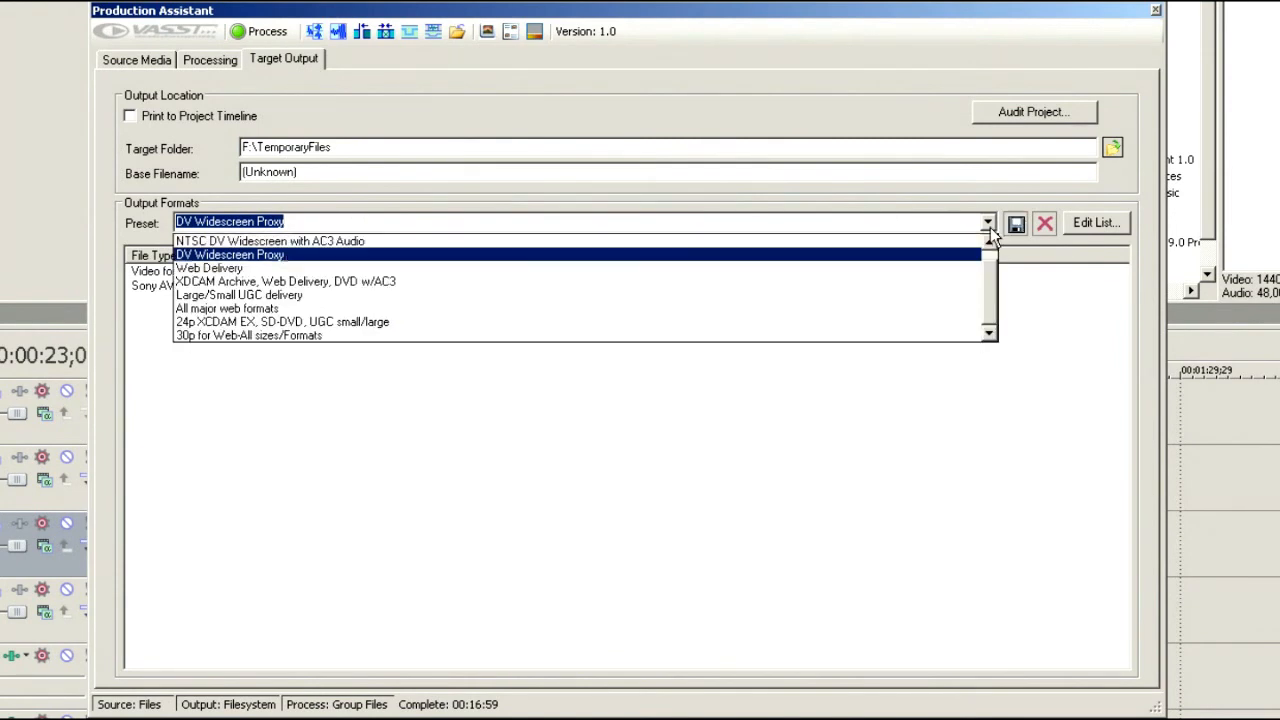
{"action": "mouse_move", "coordinate": [1010, 336]}
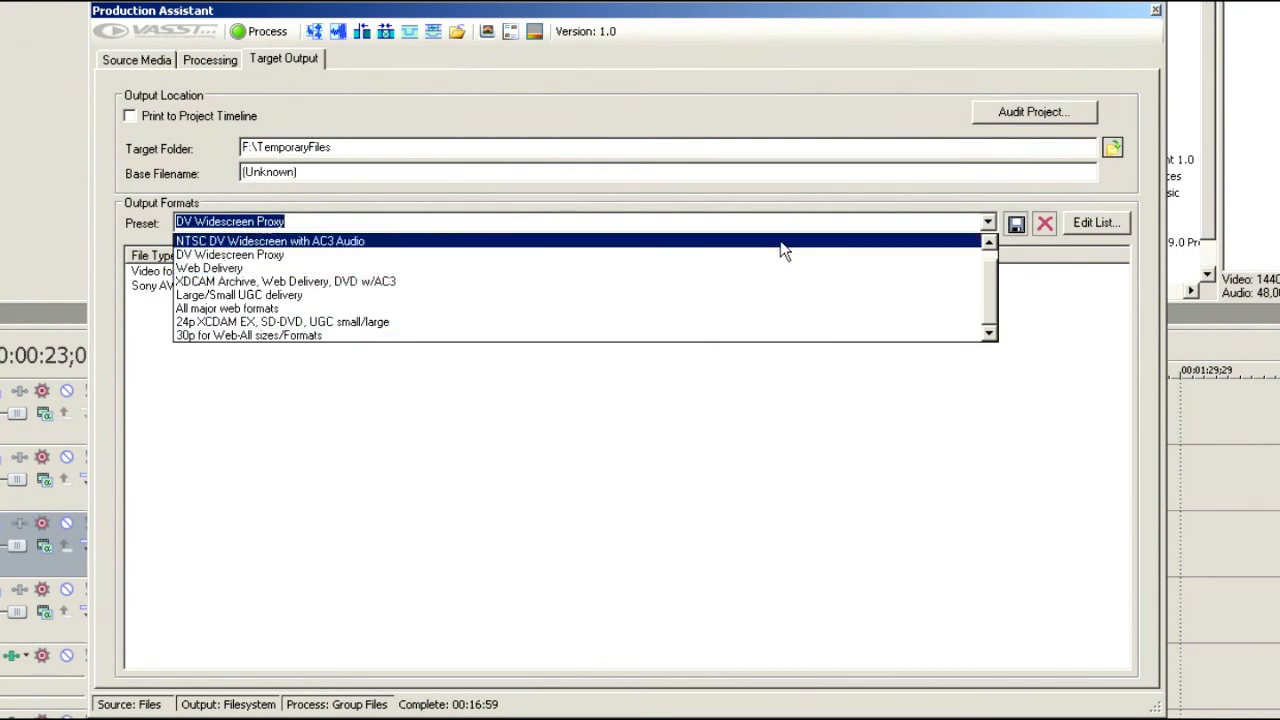
{"action": "left_click", "coordinate": [268, 240]}
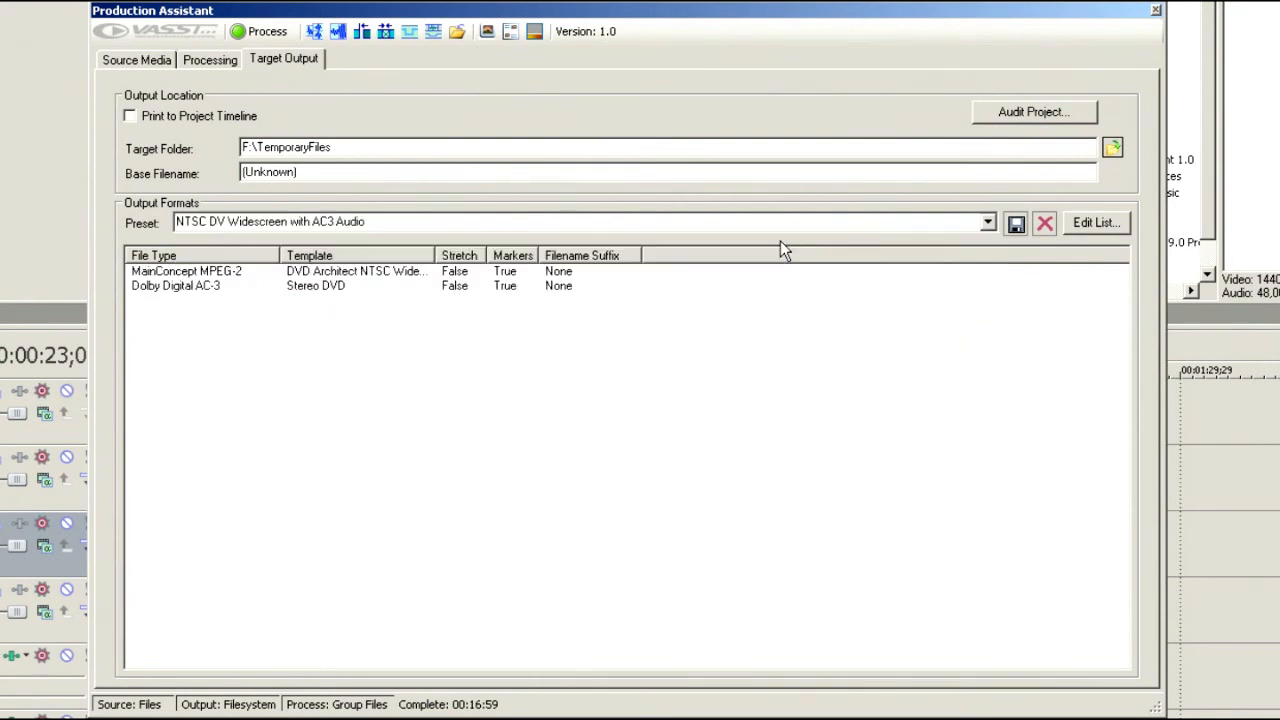
{"action": "mouse_move", "coordinate": [204, 282]}
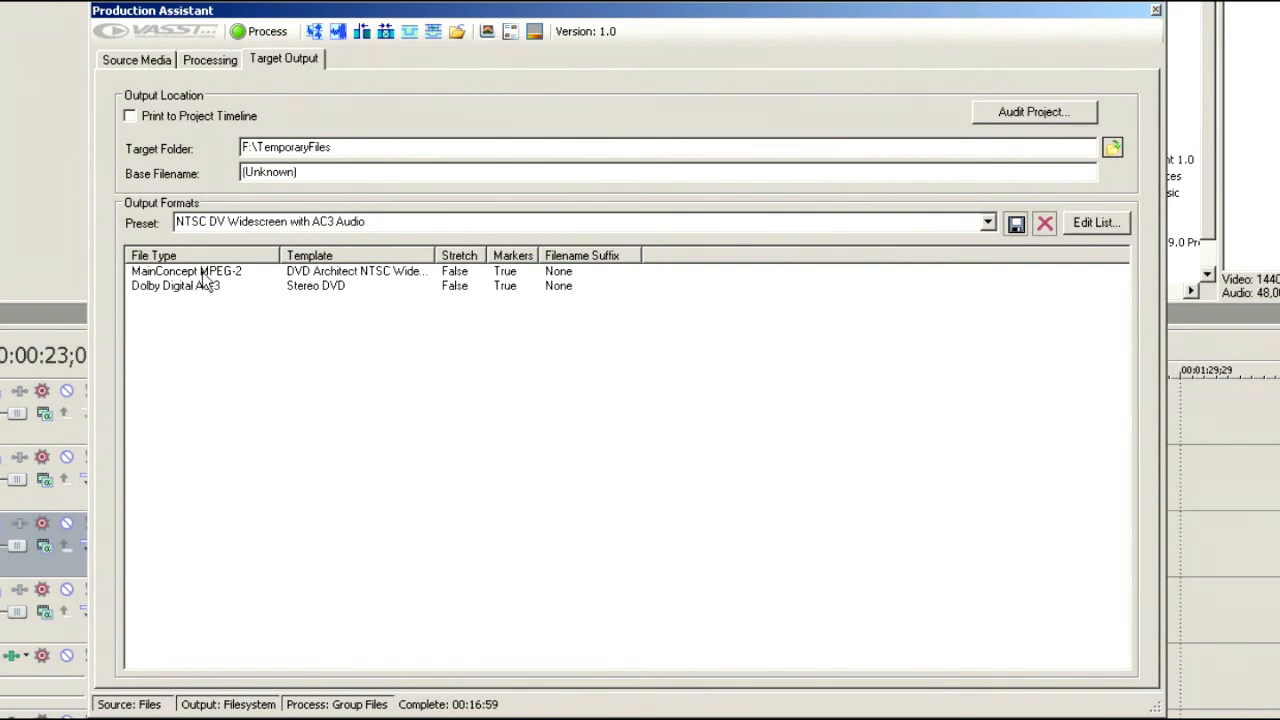
{"action": "mouse_move", "coordinate": [1108, 236]}
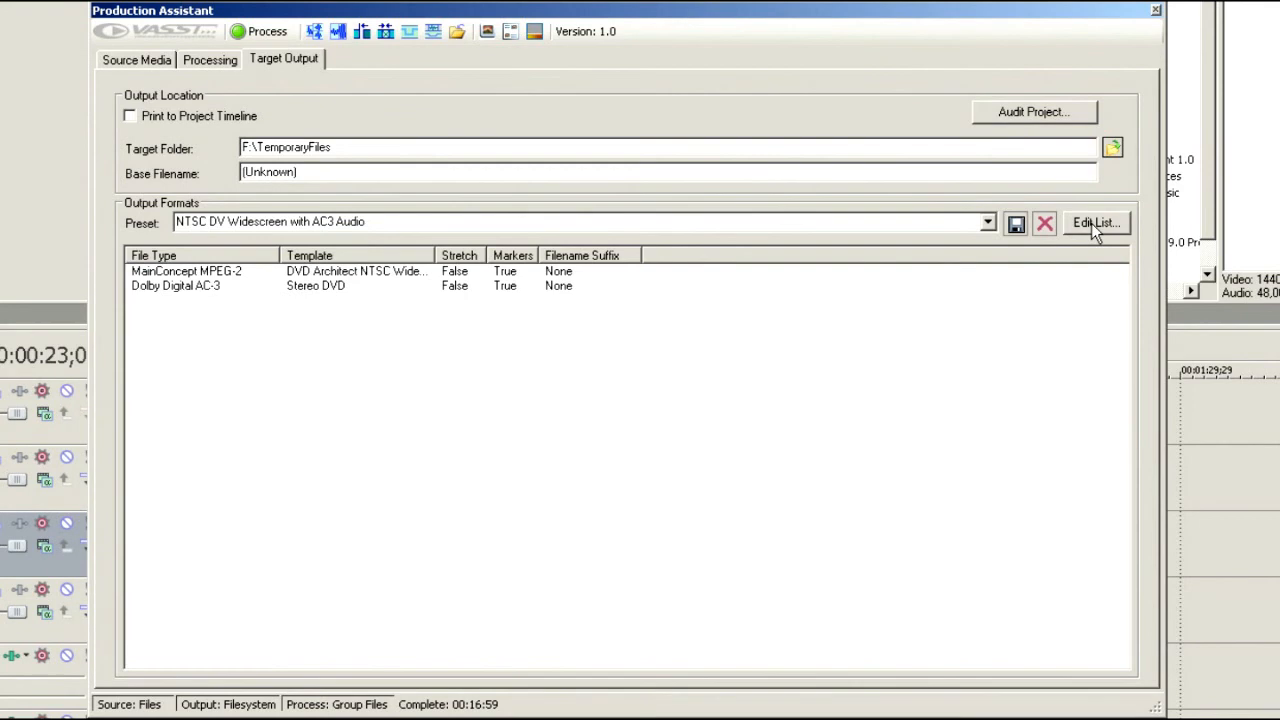
Add a MainConcept AVC/AAC output using the Large UGC Widescreen Template 30p
{"action": "left_click", "coordinate": [1096, 222]}
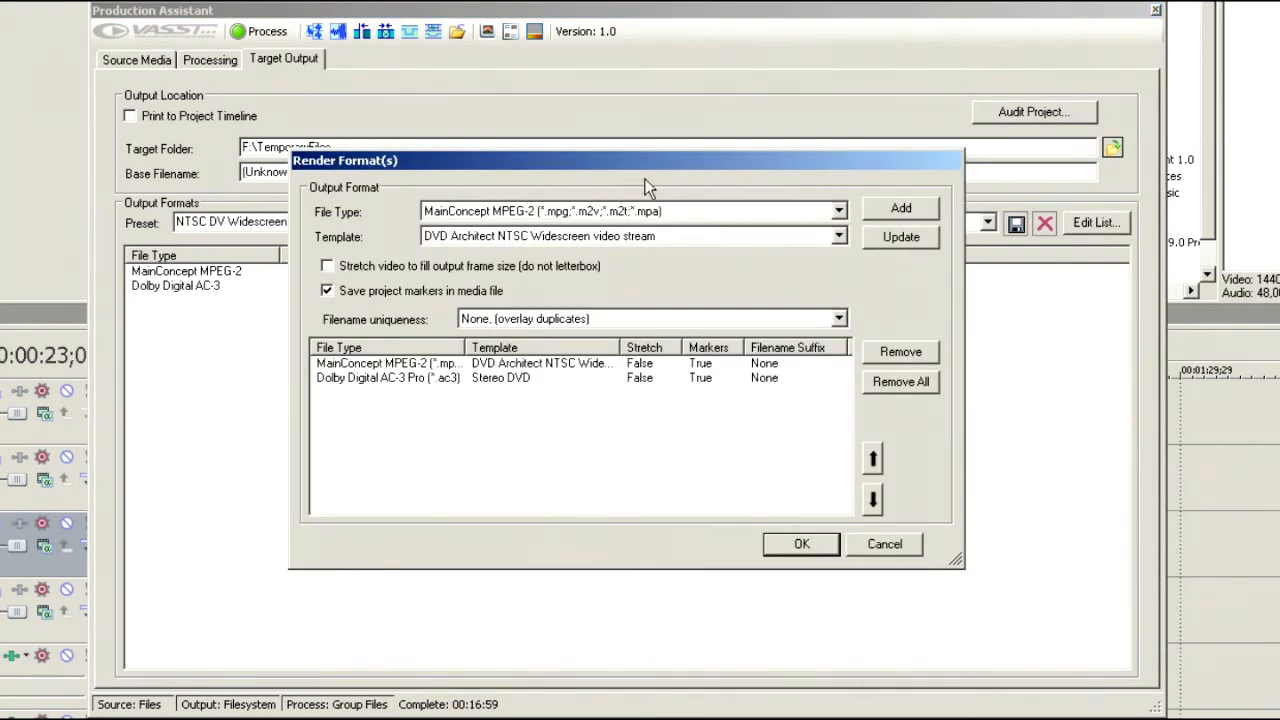
{"action": "left_click", "coordinate": [838, 212]}
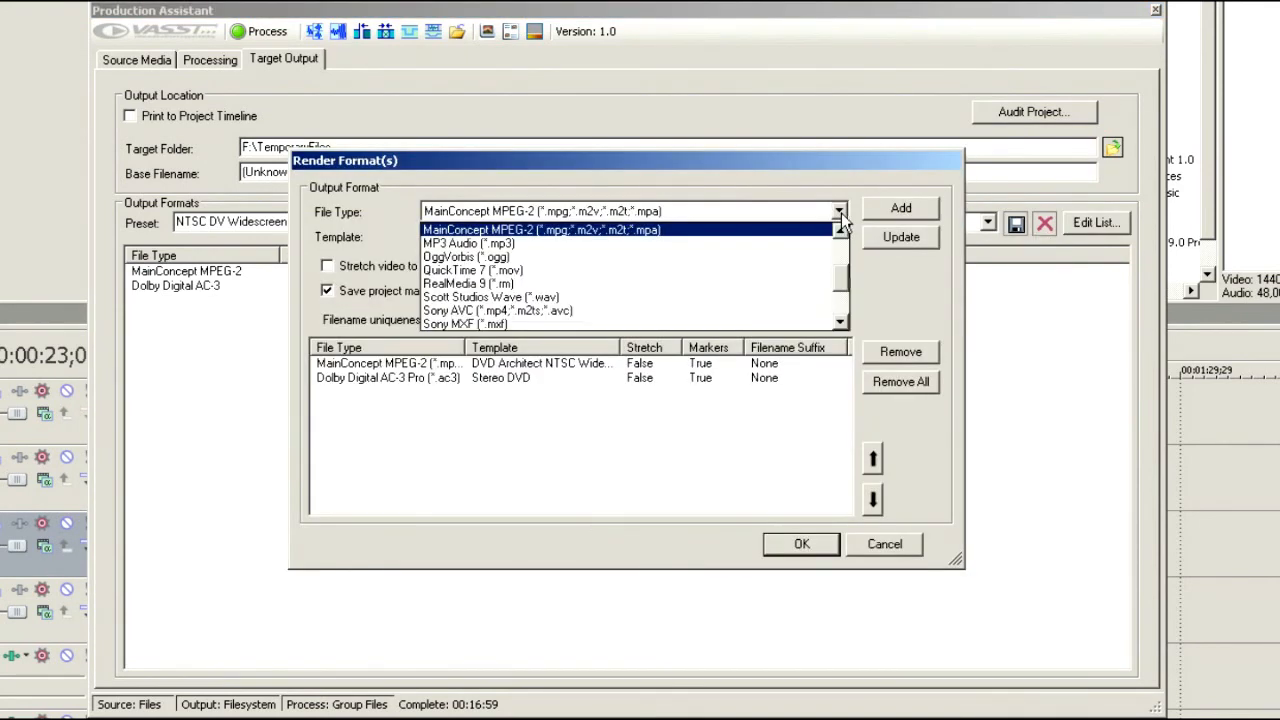
{"action": "scroll", "scroll_direction": "up", "scroll_amount": 3}
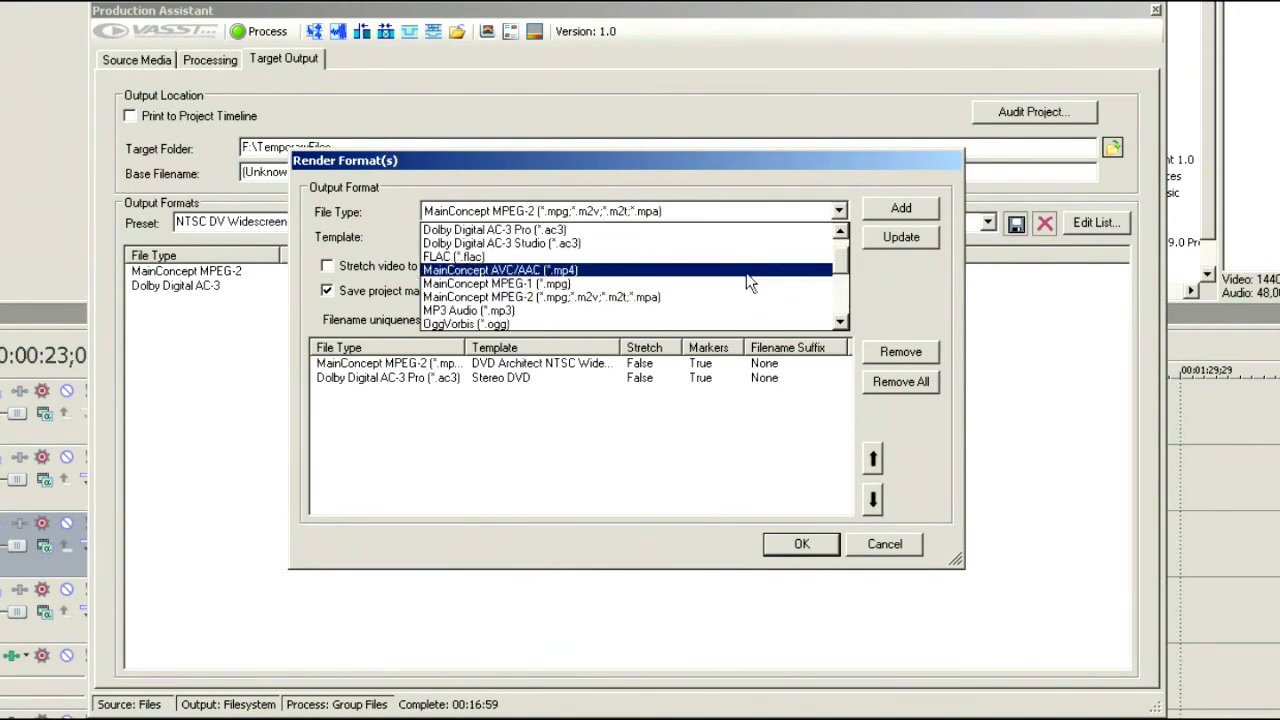
{"action": "left_click", "coordinate": [500, 270]}
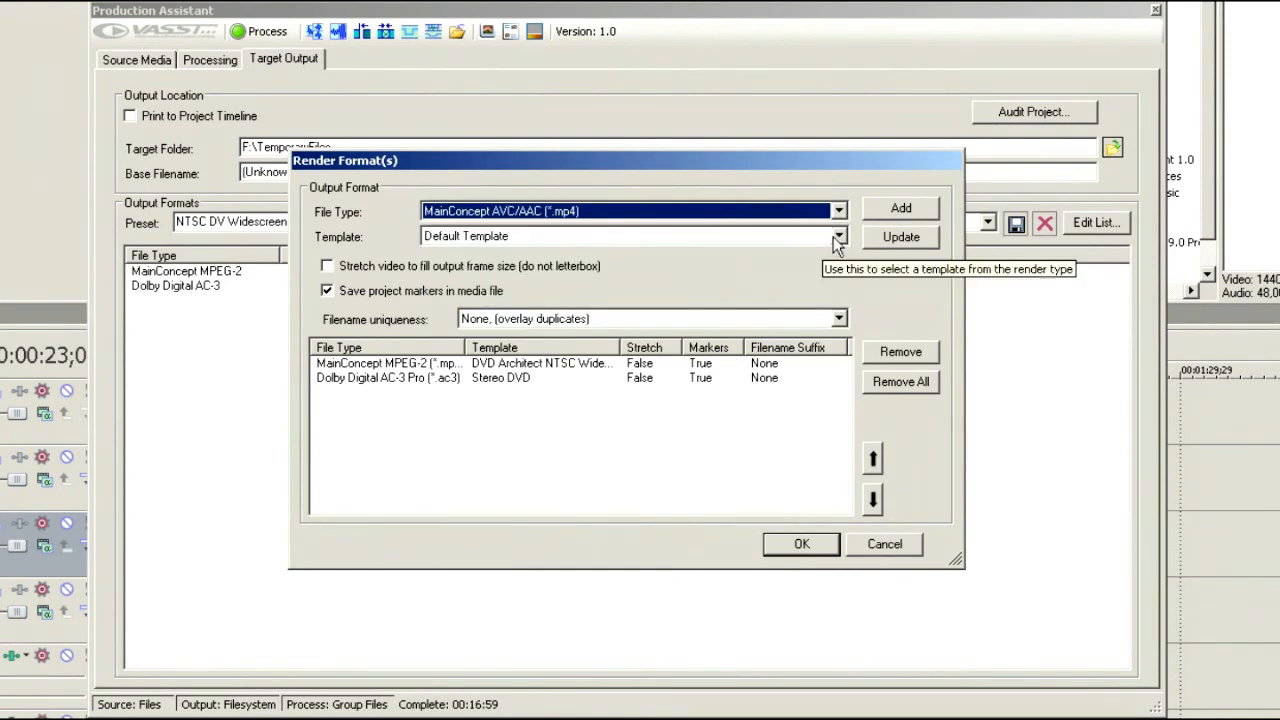
{"action": "left_click", "coordinate": [838, 236]}
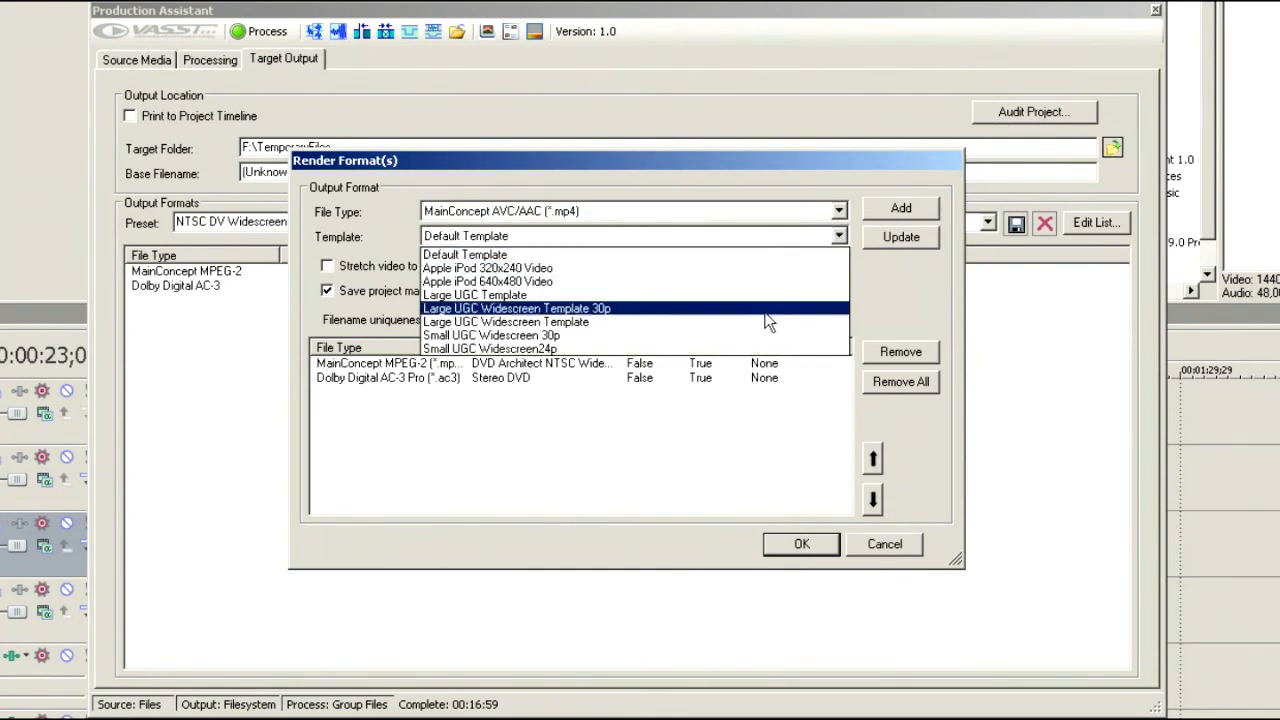
{"action": "mouse_move", "coordinate": [560, 322]}
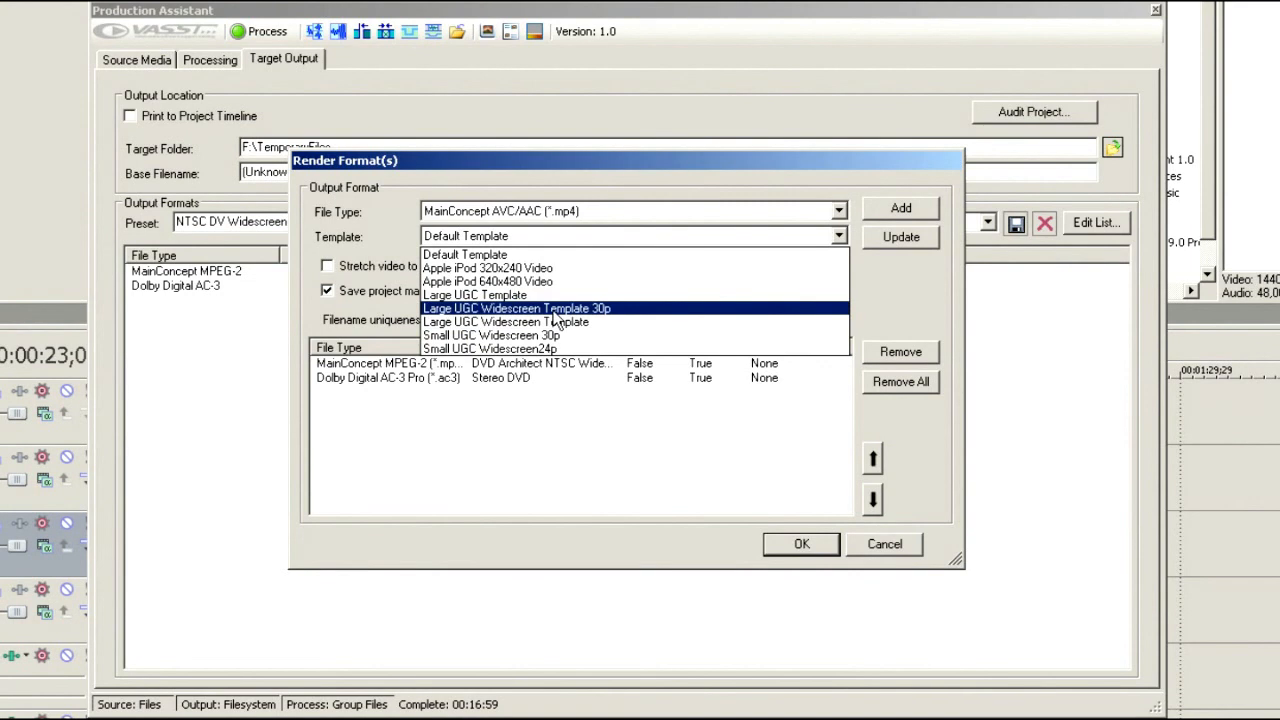
{"action": "left_click", "coordinate": [516, 308]}
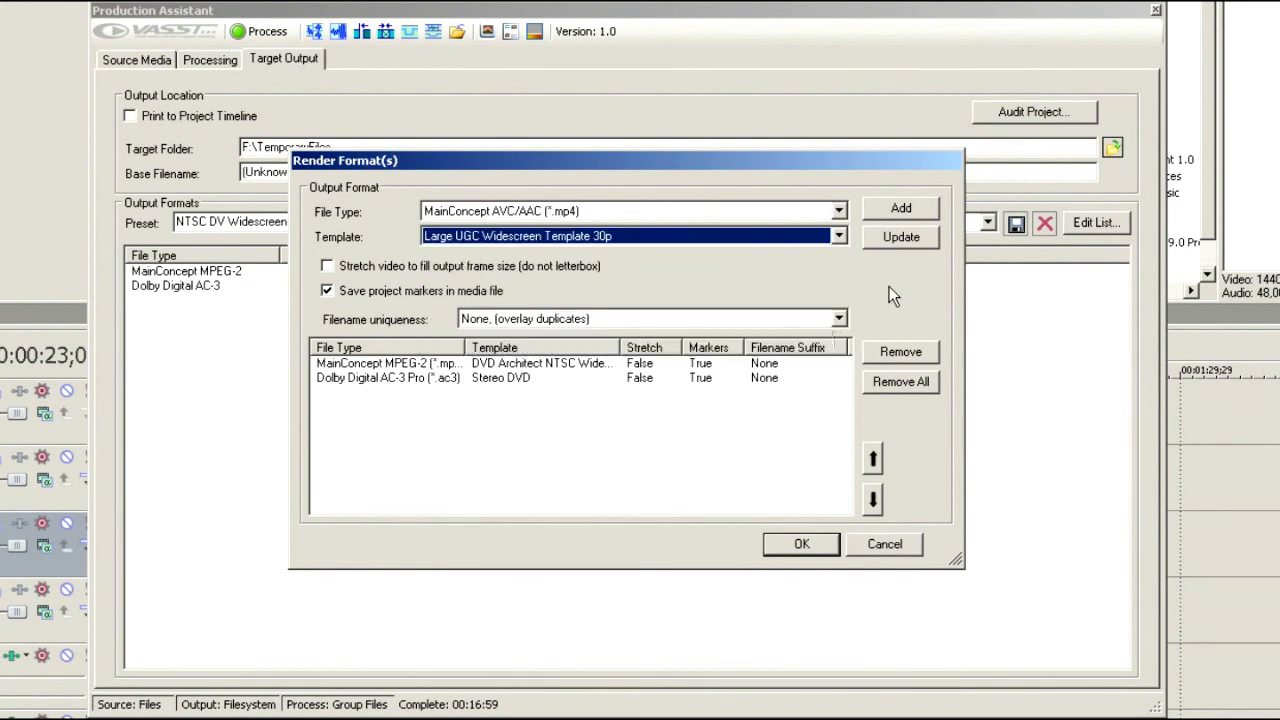
{"action": "left_click", "coordinate": [900, 206]}
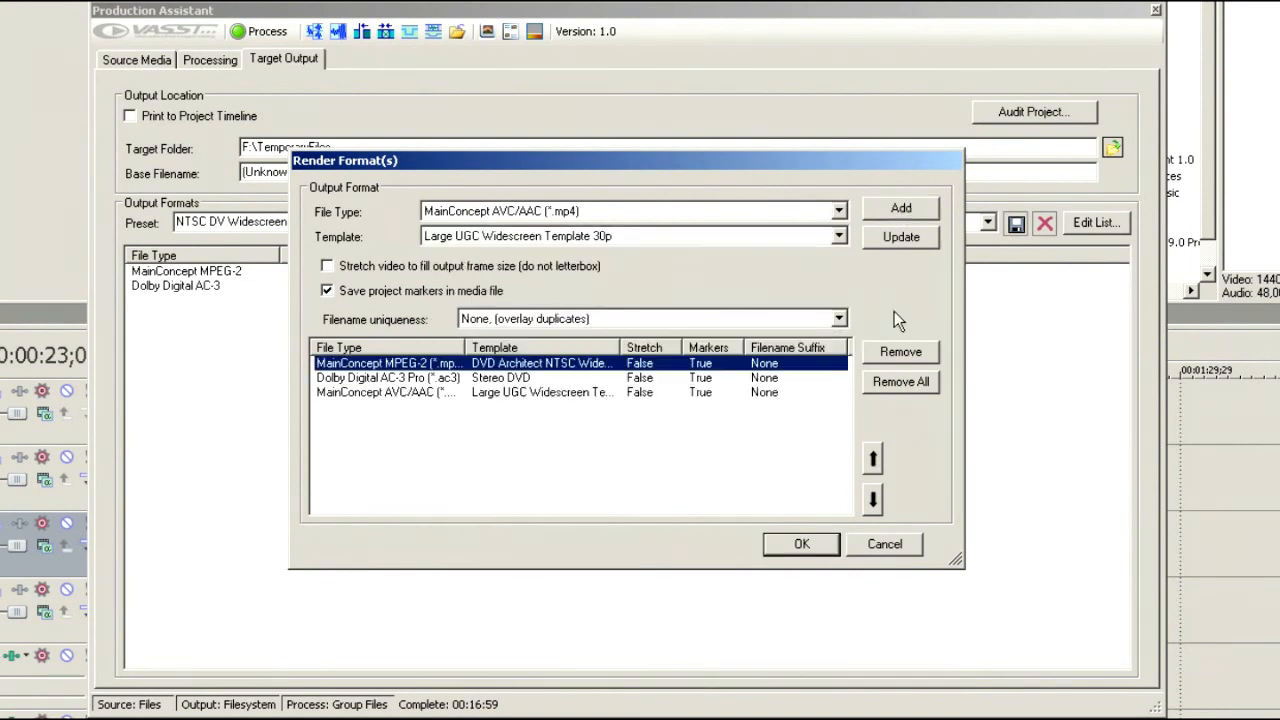
Add a second AVC output with the Small UGC Widescreen 30p template and accept the format list
{"action": "left_click", "coordinate": [838, 236]}
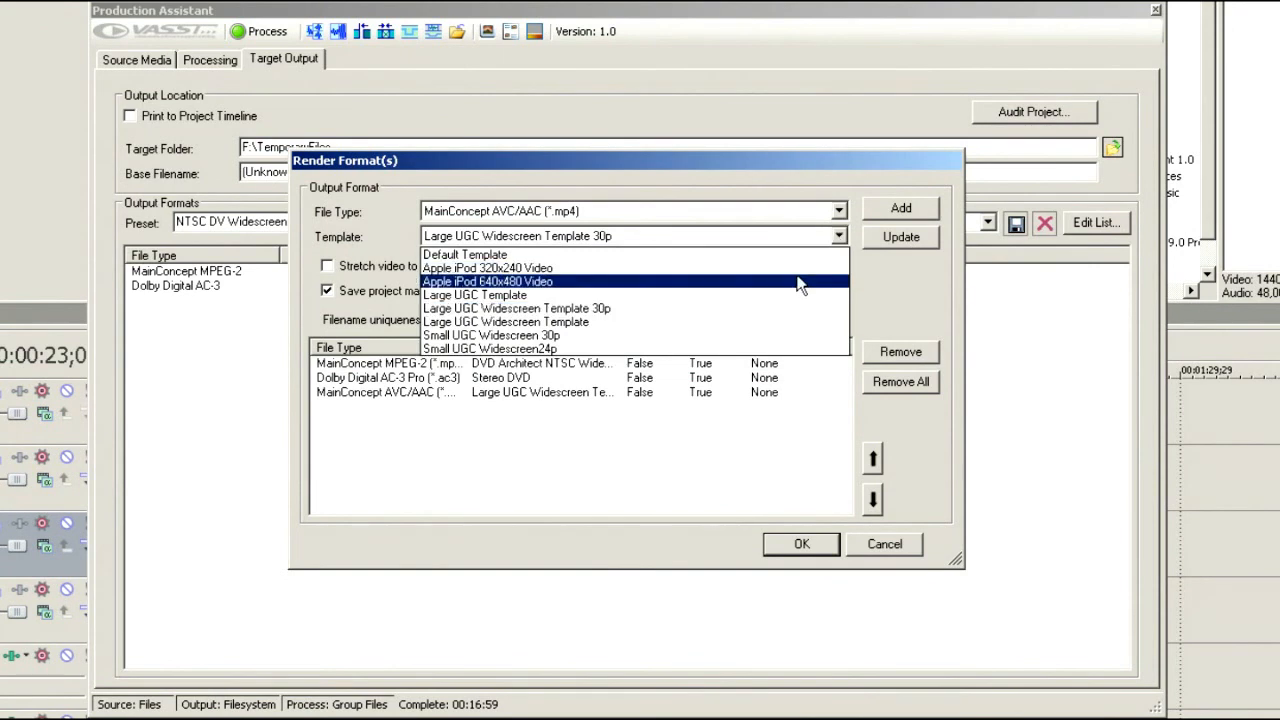
{"action": "mouse_move", "coordinate": [776, 336]}
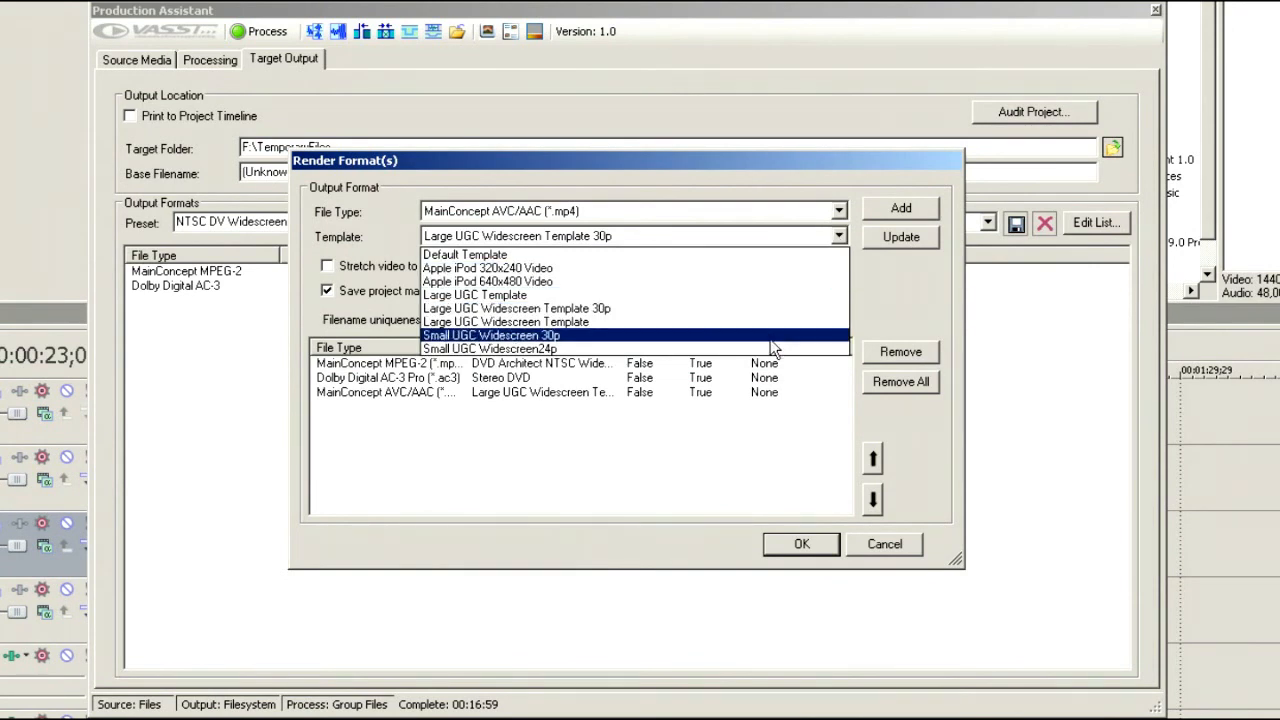
{"action": "left_click", "coordinate": [492, 336]}
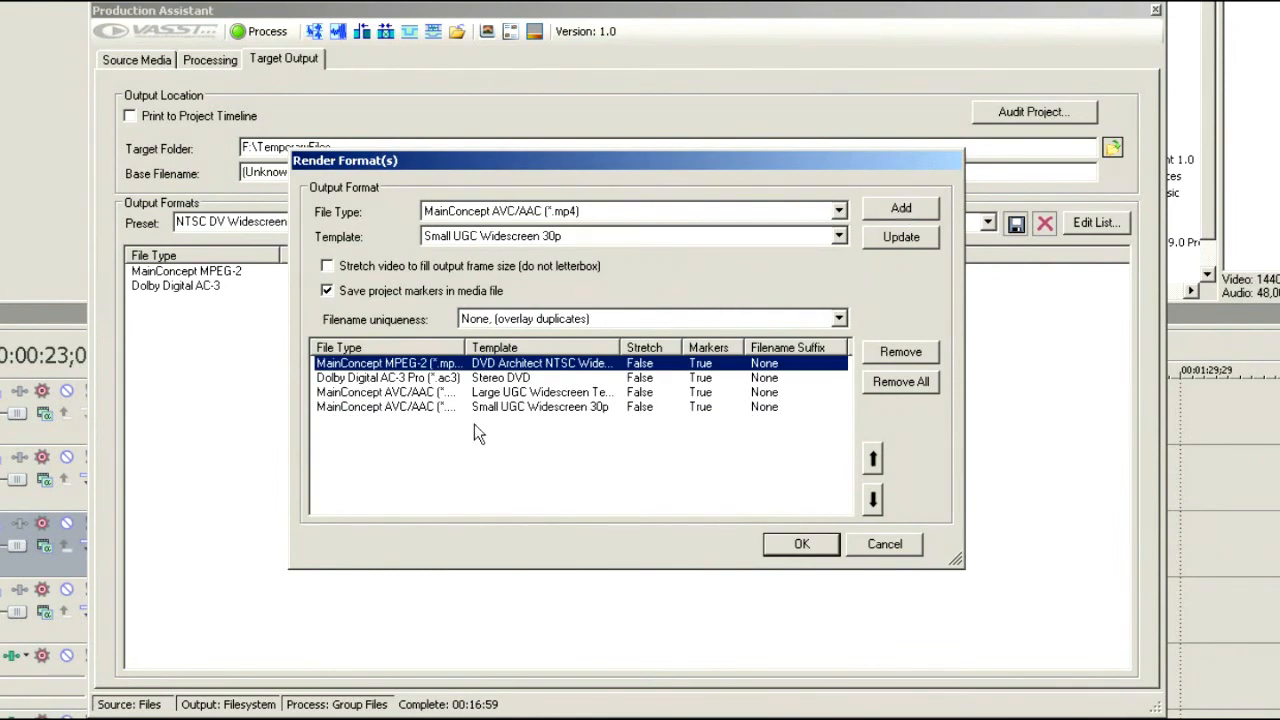
{"action": "mouse_move", "coordinate": [378, 396]}
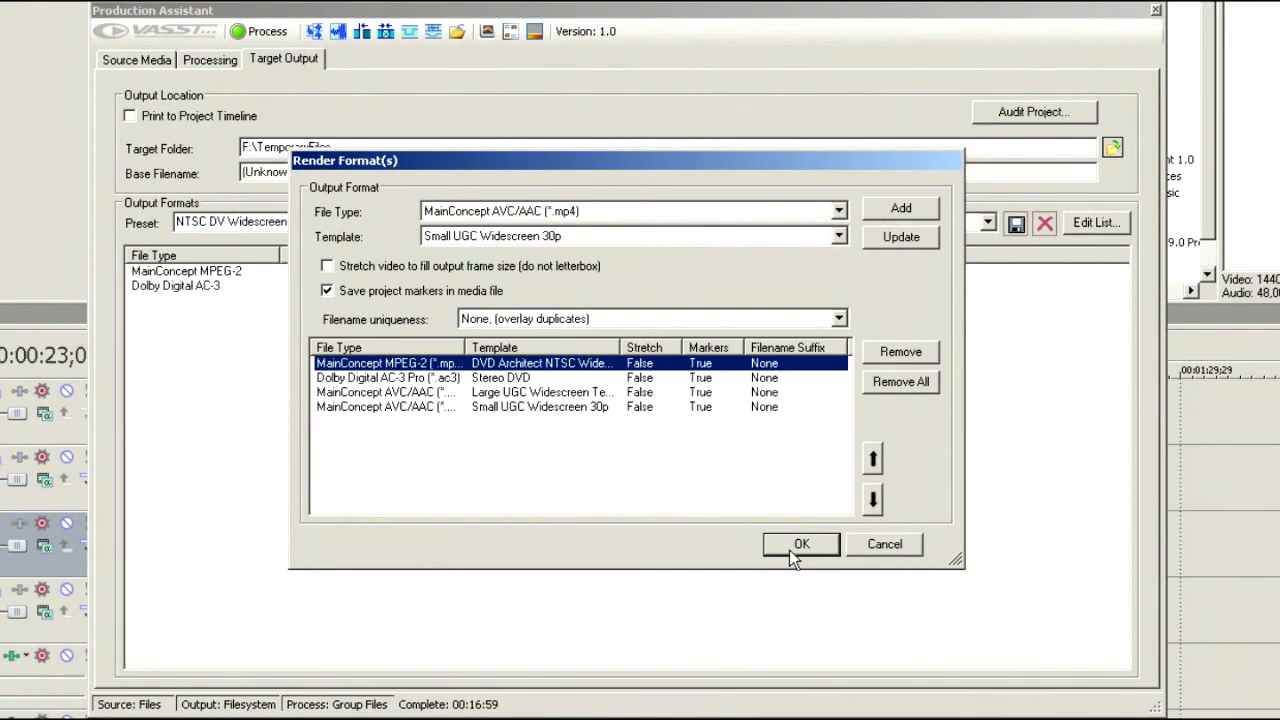
{"action": "left_click", "coordinate": [800, 544]}
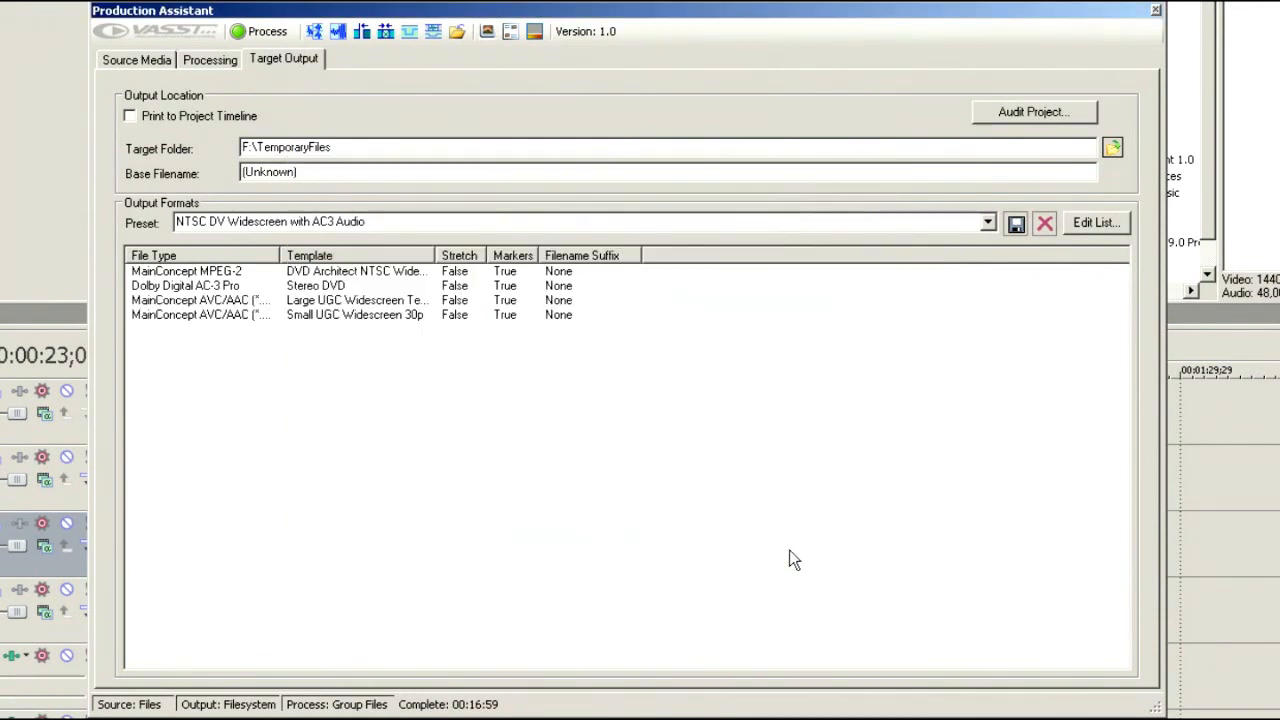
{"action": "mouse_move", "coordinate": [862, 36]}
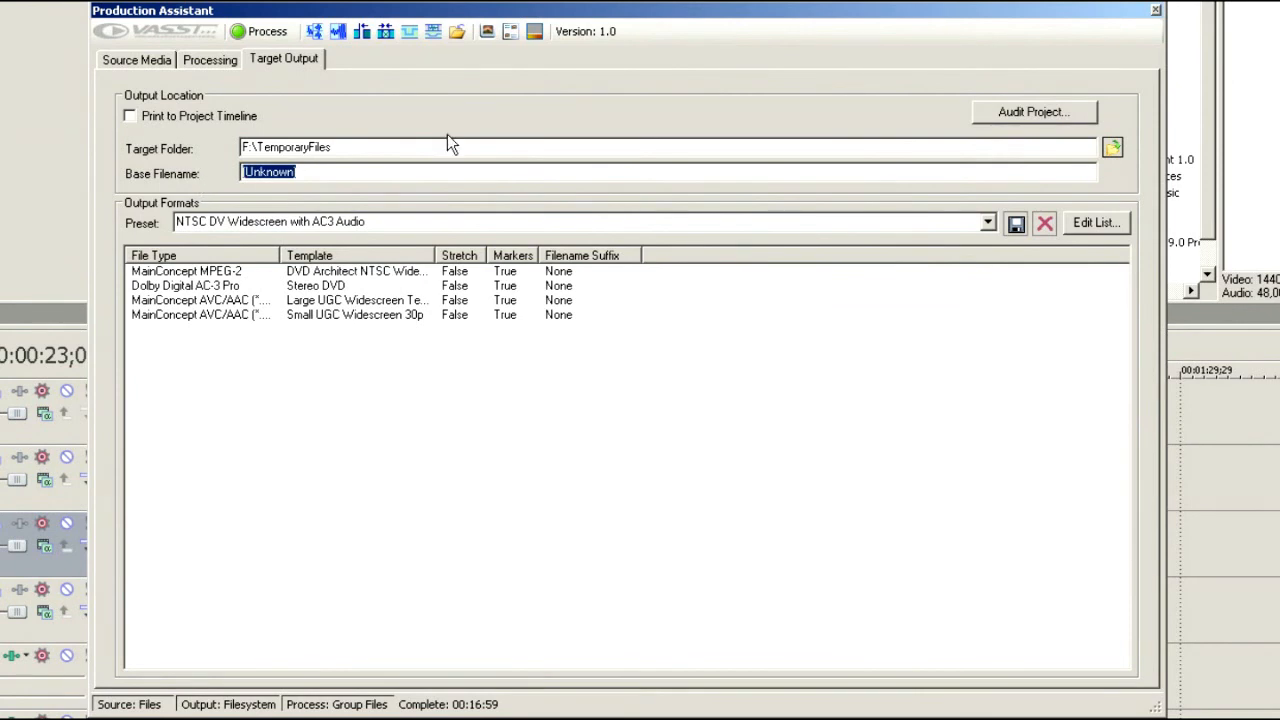
Enter Golf_Test as the base filename for the rendered outputs, replacing Unknown
{"action": "type", "text": "Golf"}
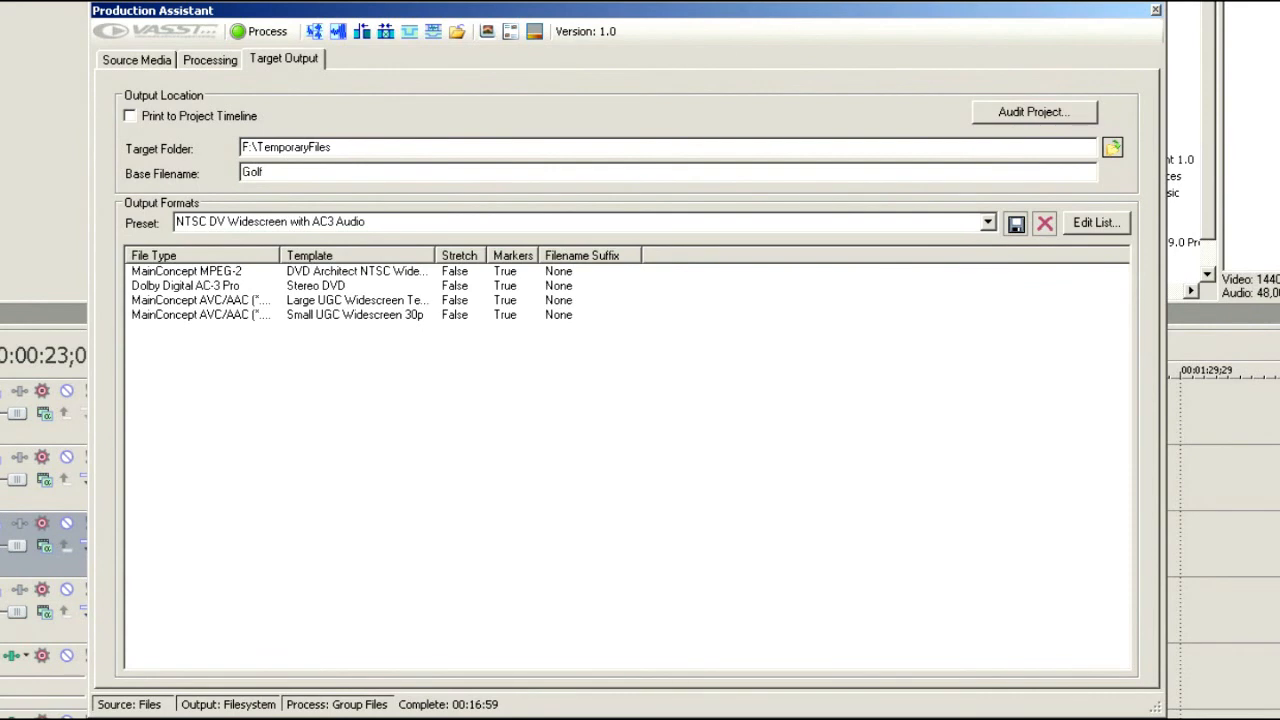
{"action": "type", "text": "_Test"}
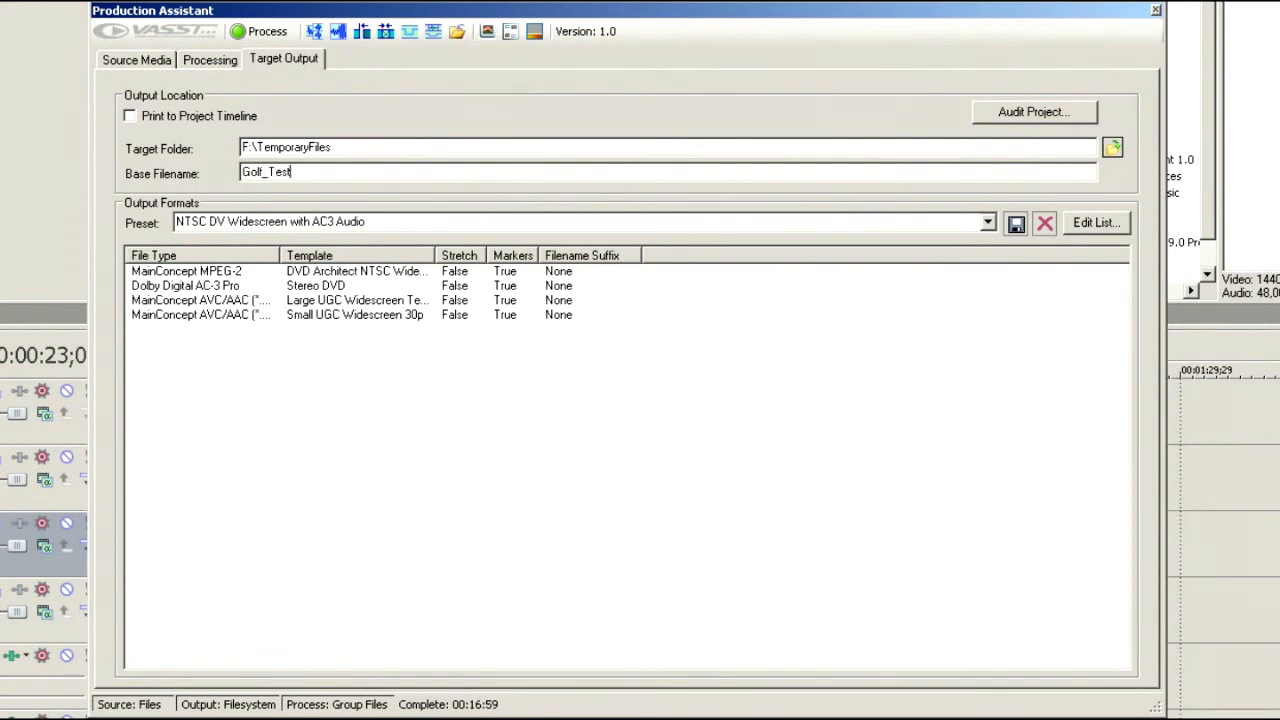
{"action": "mouse_move", "coordinate": [290, 196]}
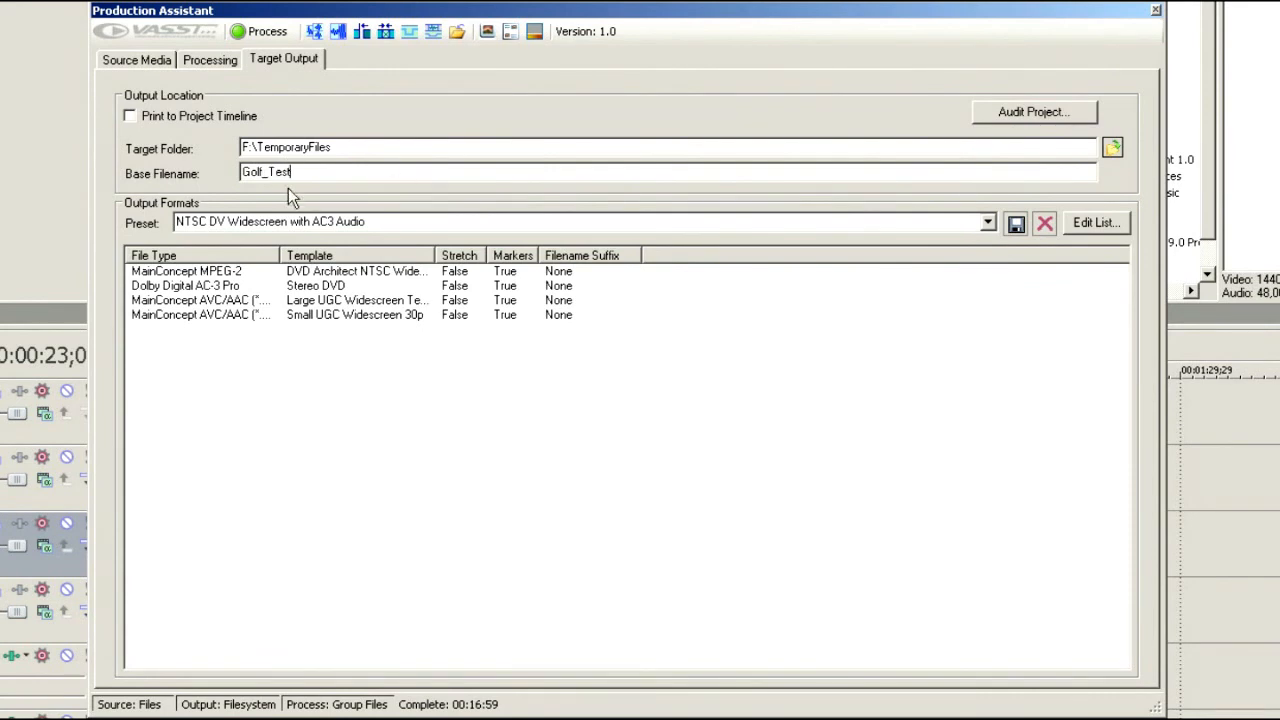
{"action": "mouse_move", "coordinate": [246, 344]}
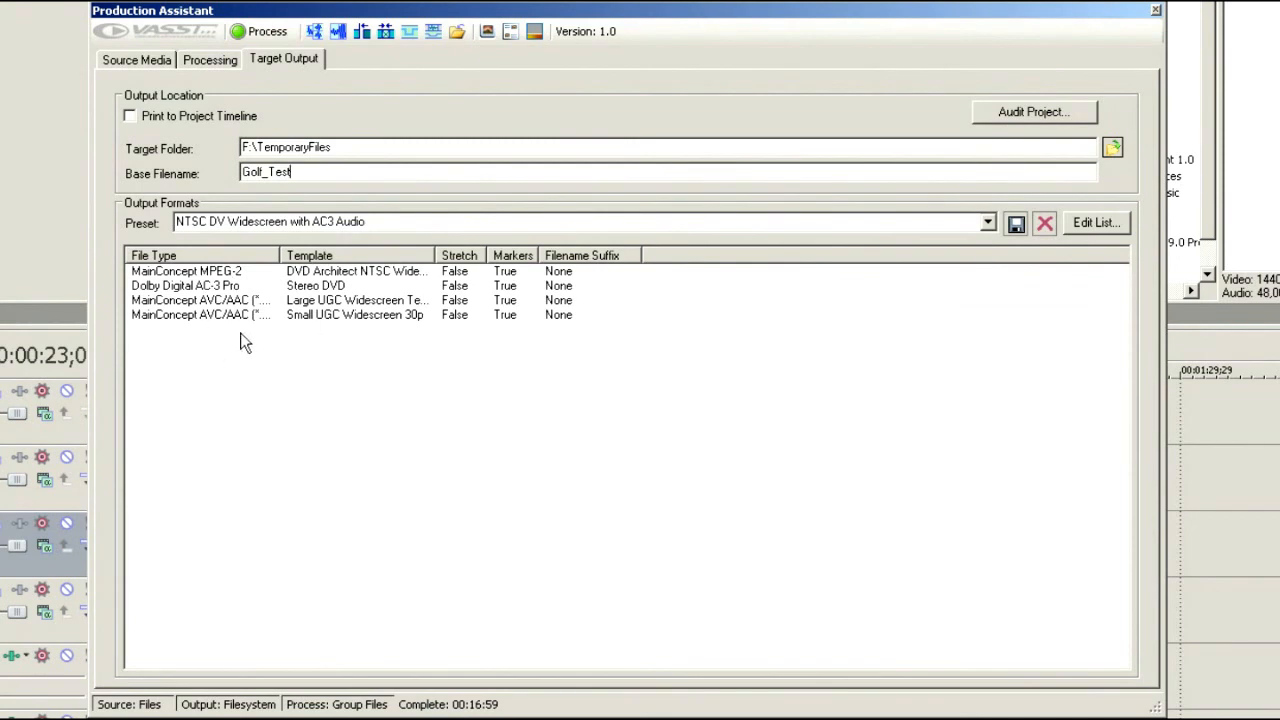
{"action": "mouse_move", "coordinate": [220, 292]}
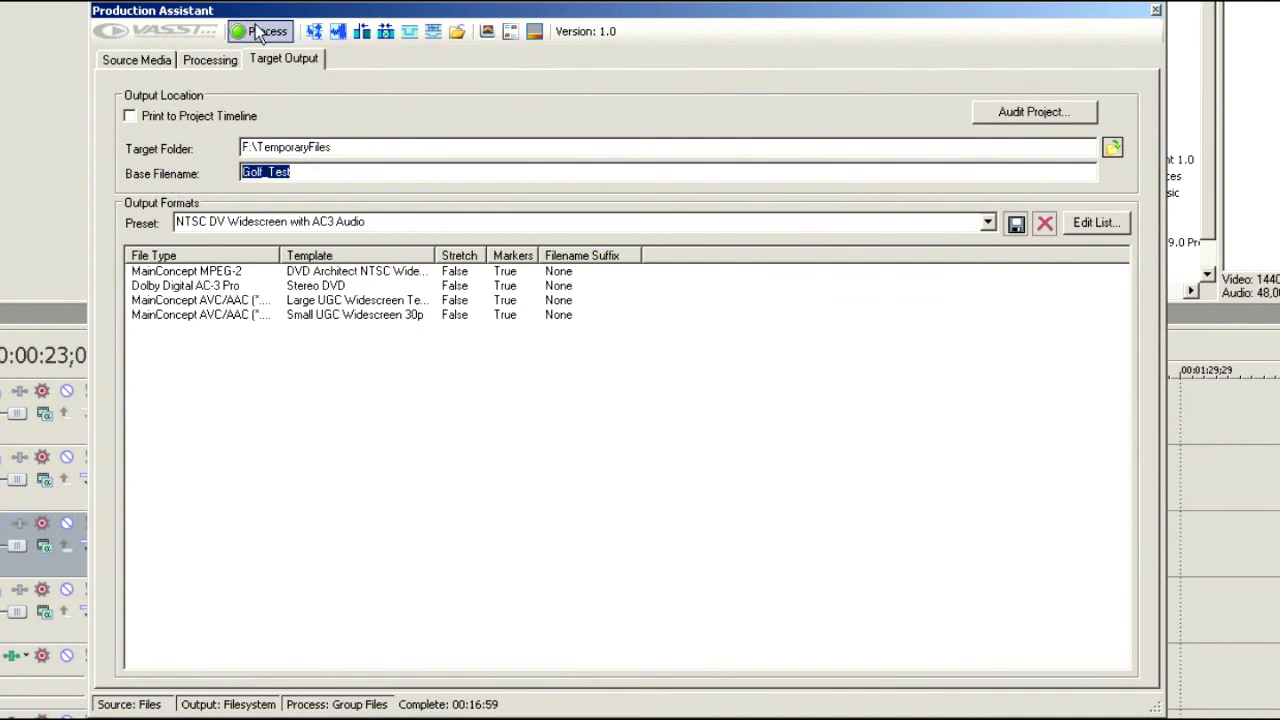
{"action": "mouse_move", "coordinate": [590, 192]}
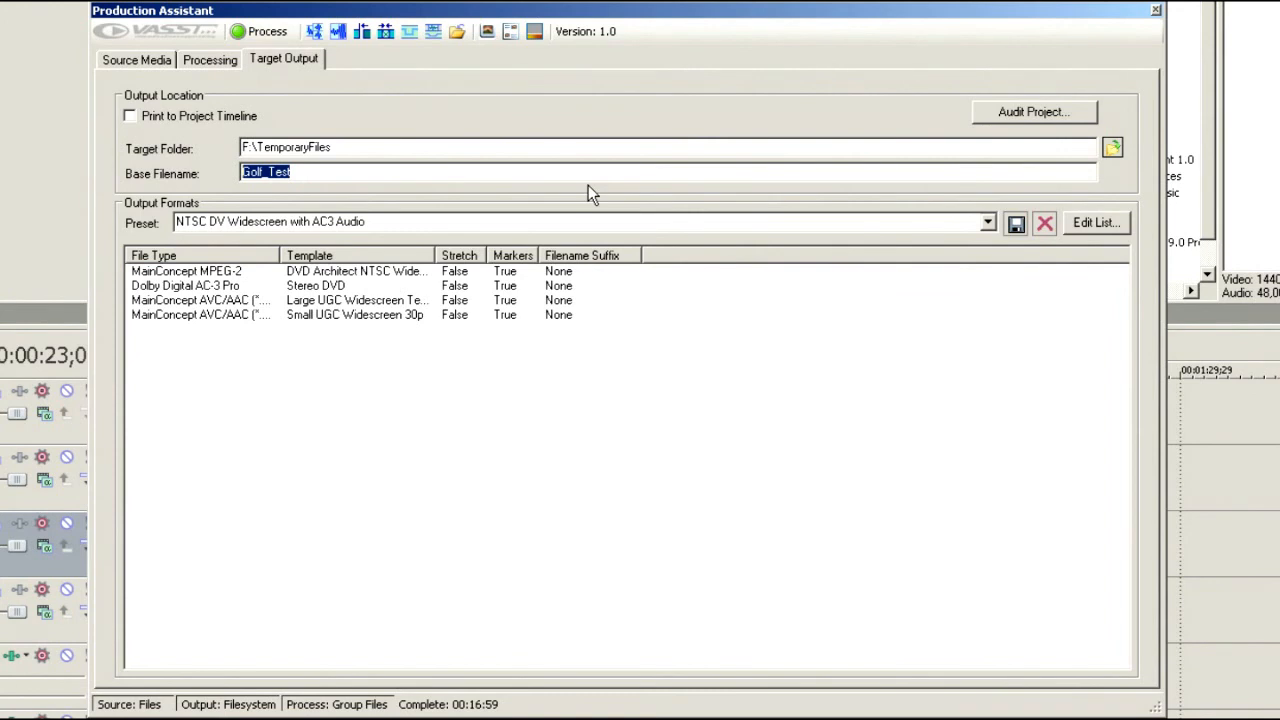
{"action": "mouse_move", "coordinate": [364, 84]}
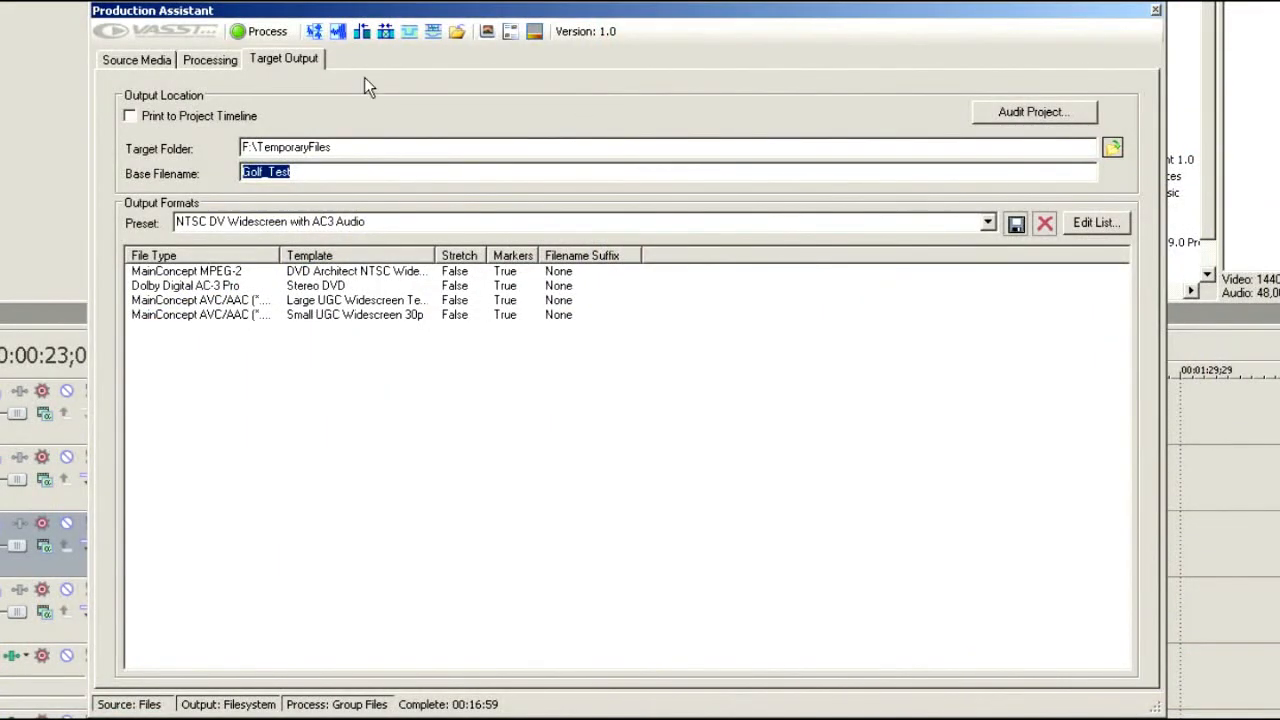
Add a Create Image Sequence process on the Processing tab
{"action": "left_click", "coordinate": [208, 60]}
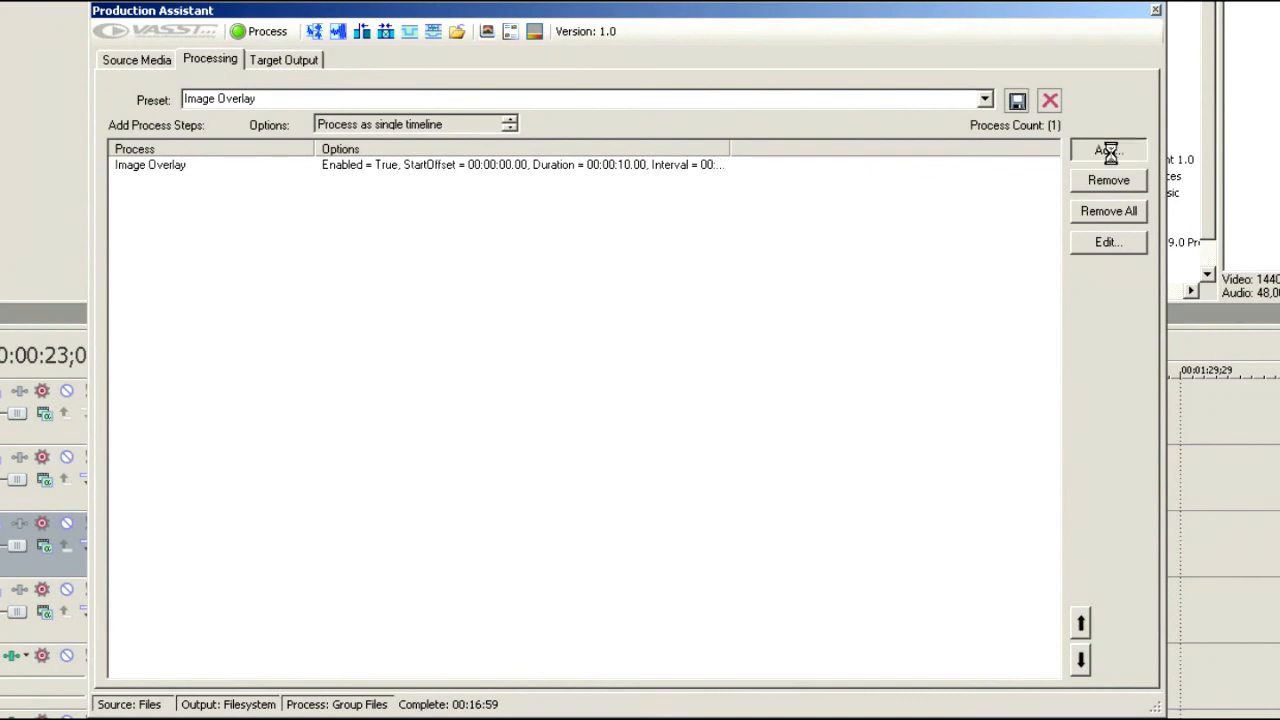
{"action": "left_click", "coordinate": [1108, 150]}
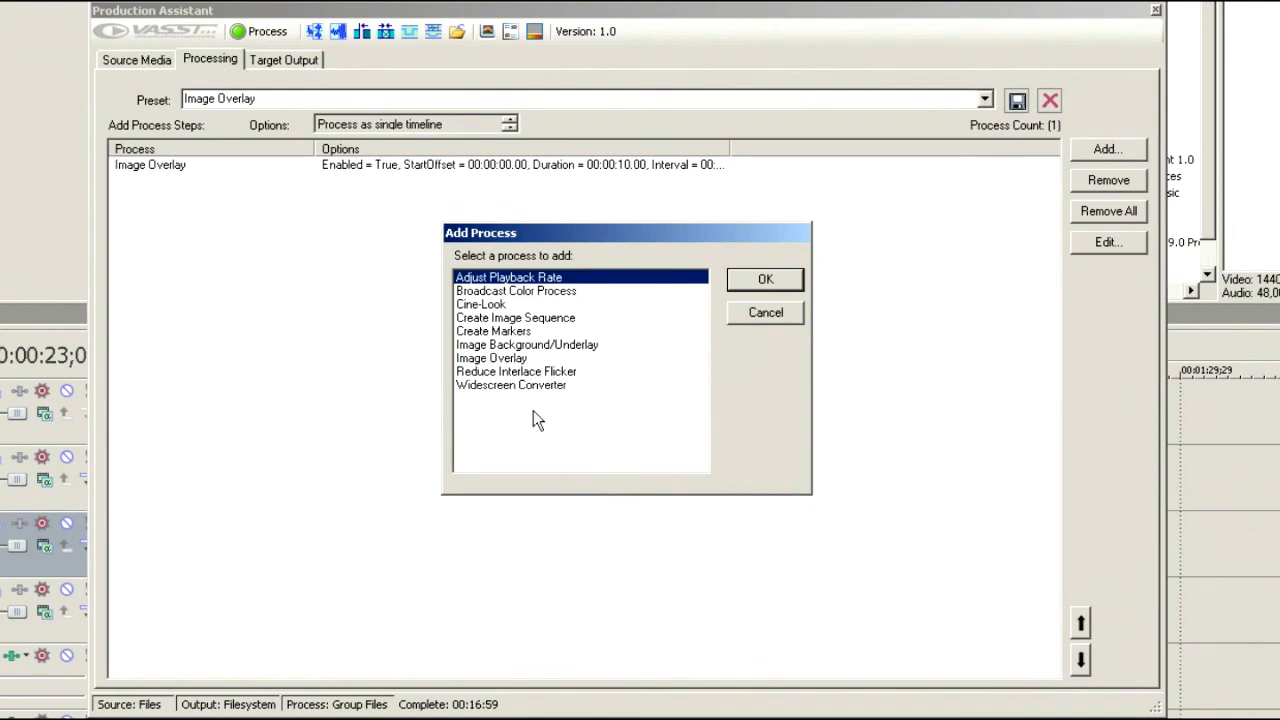
{"action": "mouse_move", "coordinate": [536, 384]}
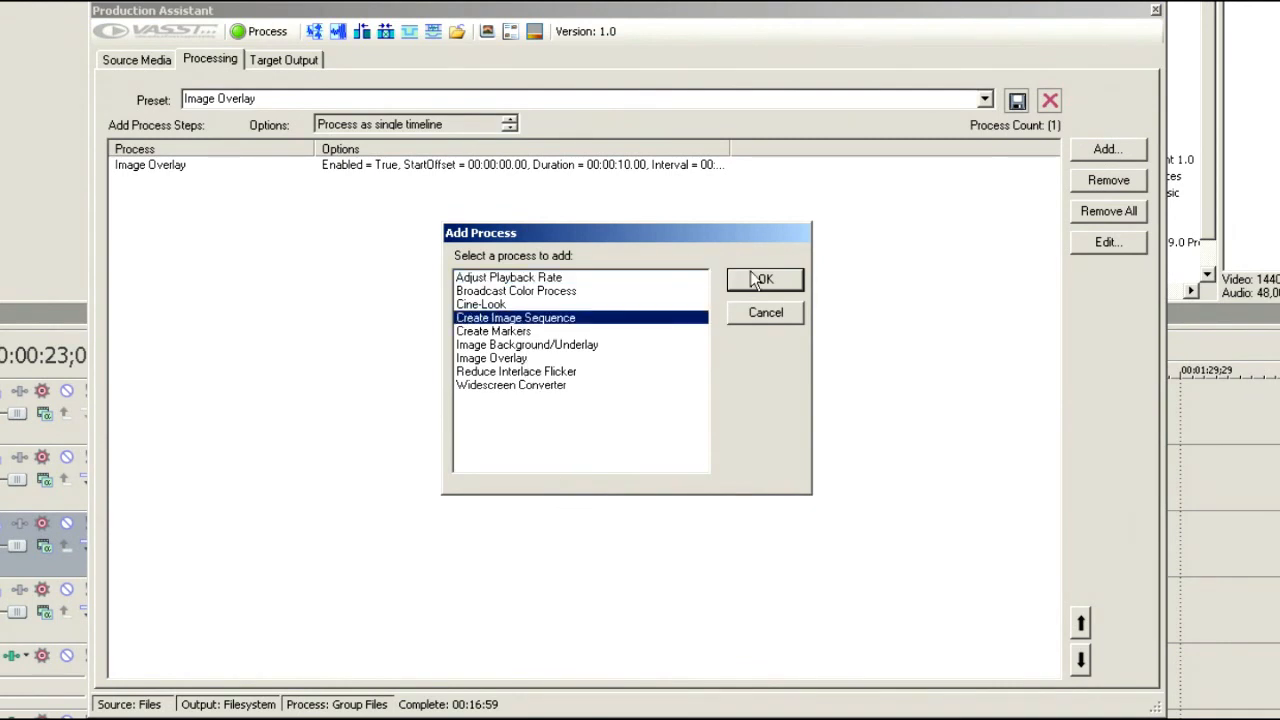
{"action": "left_click", "coordinate": [764, 280]}
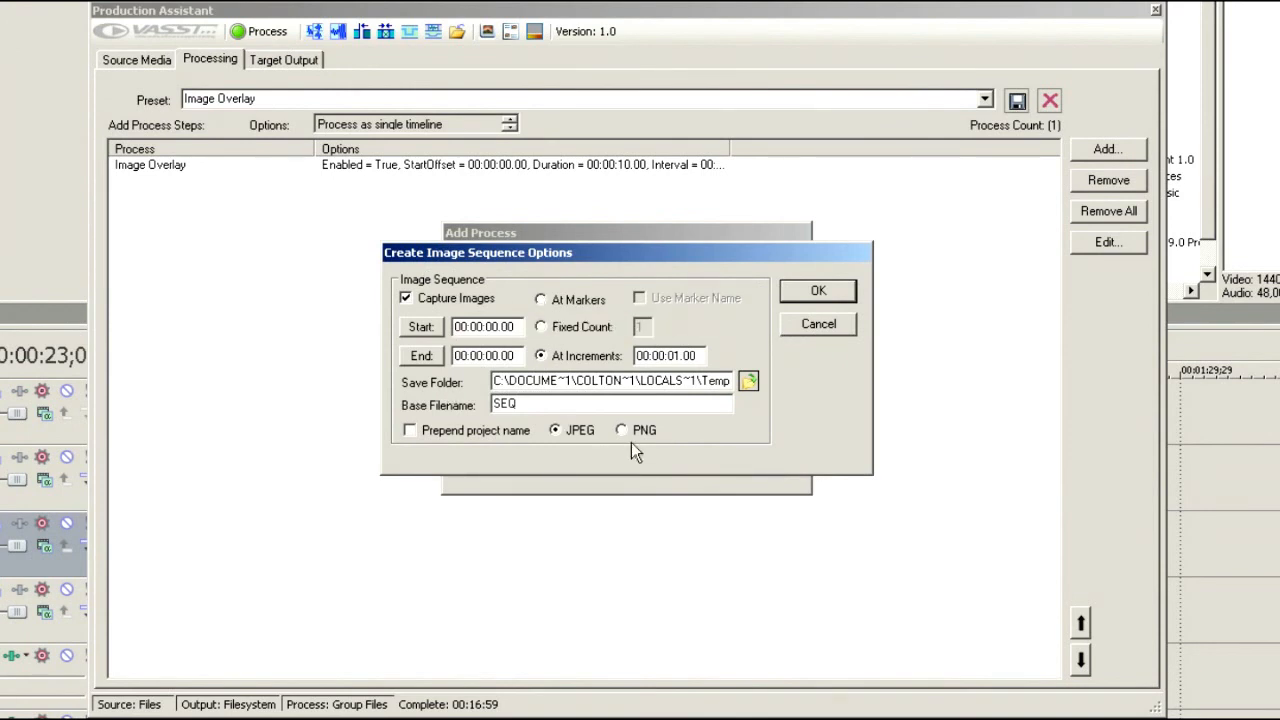
{"action": "mouse_move", "coordinate": [556, 440]}
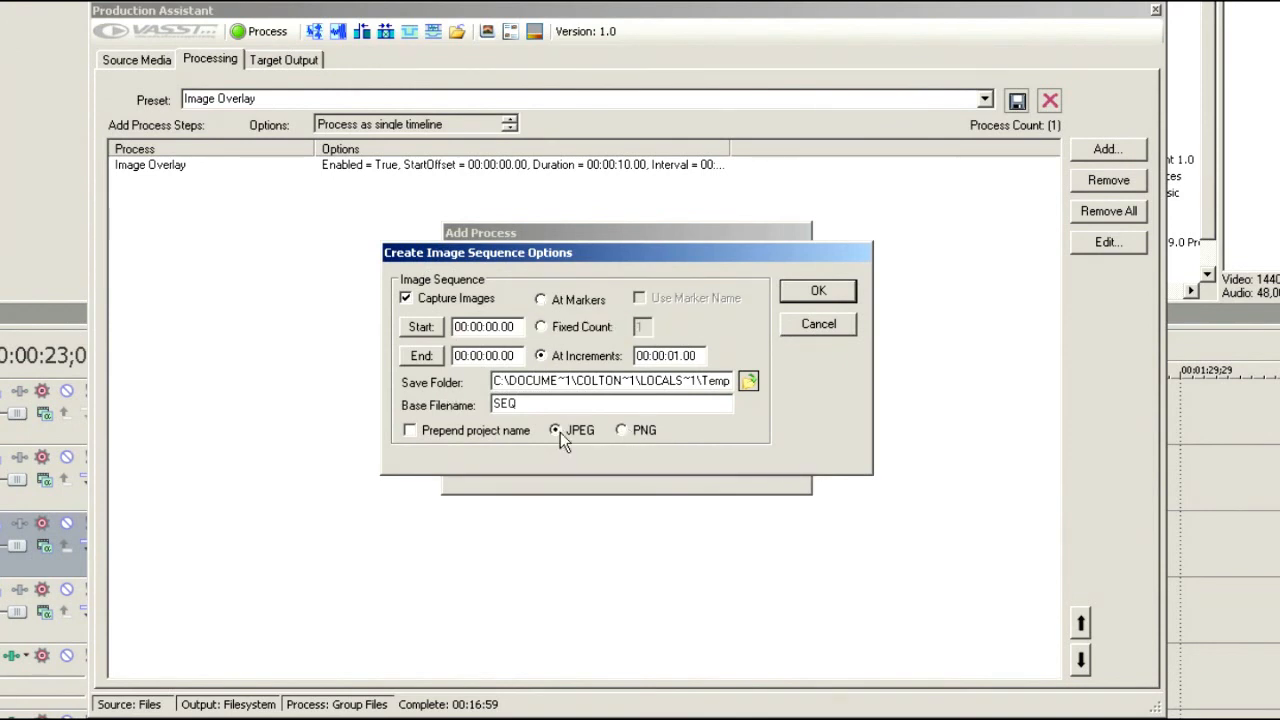
{"action": "mouse_move", "coordinate": [496, 444]}
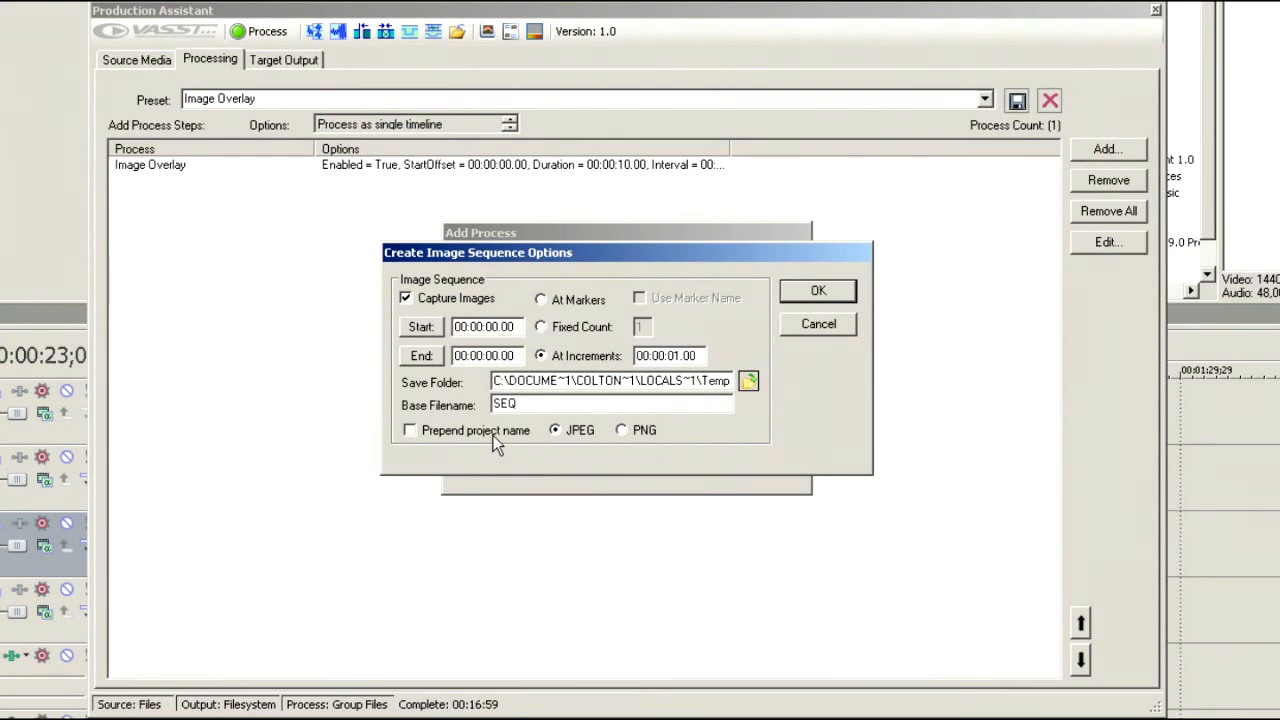
{"action": "mouse_move", "coordinate": [600, 404]}
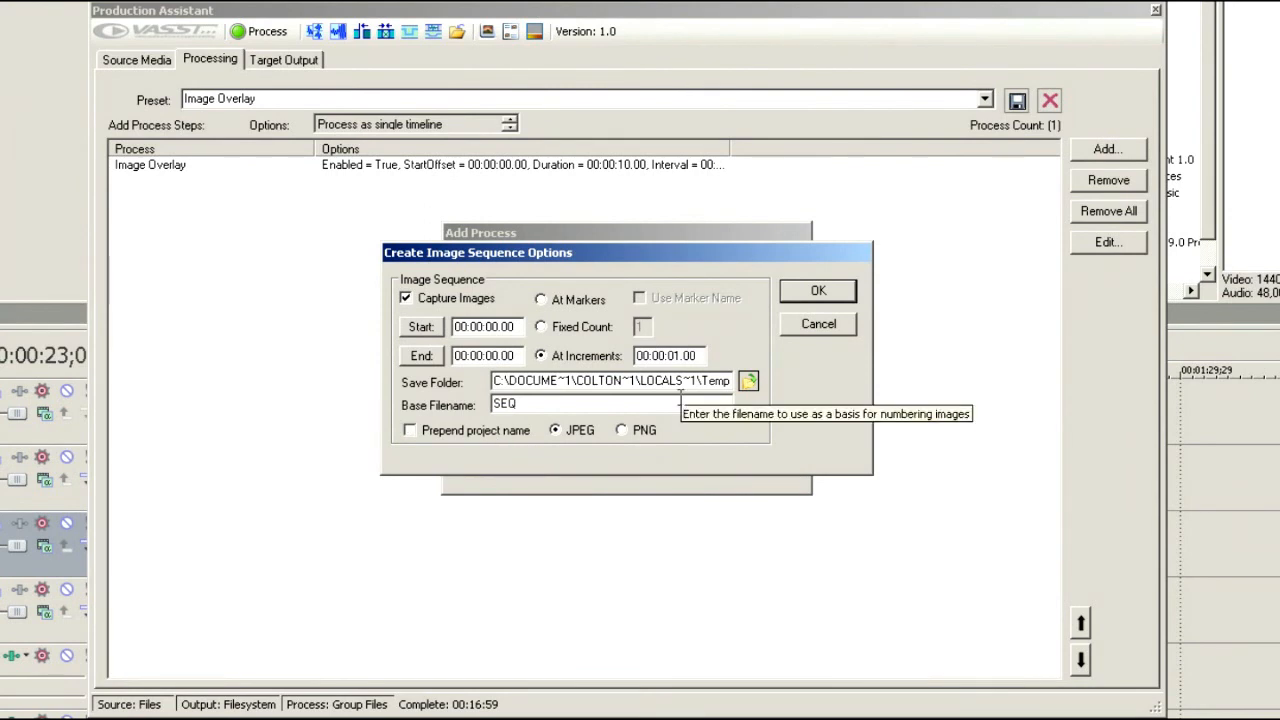
Keep the default image folder and set the capture increment to 00:00:00.01
{"action": "left_click", "coordinate": [748, 380]}
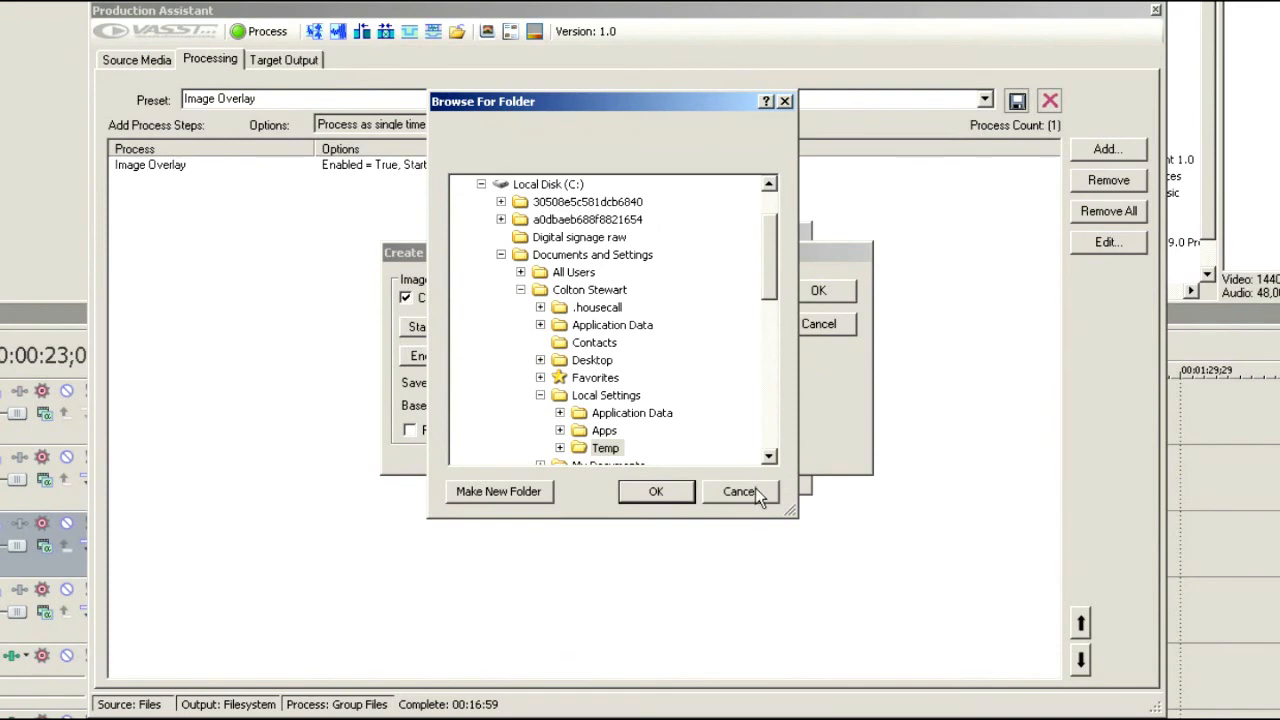
{"action": "left_click", "coordinate": [656, 492]}
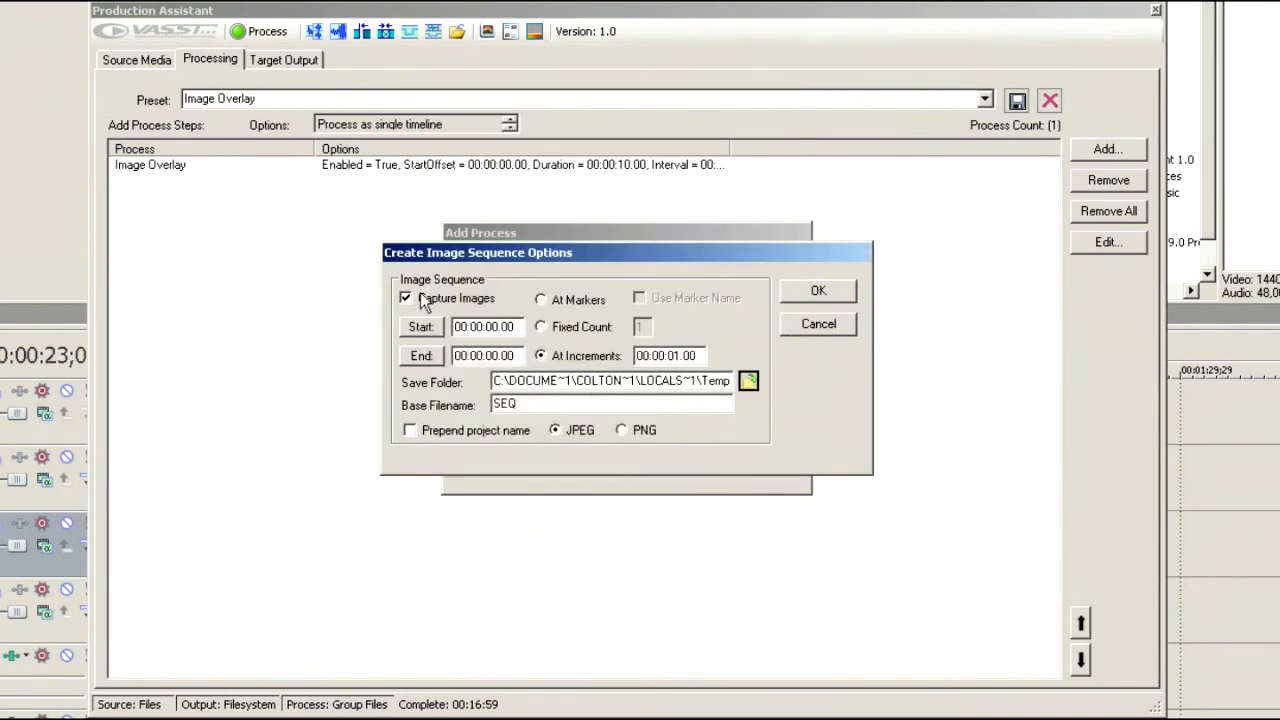
{"action": "mouse_move", "coordinate": [592, 420]}
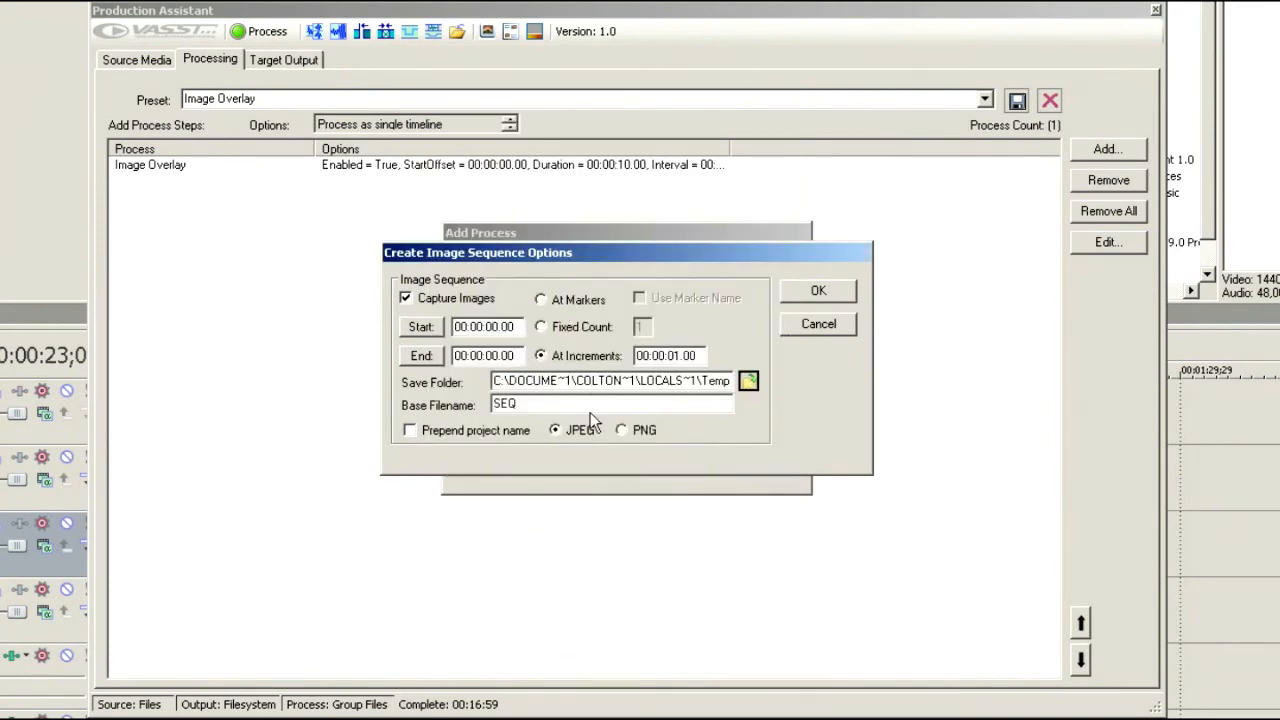
{"action": "double_click", "coordinate": [684, 356]}
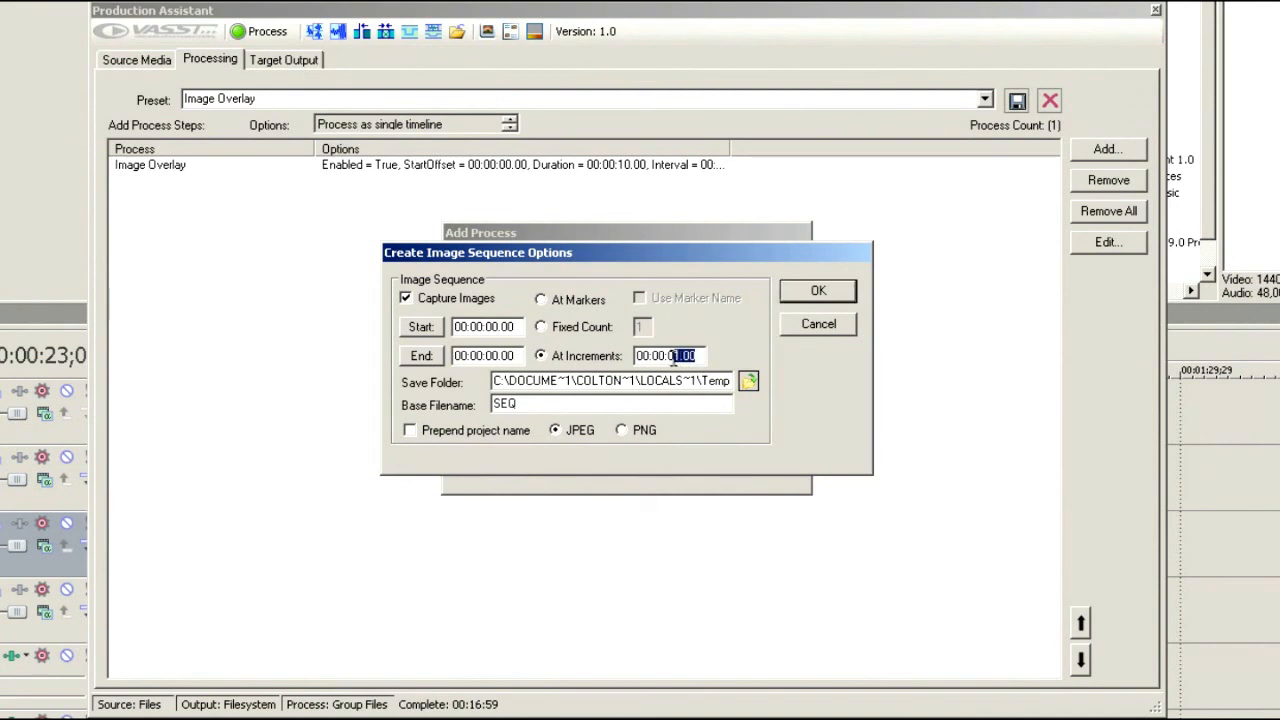
{"action": "mouse_move", "coordinate": [996, 304]}
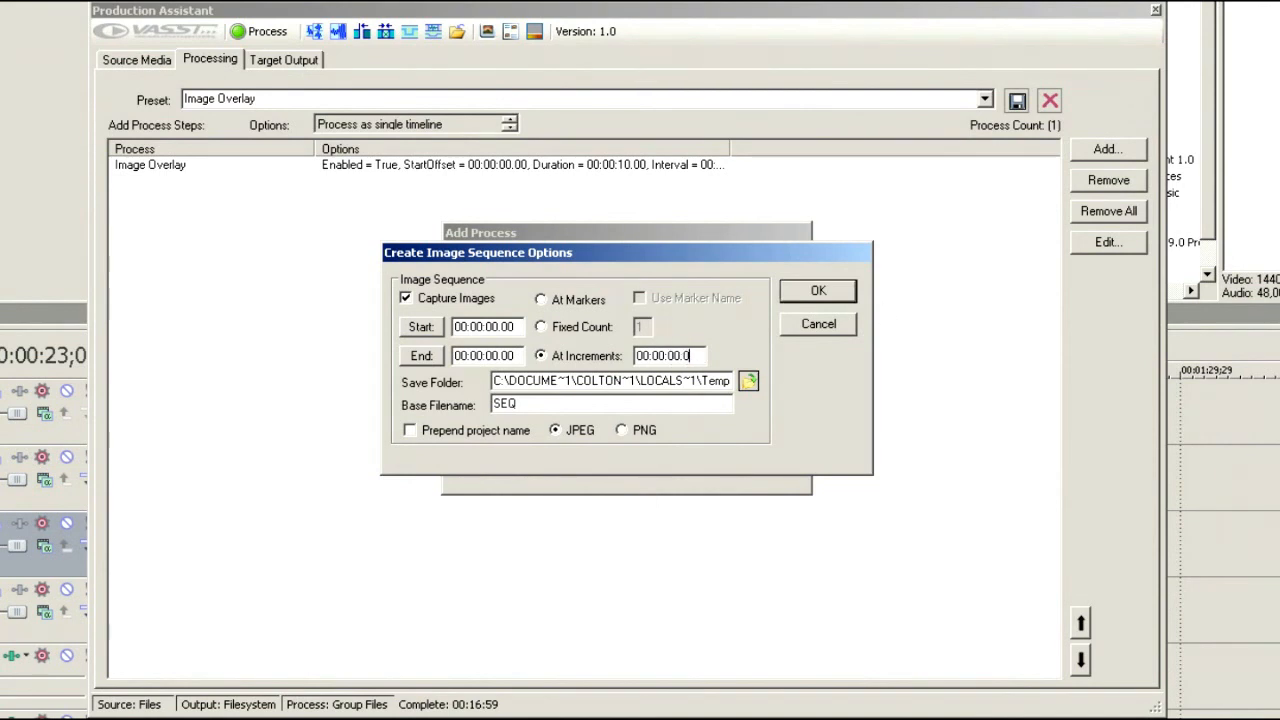
{"action": "type", "text": "1"}
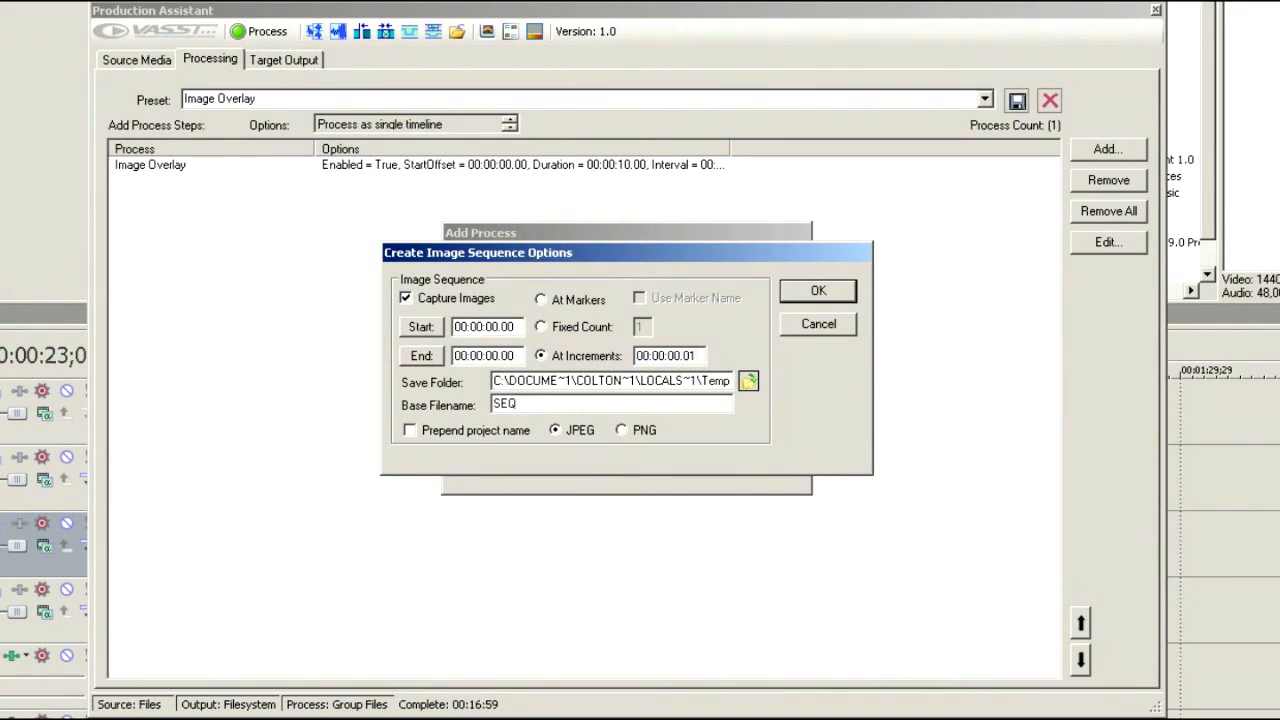